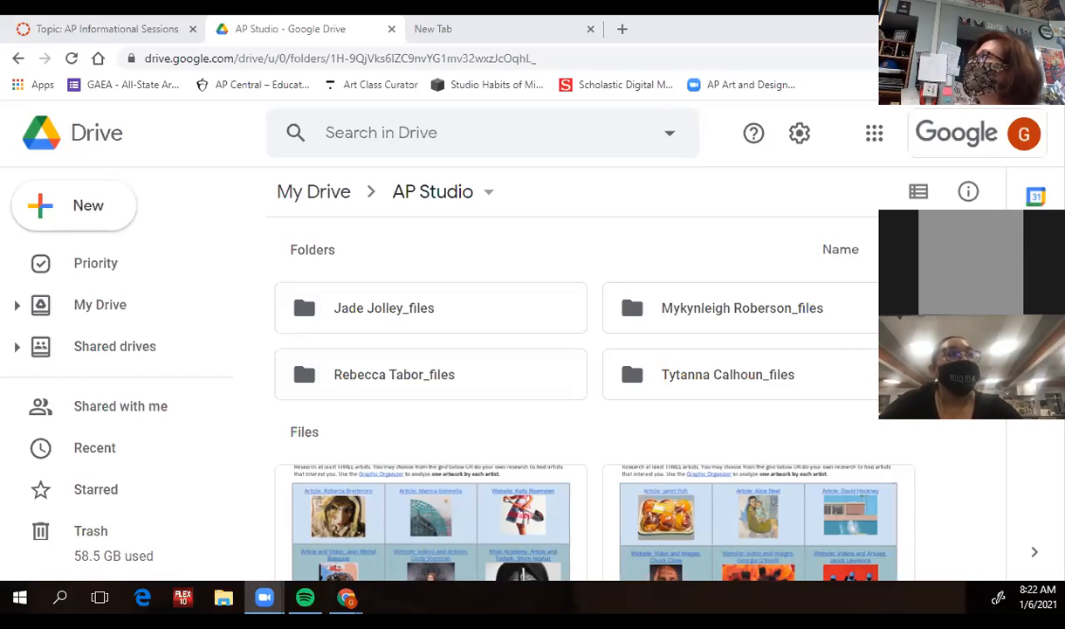
mouse_move(182, 480)
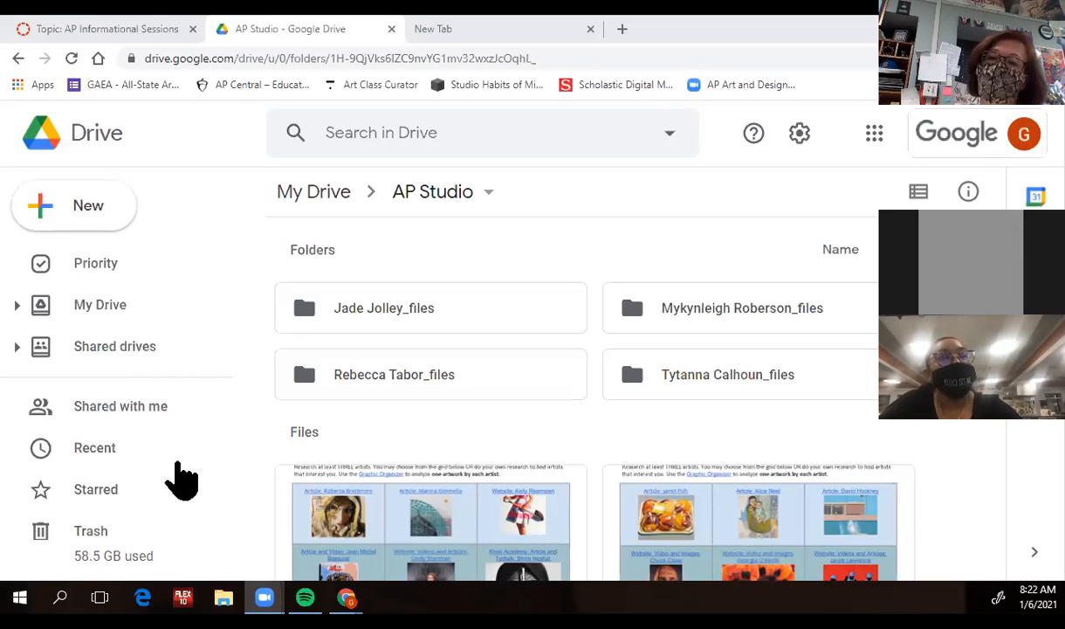
mouse_move(871, 109)
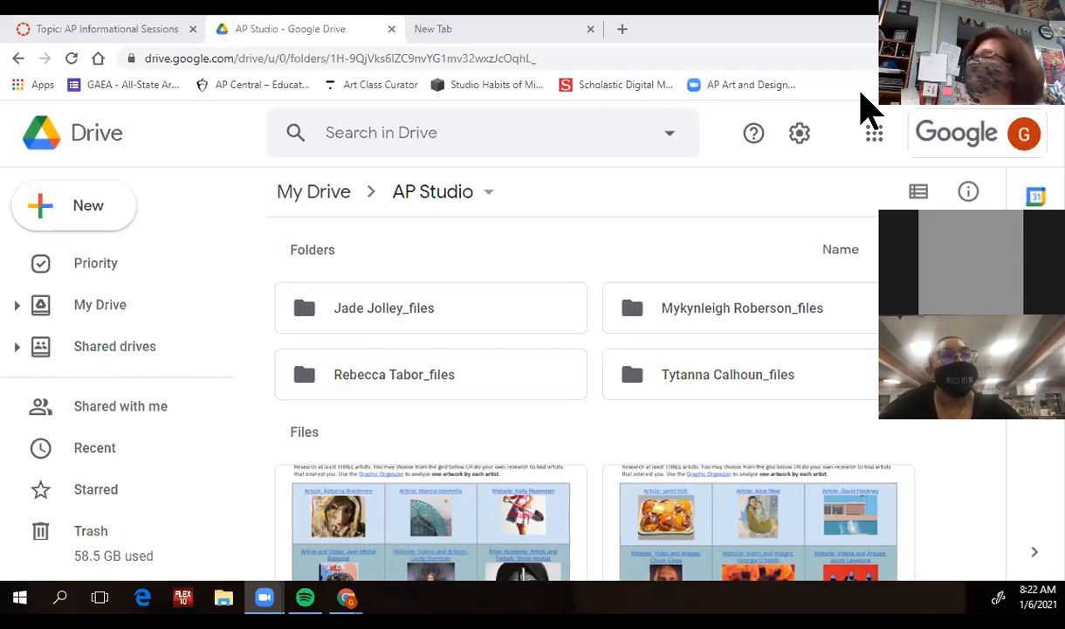
mouse_move(479, 270)
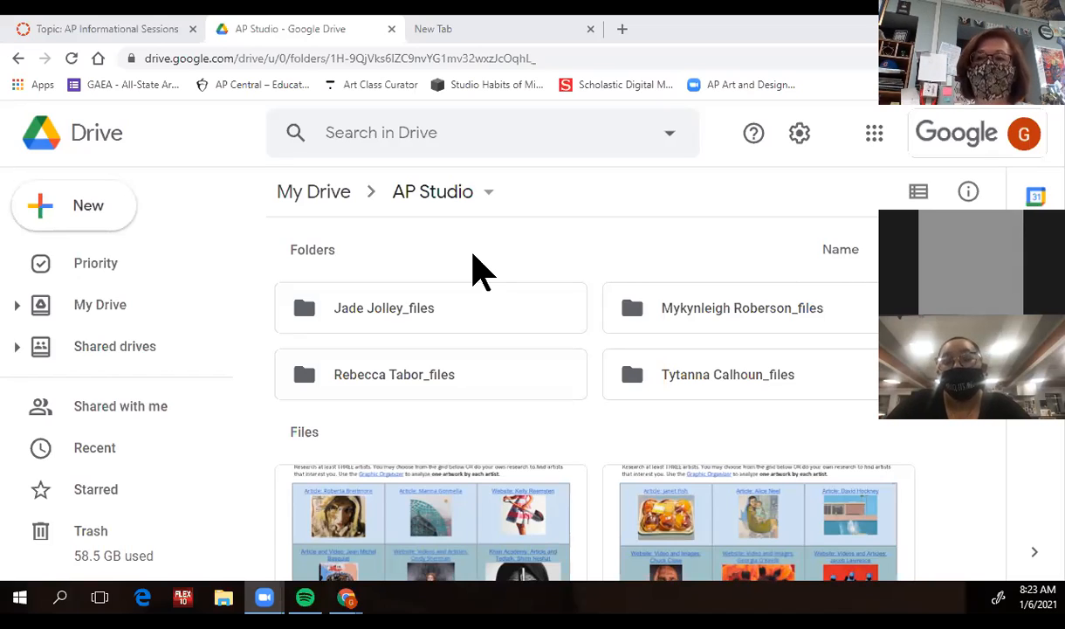
mouse_move(423, 297)
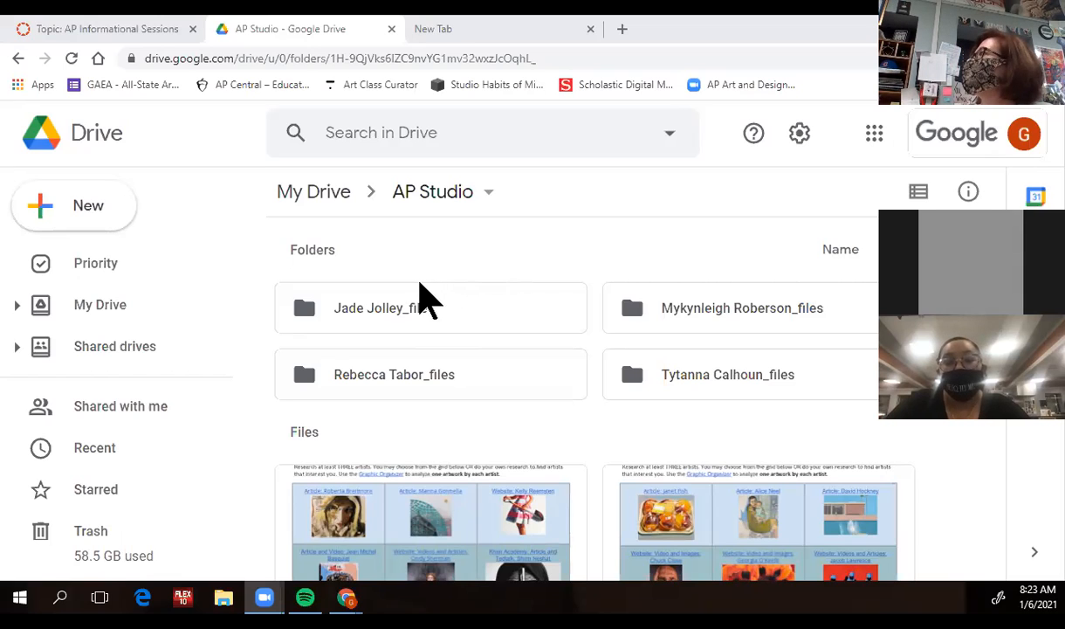
mouse_move(705, 306)
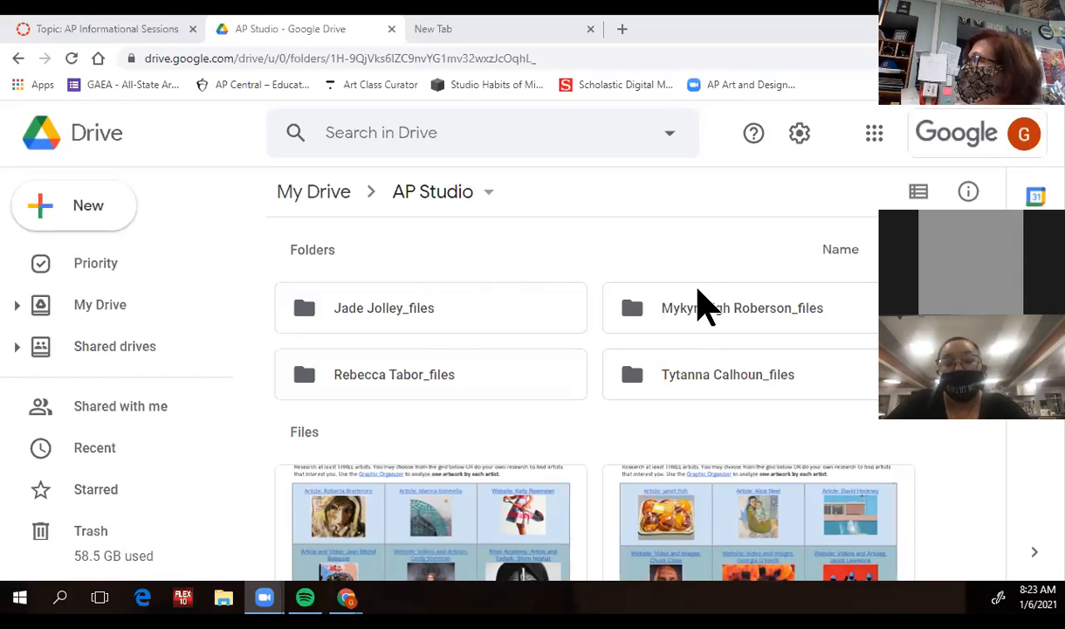
mouse_move(694, 288)
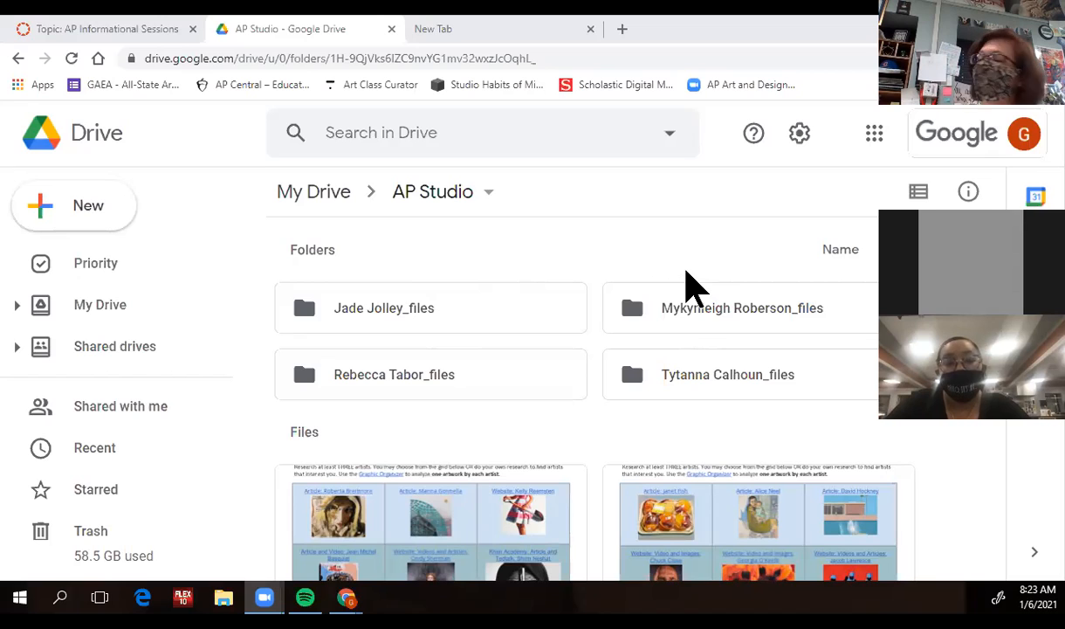
mouse_move(585, 196)
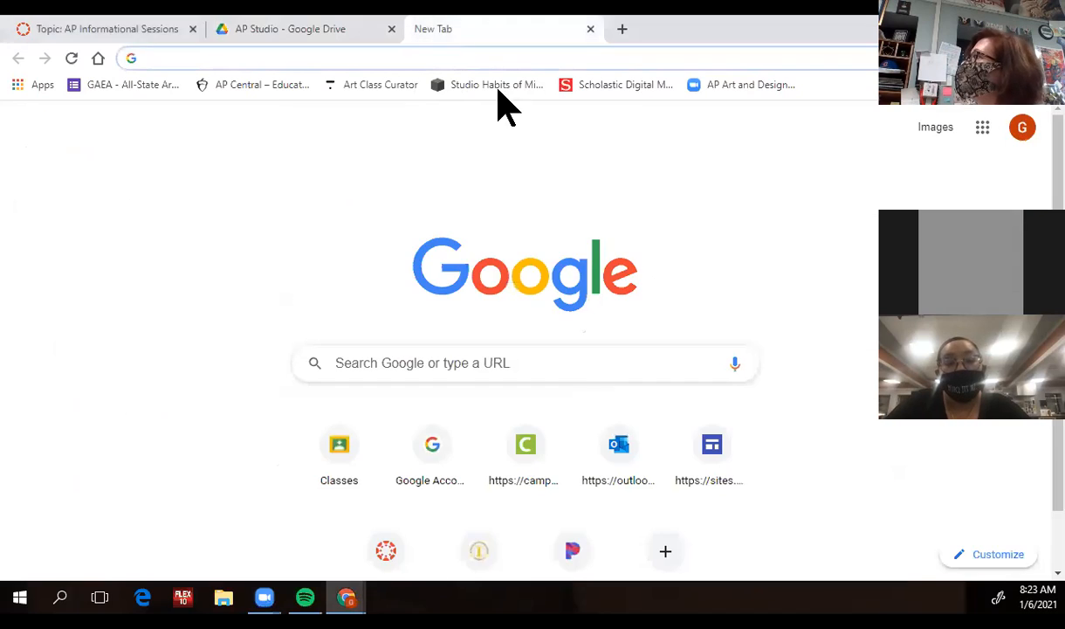
Step: Open the My Brand of Art class site and go to its AP Studio Art page
left_click(712, 450)
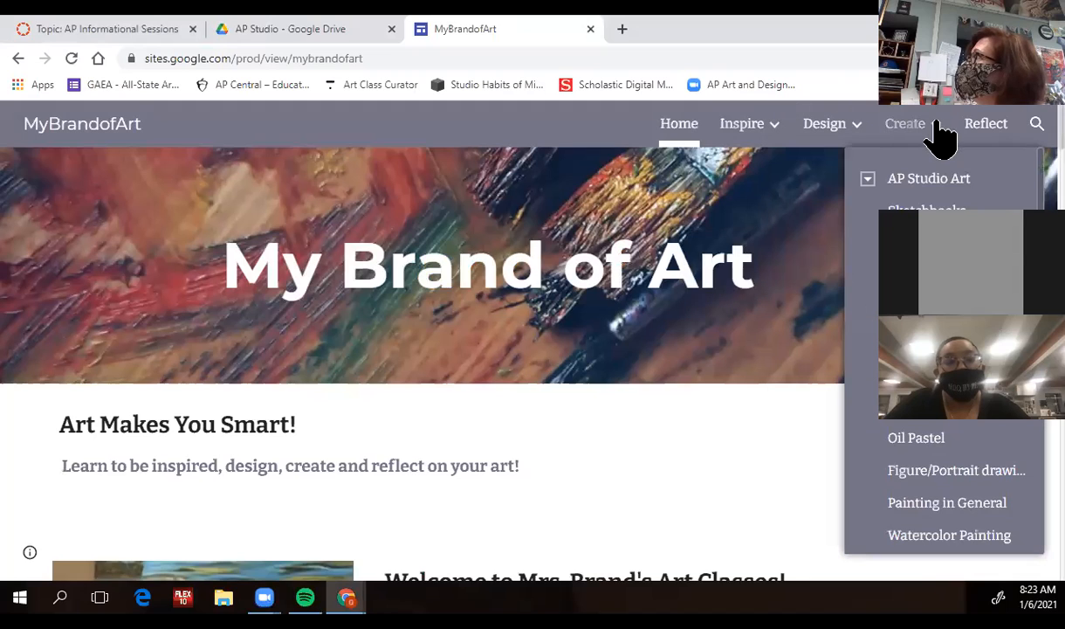
mouse_move(929, 178)
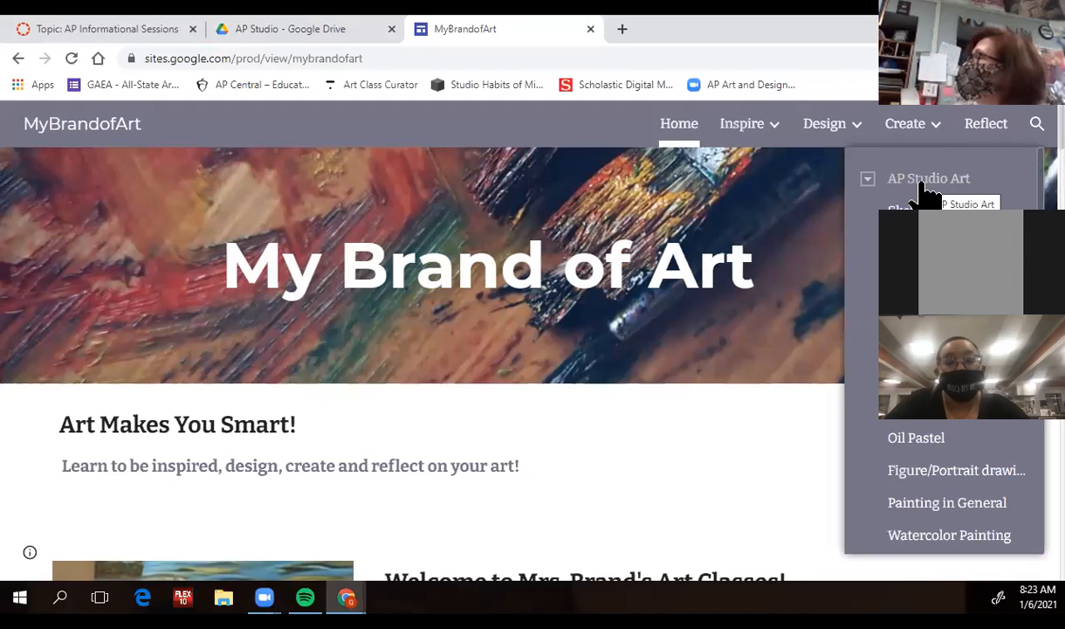
left_click(928, 178)
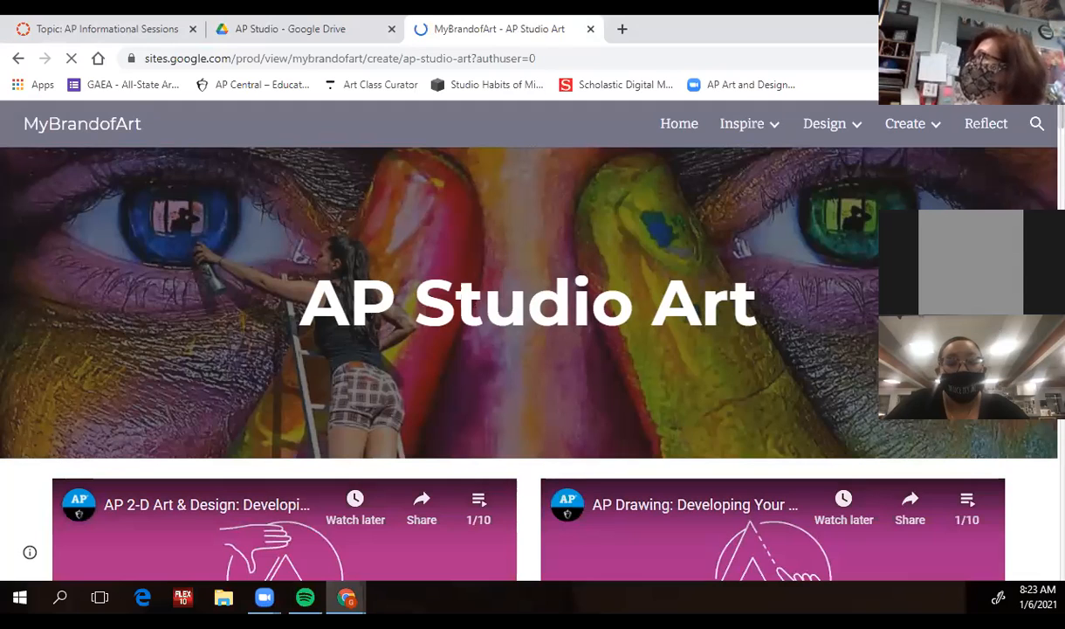
Step: Browse the Sustained Investigation slideshow page, then switch back to the AP Studio Drive tab
left_click(905, 123)
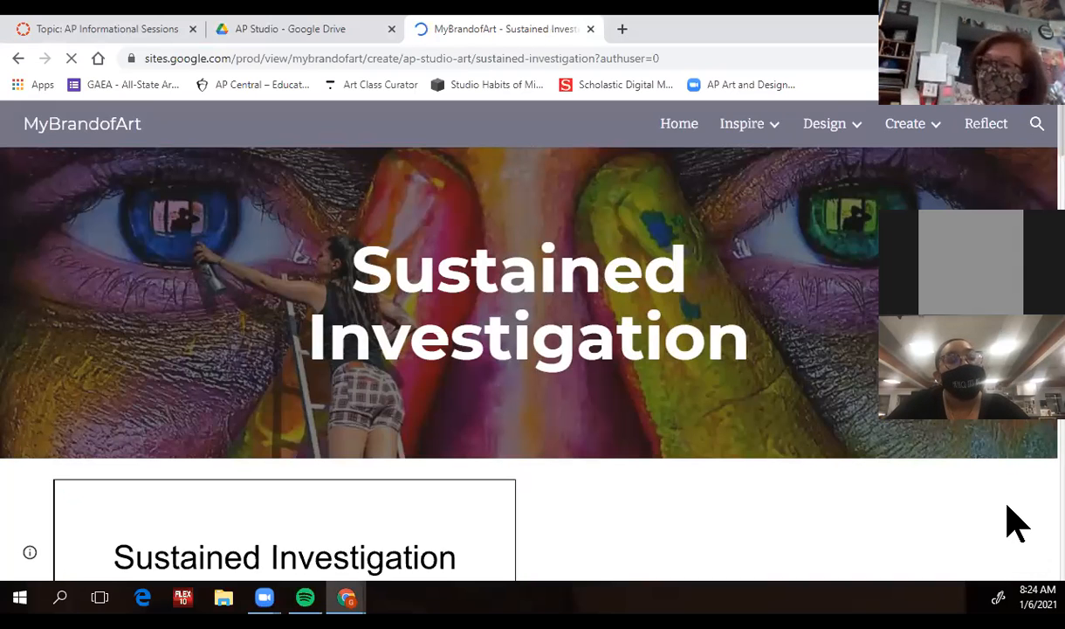
scroll("down", 3)
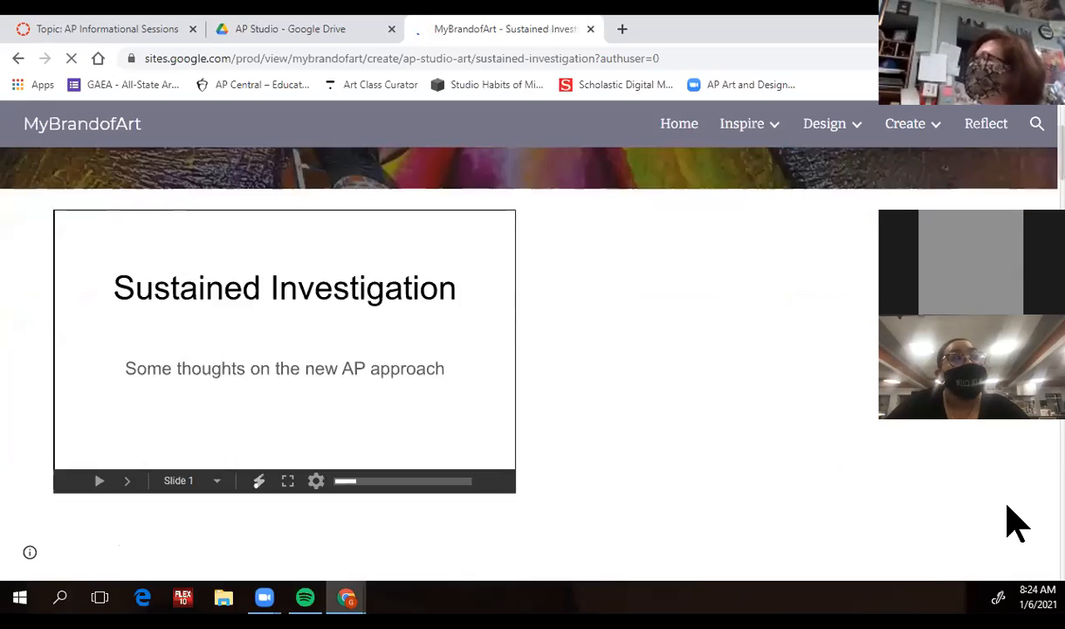
scroll("down", 3)
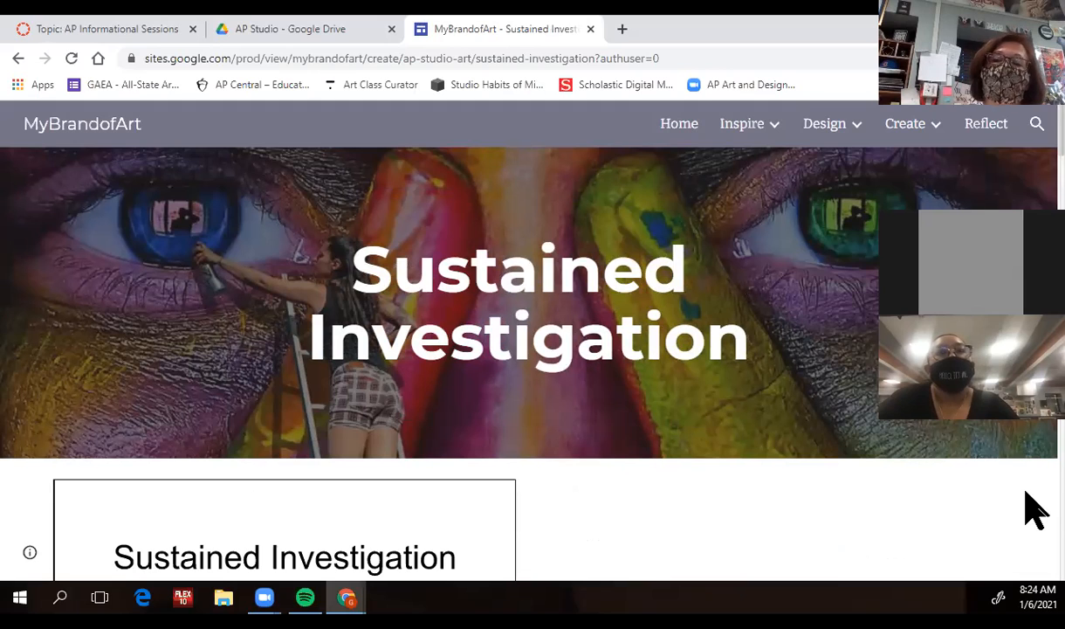
mouse_move(938, 424)
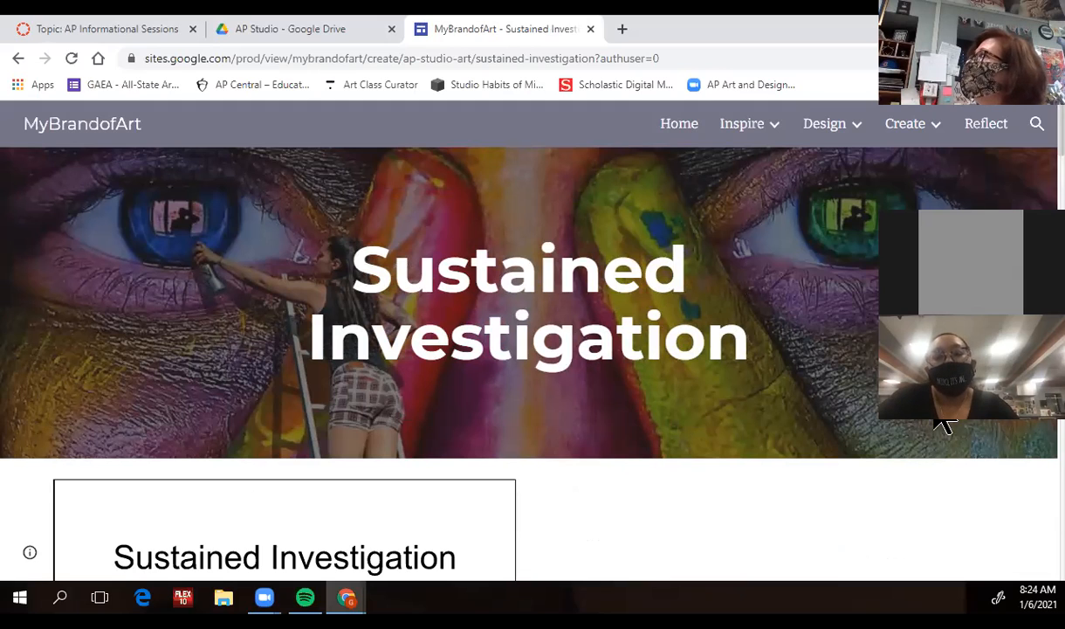
left_click(289, 29)
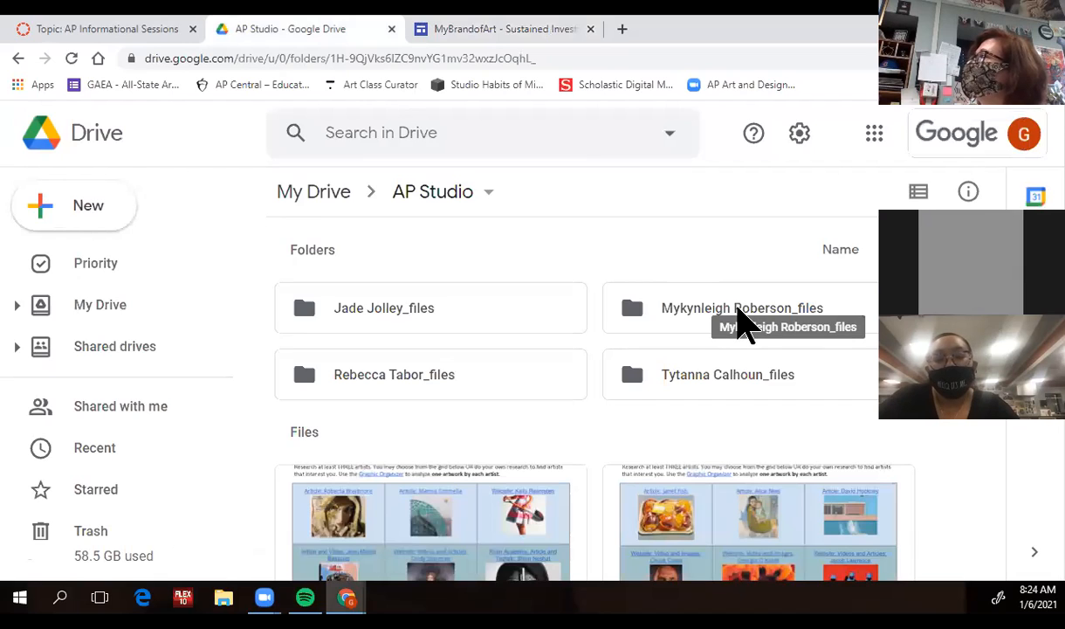
Step: Open the second student's _files portfolio folder and scroll through its artwork thumbnails
left_click(742, 307)
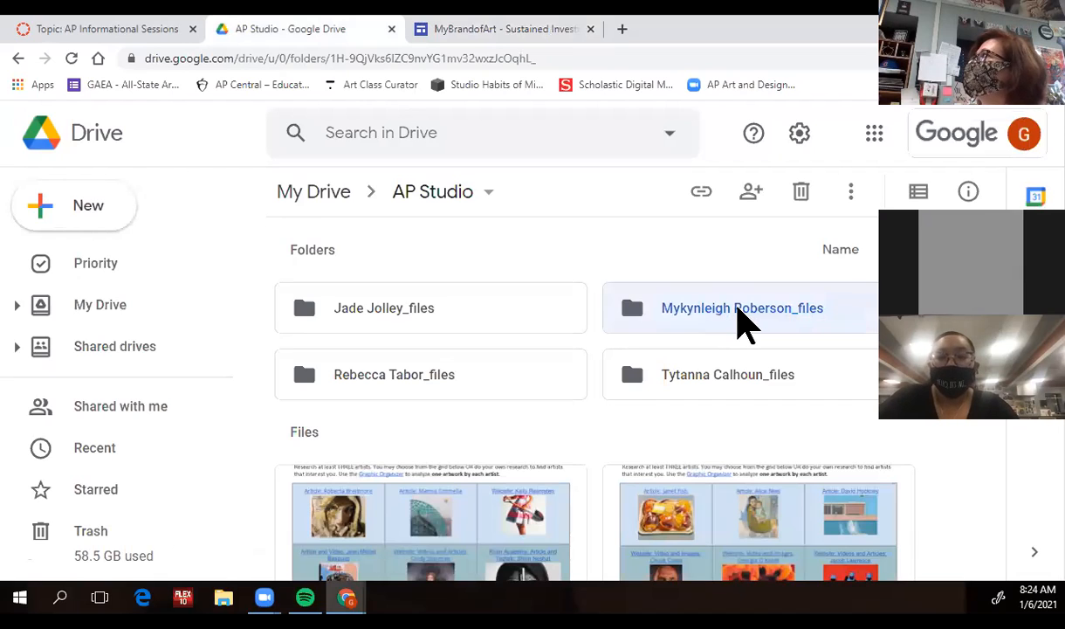
double_click(741, 307)
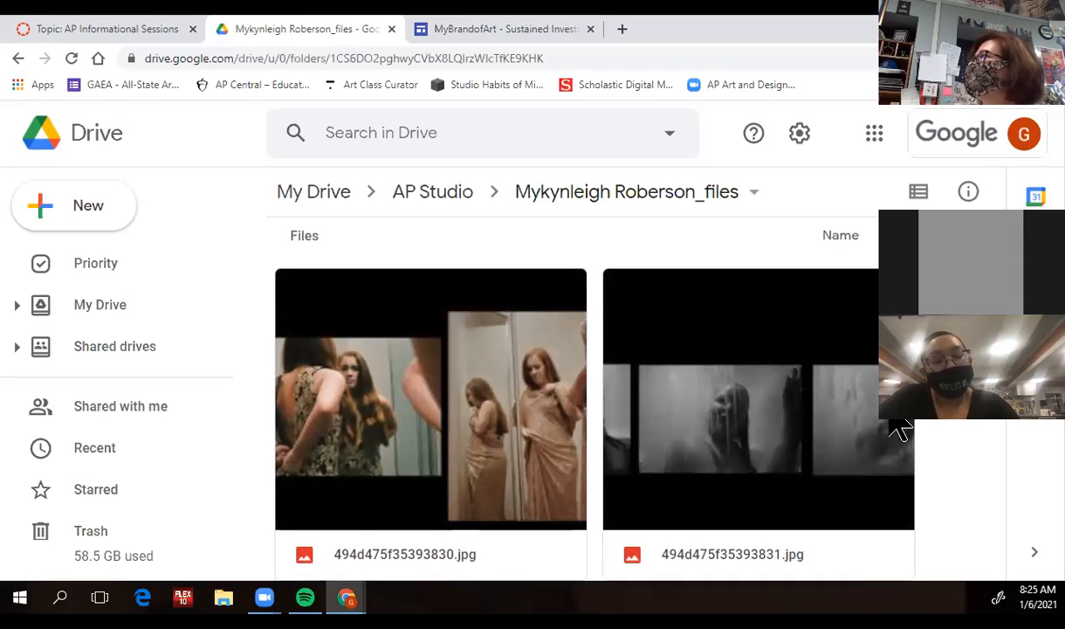
scroll("down", 3)
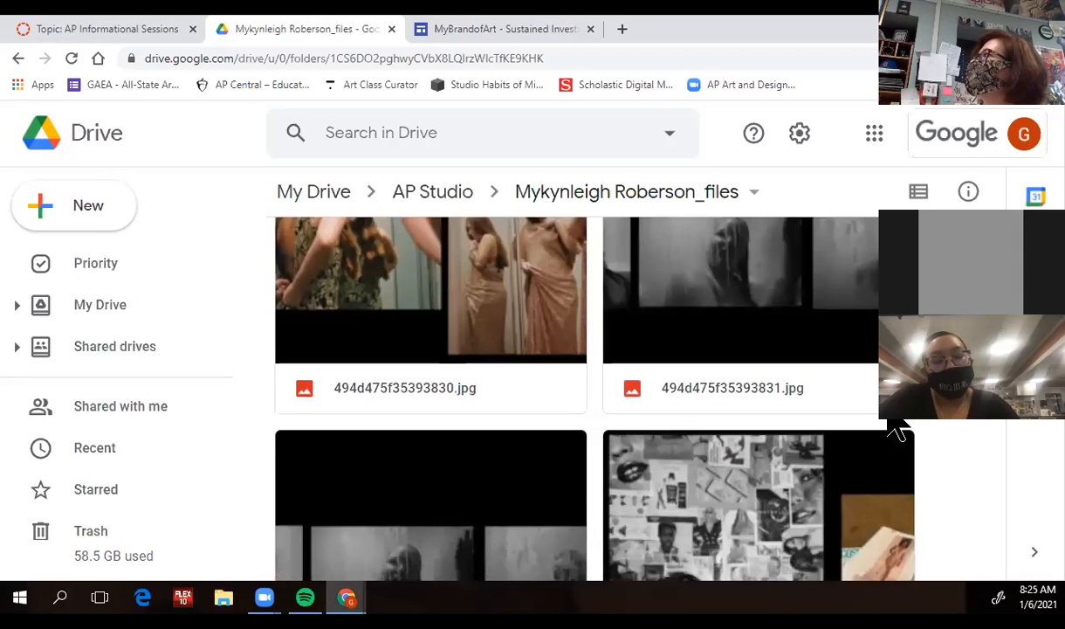
scroll("down", 3)
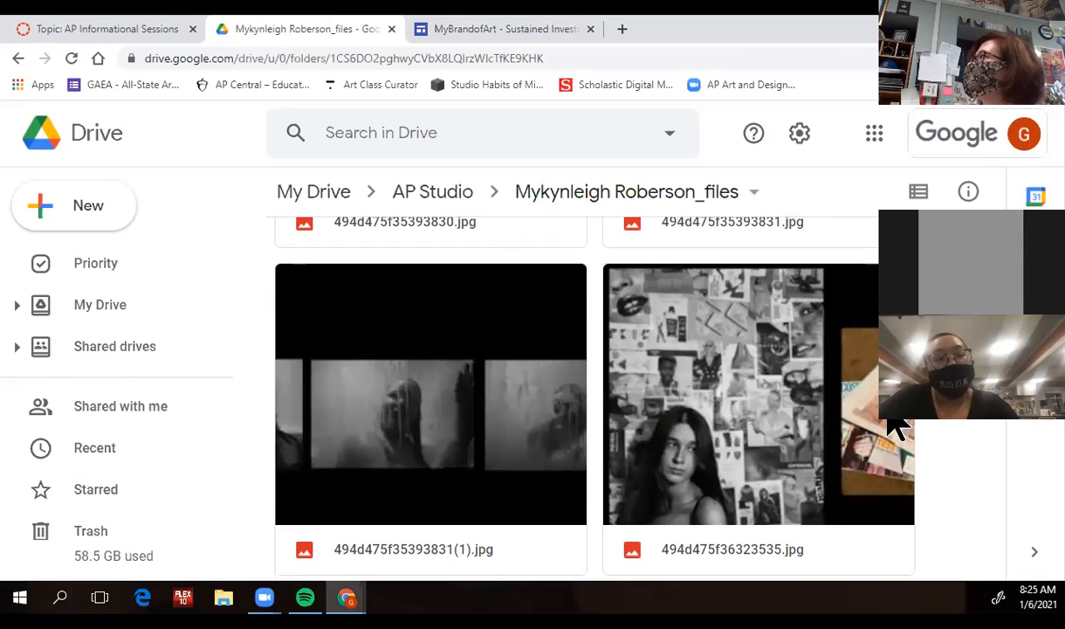
scroll("down", 3)
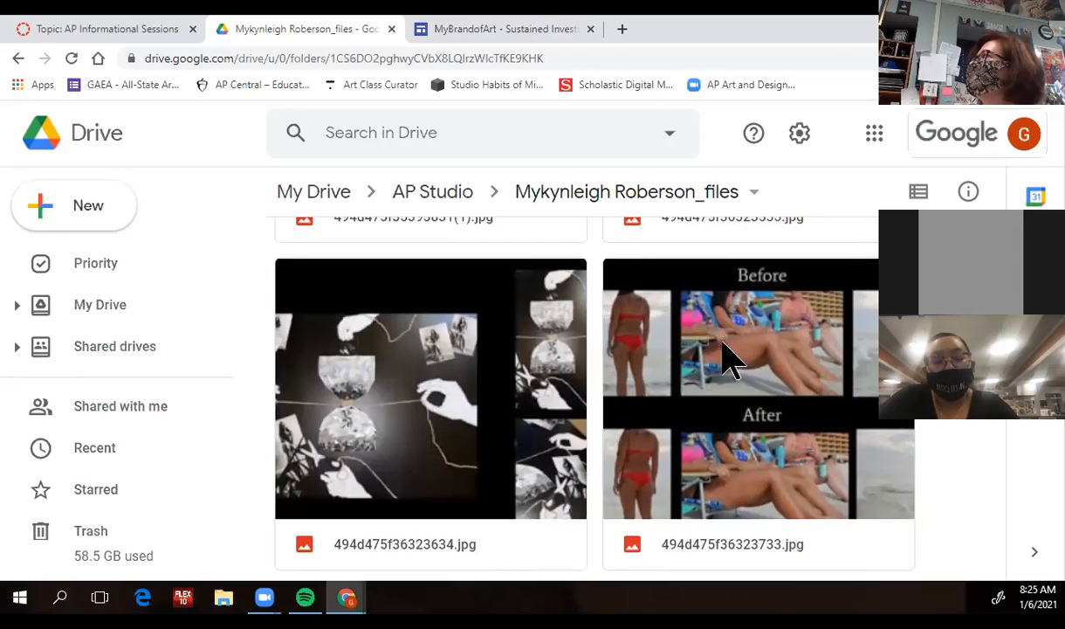
mouse_move(463, 419)
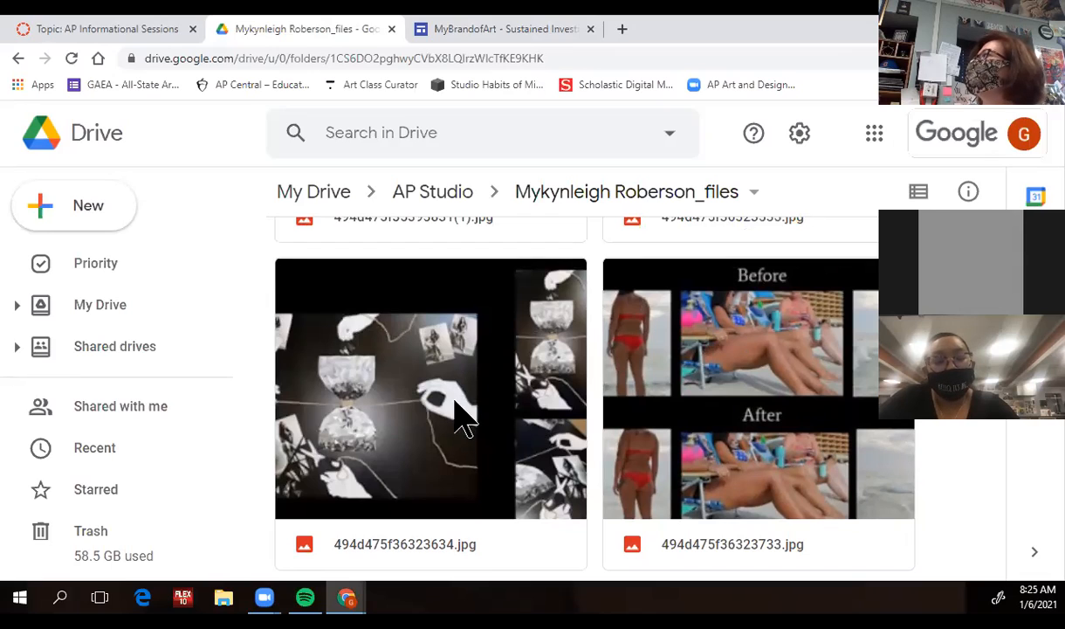
mouse_move(349, 463)
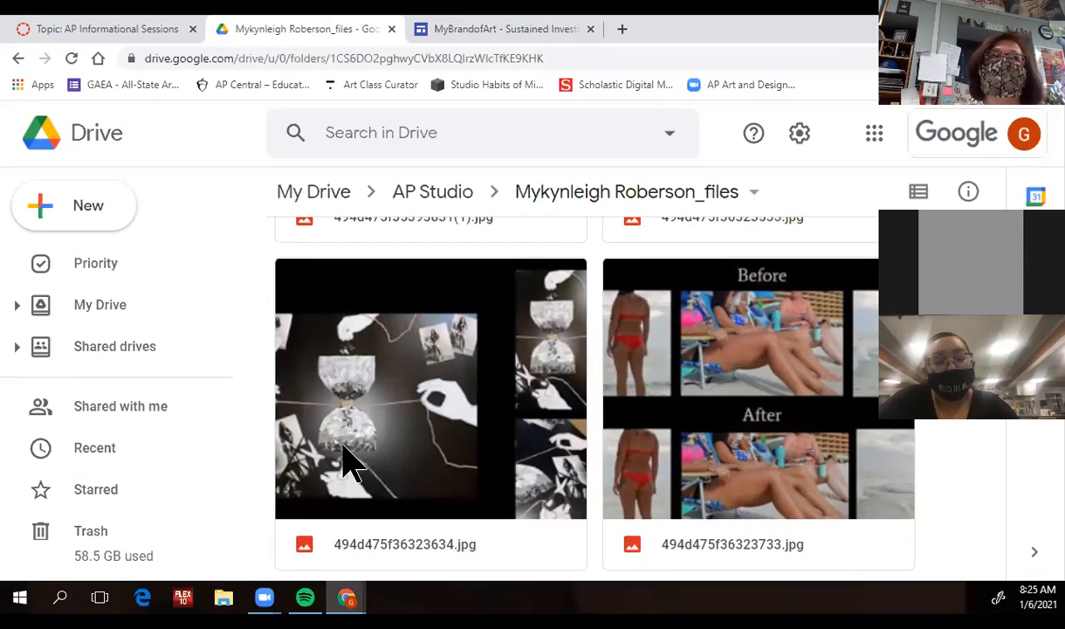
mouse_move(406, 463)
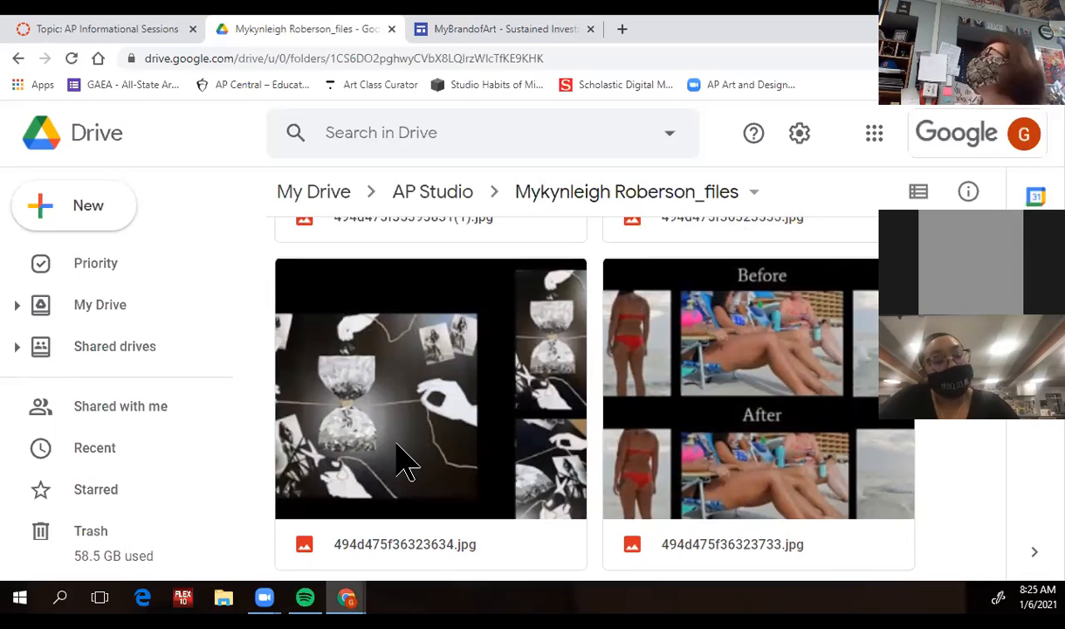
mouse_move(384, 384)
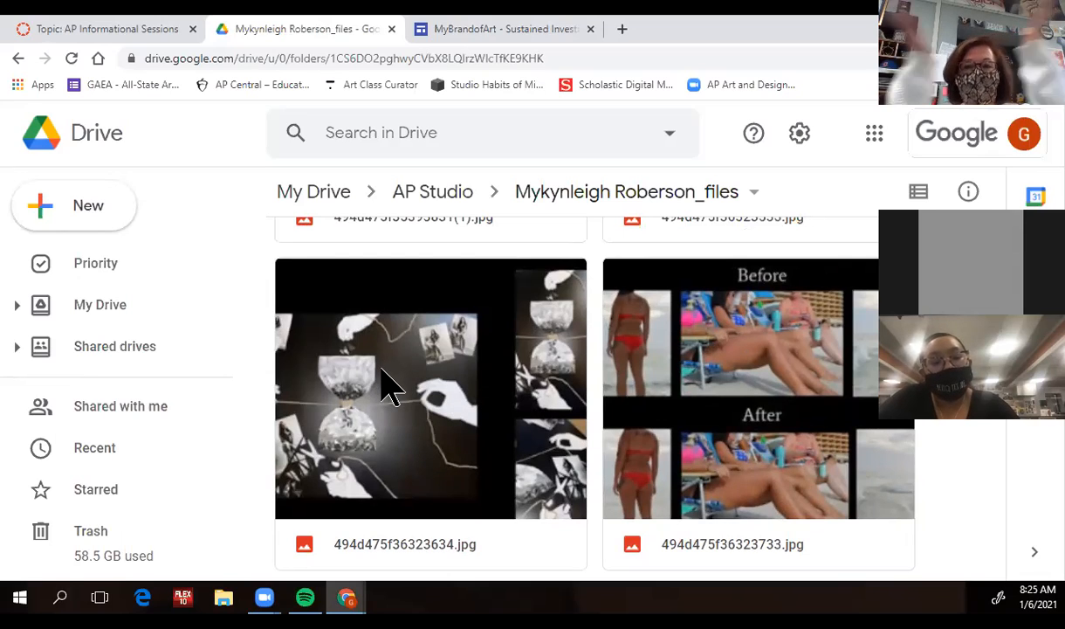
mouse_move(401, 384)
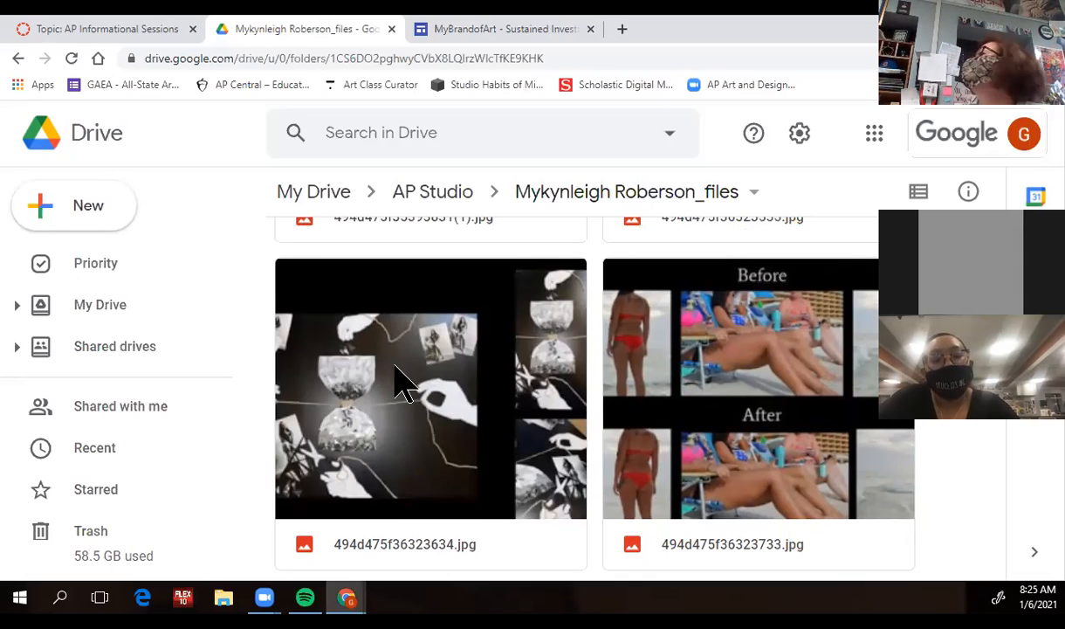
scroll("down", 3)
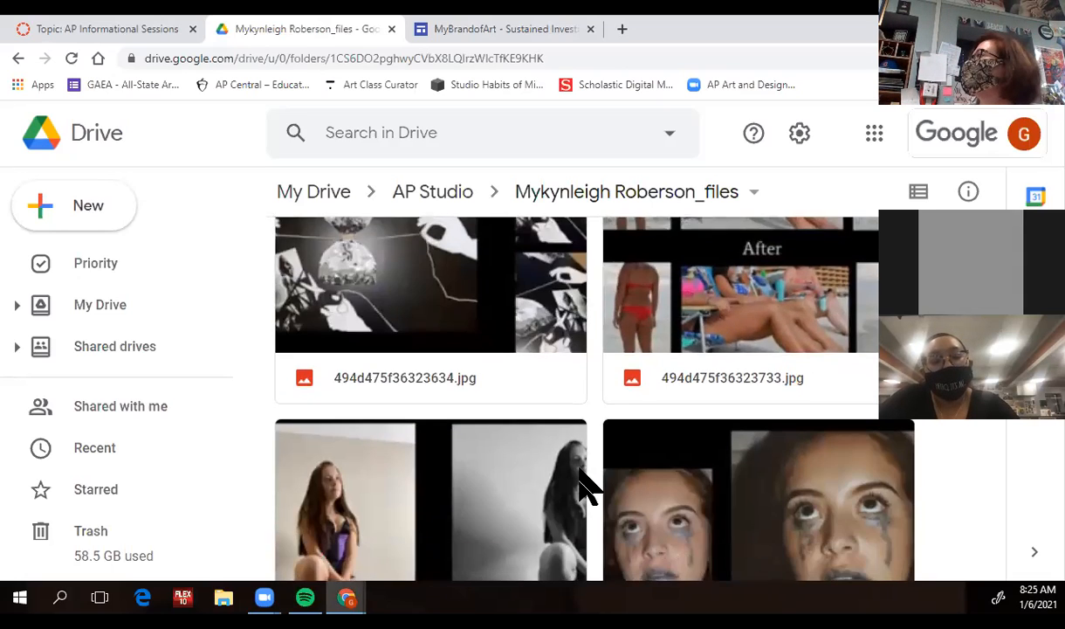
scroll("down", 3)
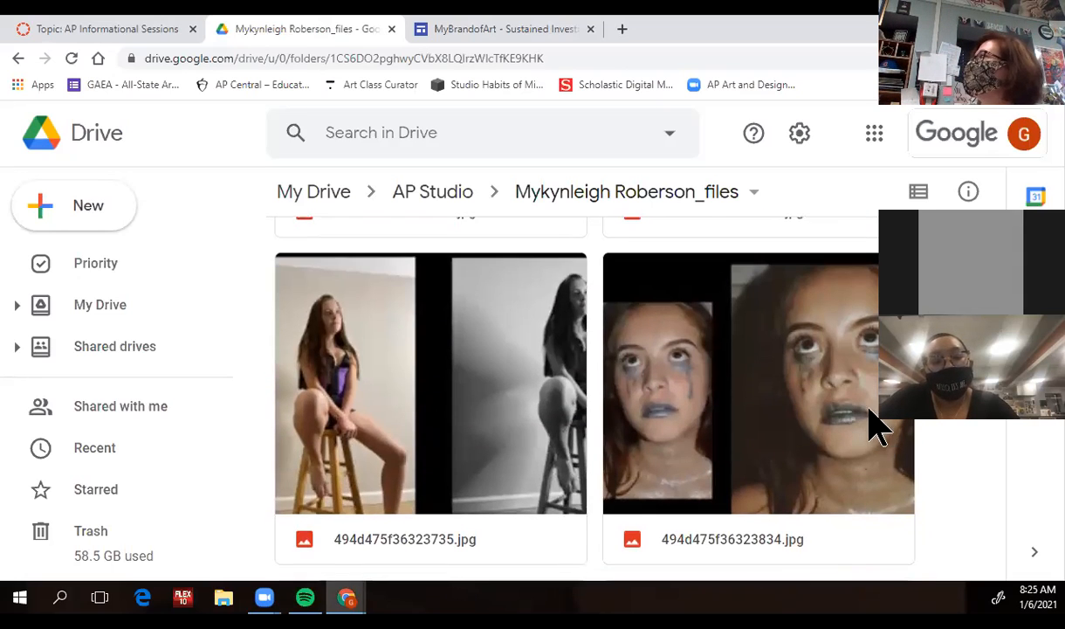
mouse_move(860, 454)
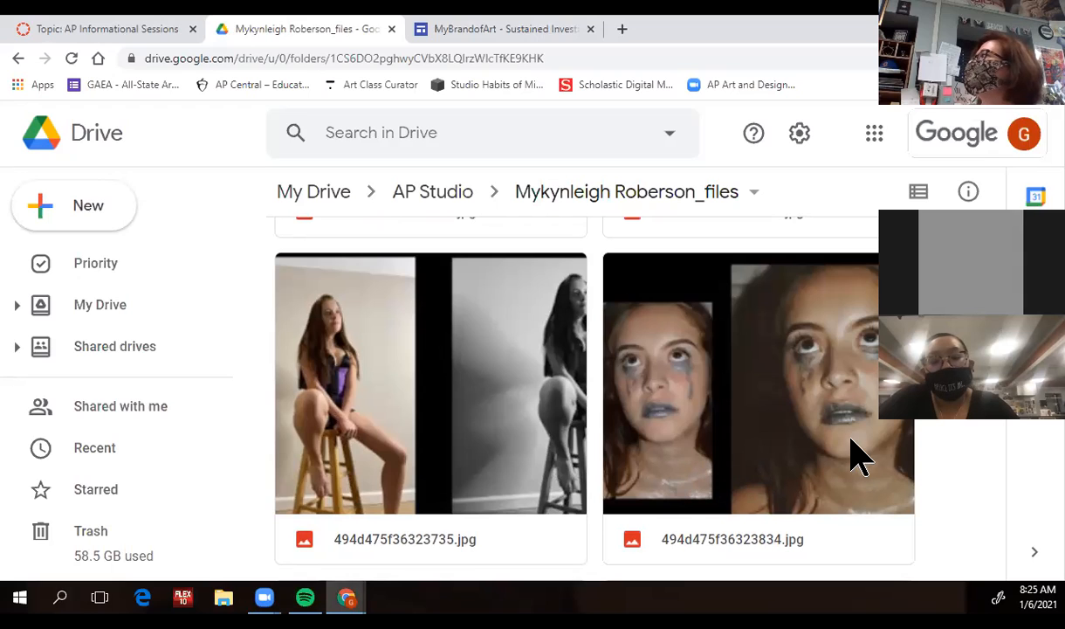
scroll("down", 3)
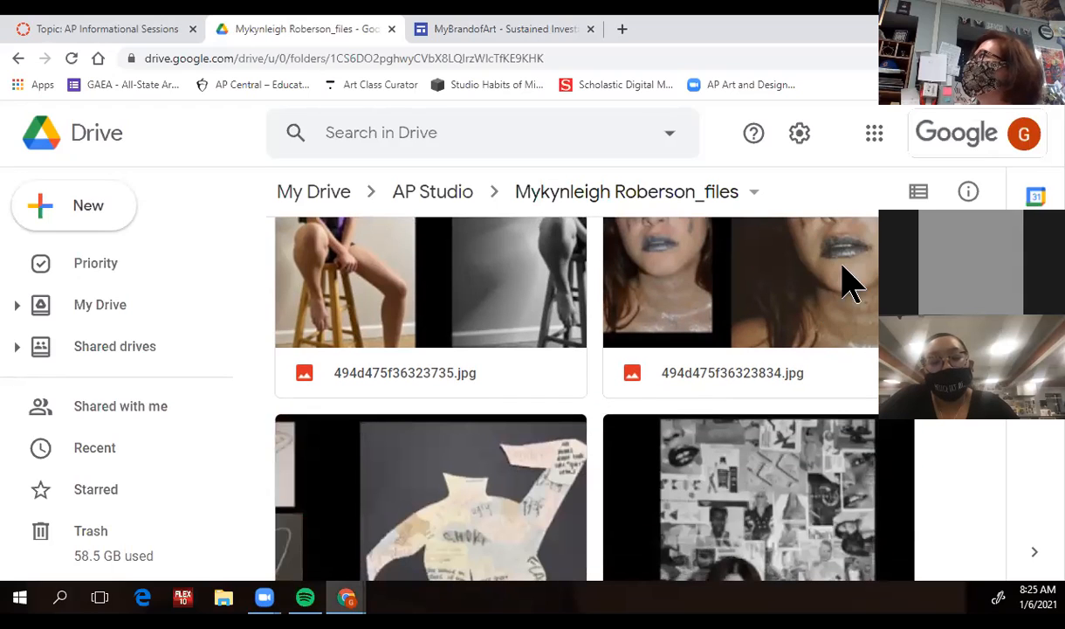
scroll("down", 3)
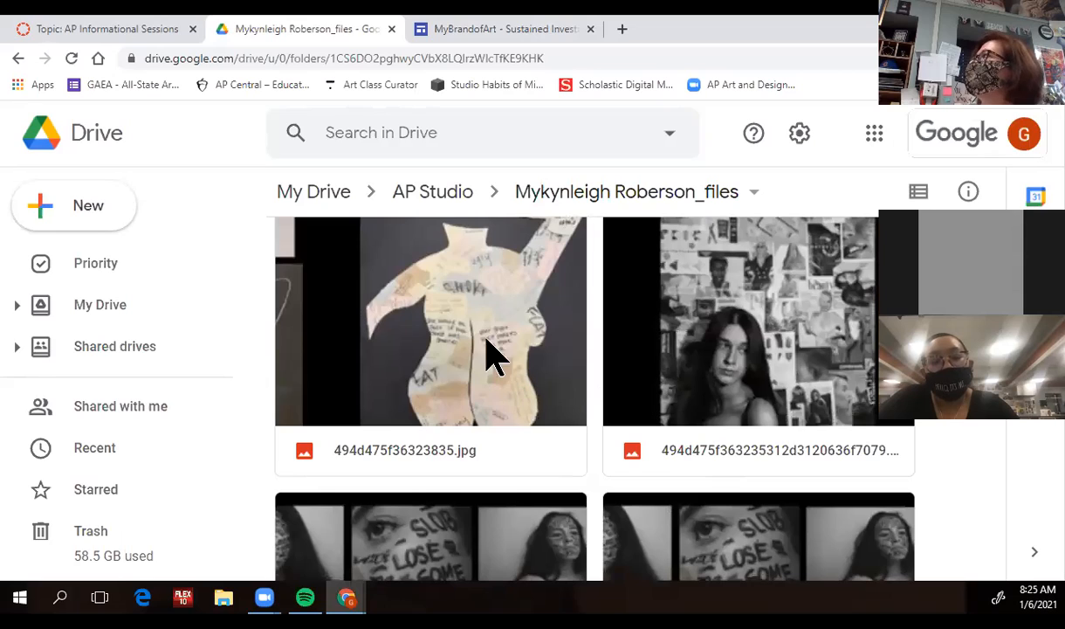
mouse_move(502, 428)
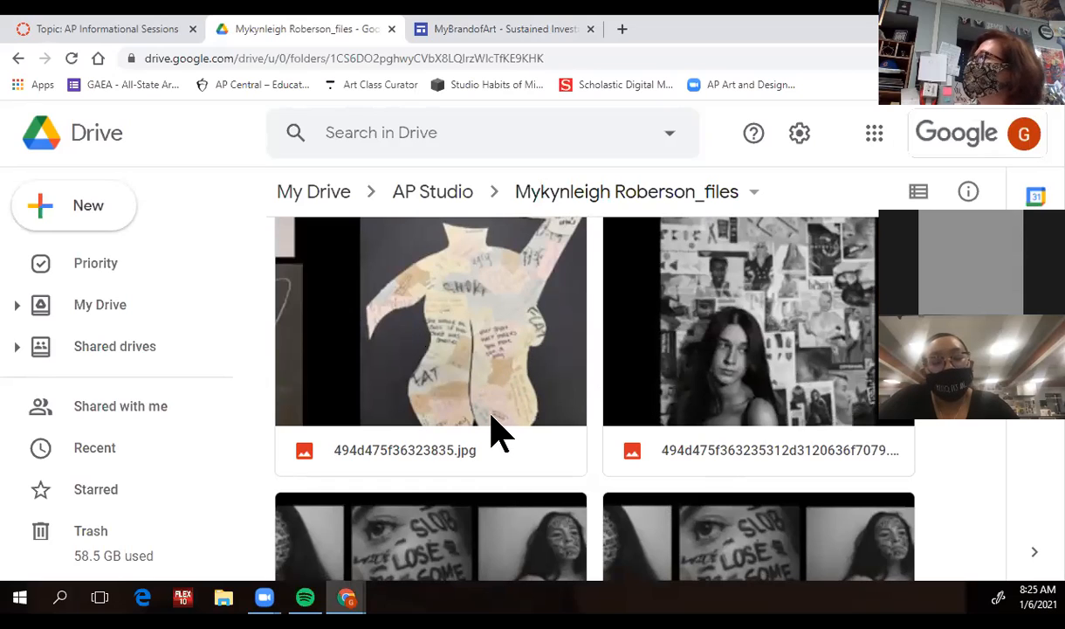
mouse_move(435, 319)
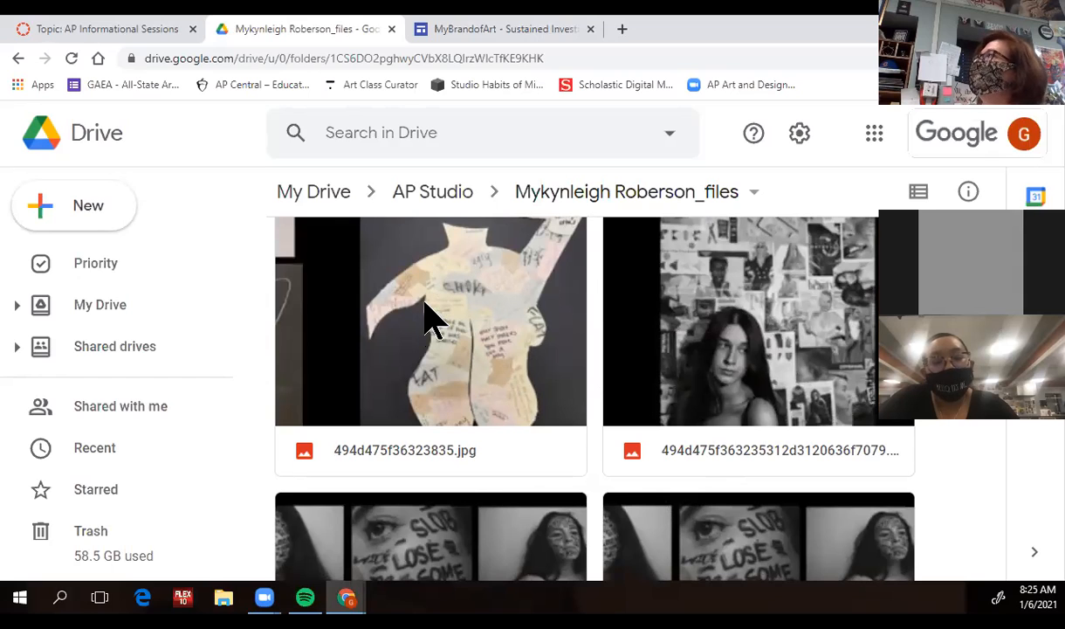
scroll("down", 3)
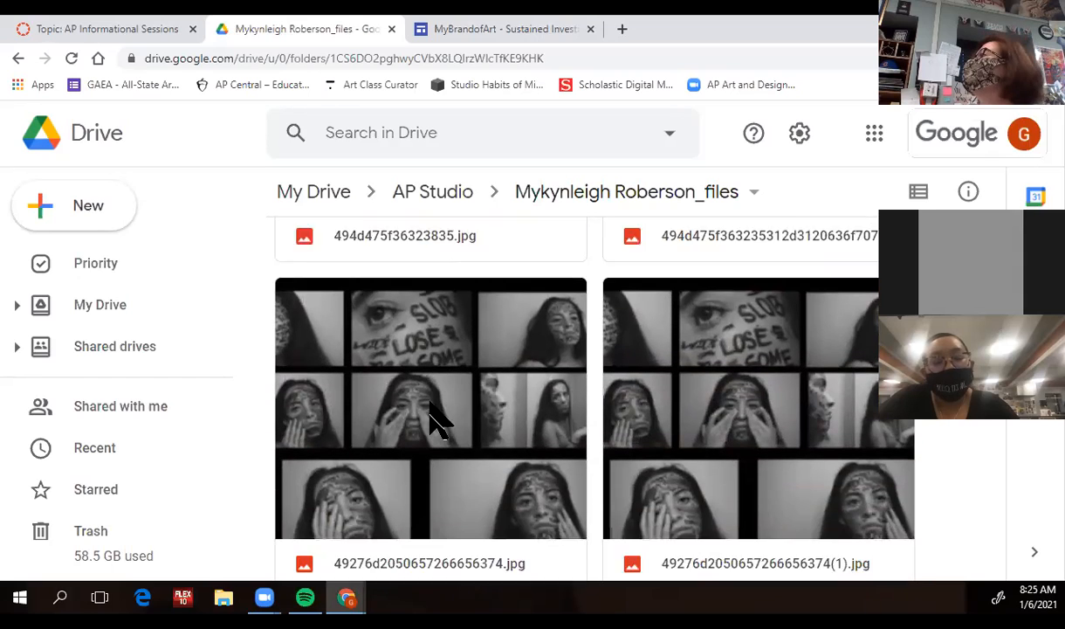
scroll("down", 3)
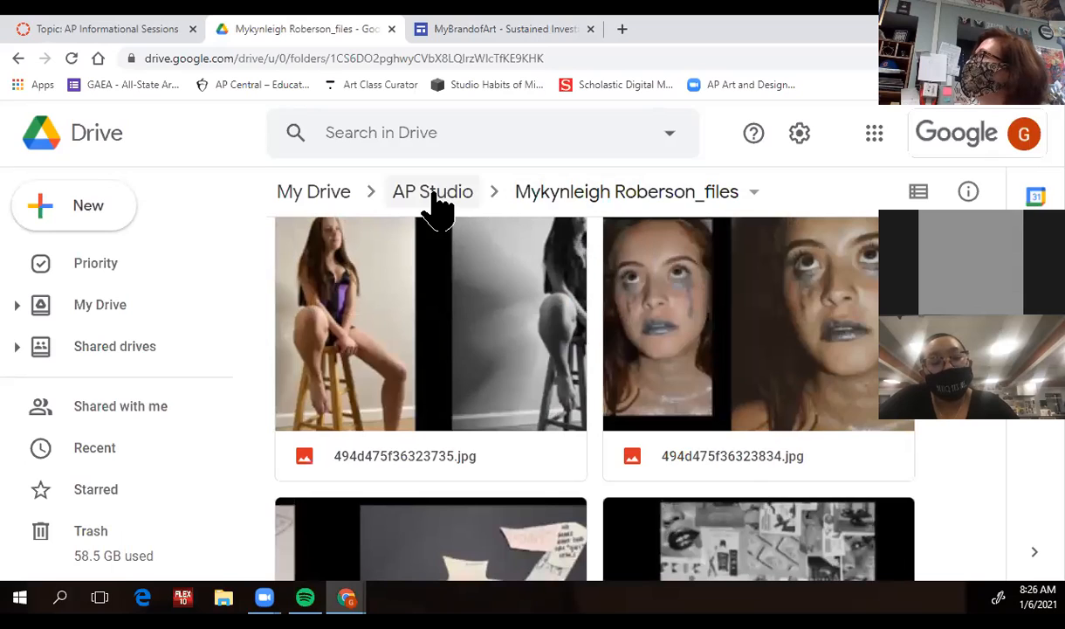
Step: Open another student's _files folder from AP Studio and browse its landscape, bridge and wave images
left_click(432, 191)
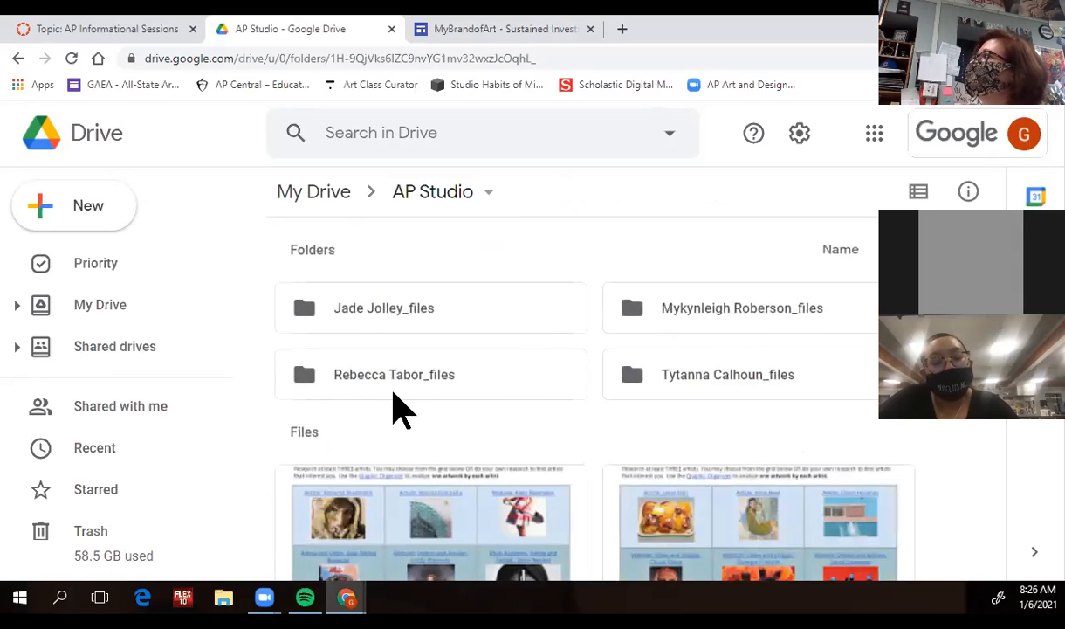
left_click(393, 374)
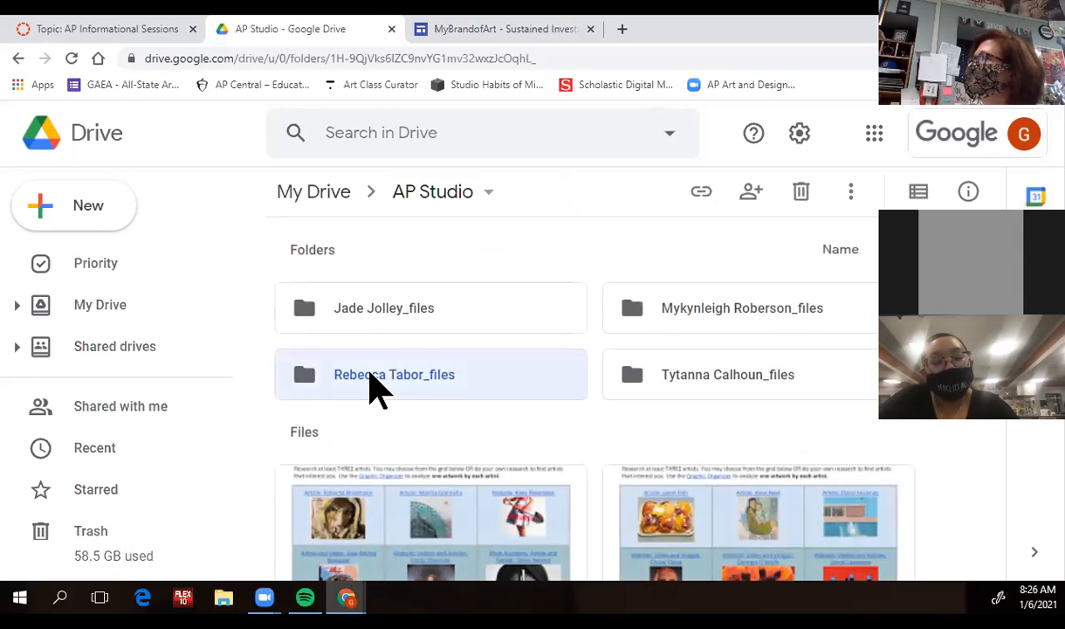
double_click(394, 374)
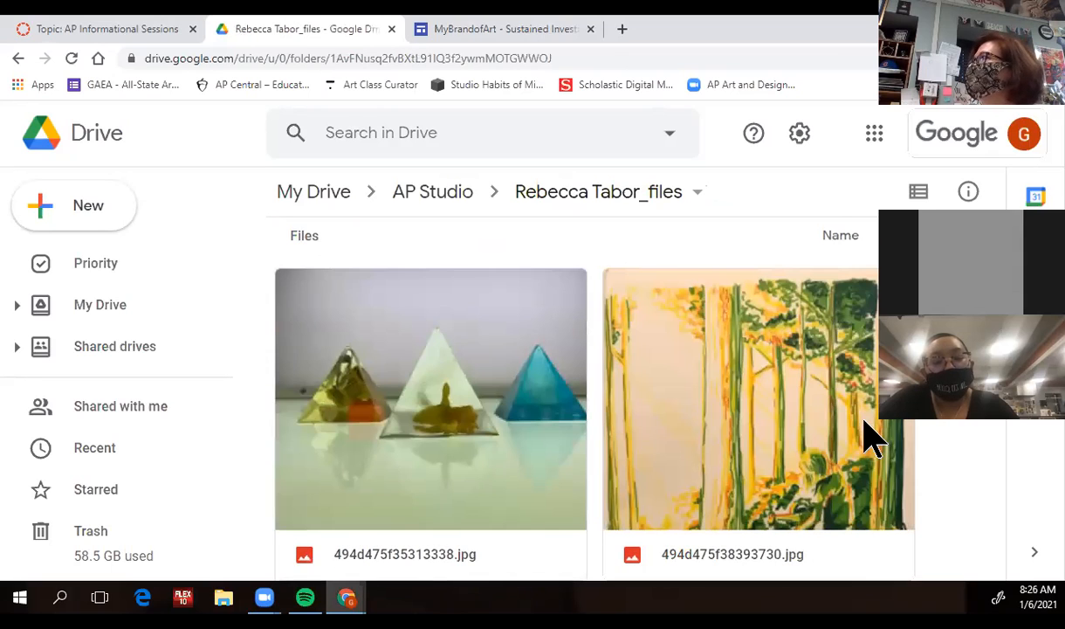
scroll("down", 3)
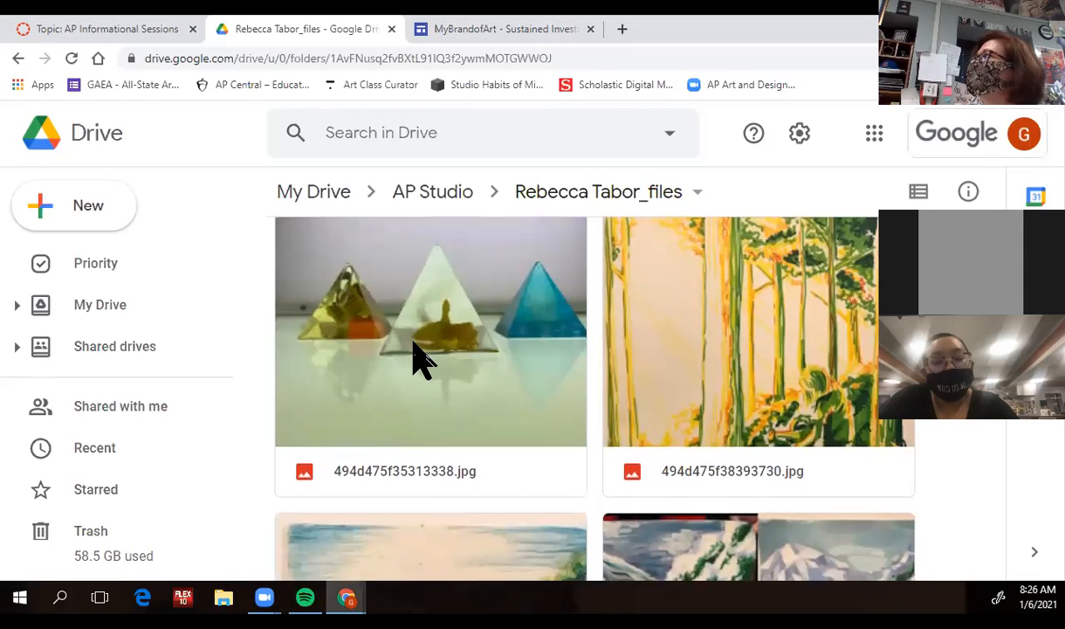
mouse_move(432, 353)
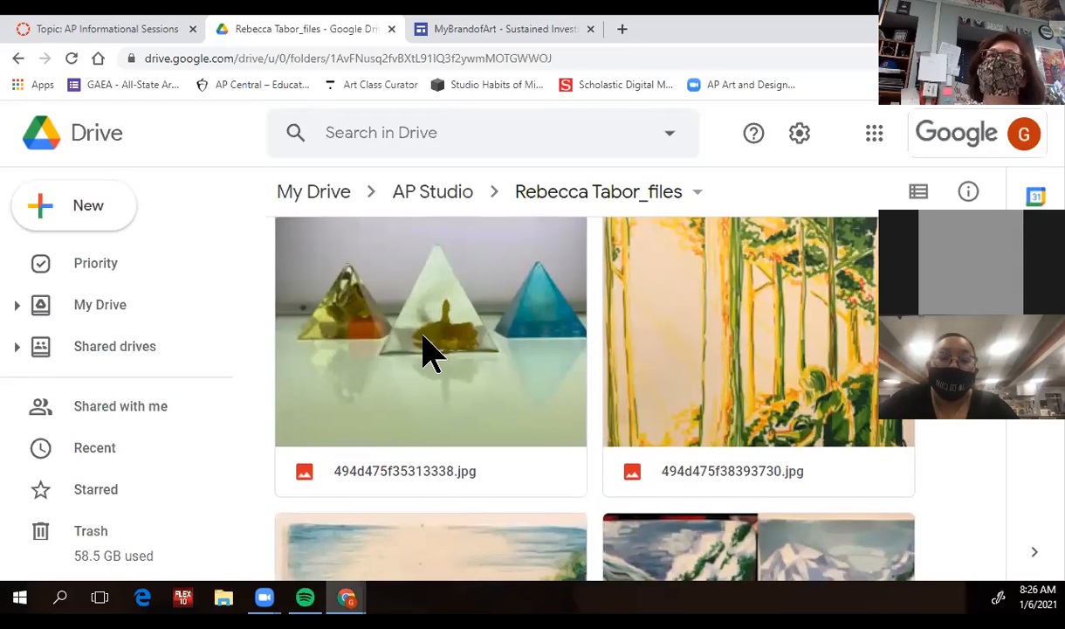
mouse_move(354, 362)
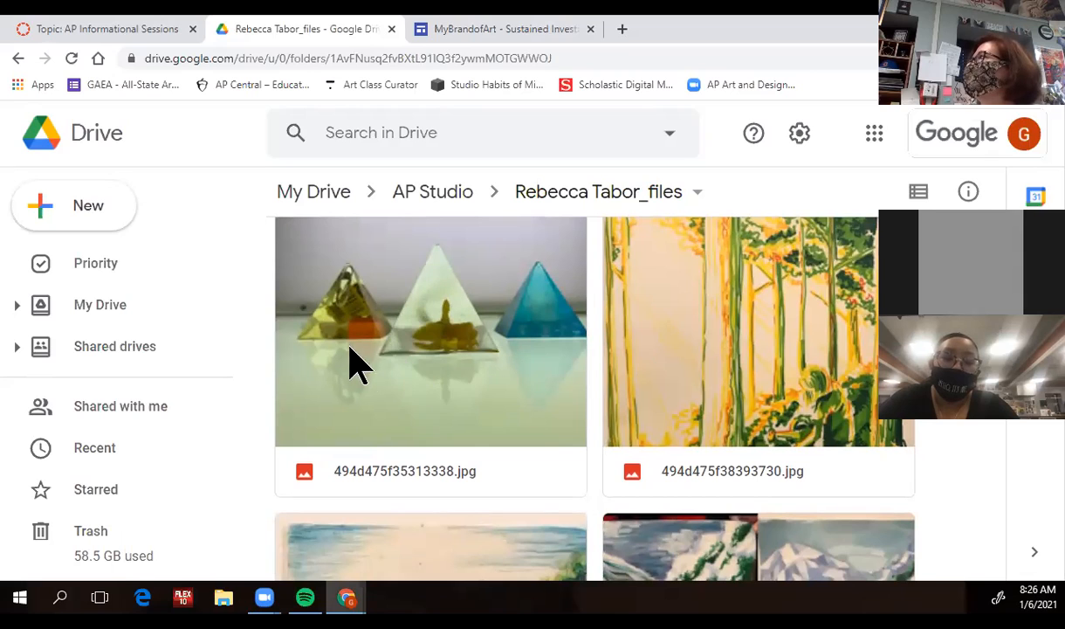
scroll("down", 3)
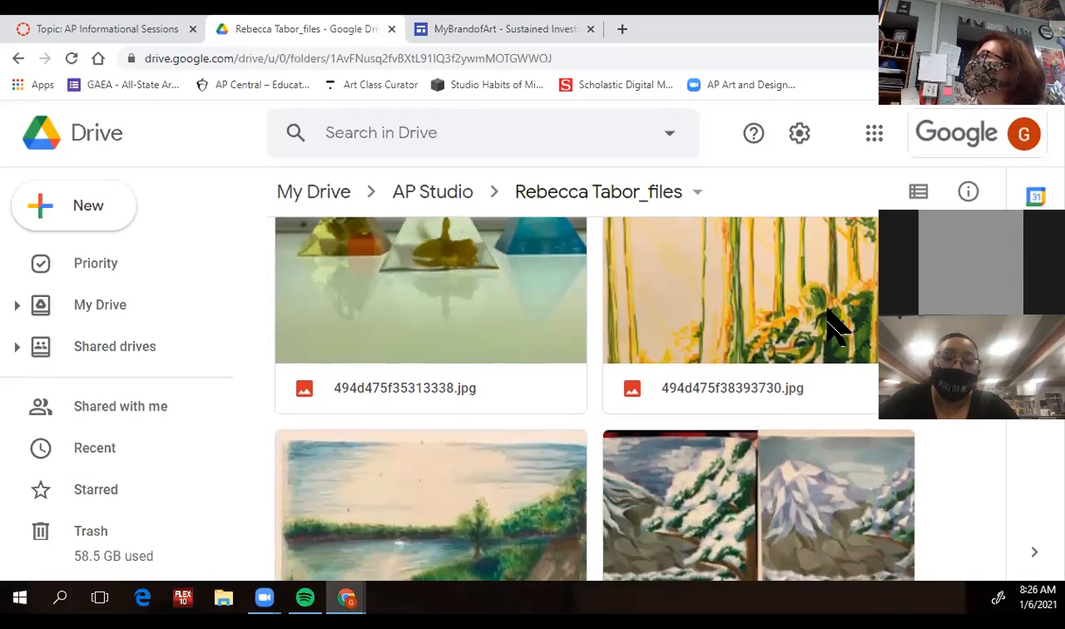
scroll("down", 3)
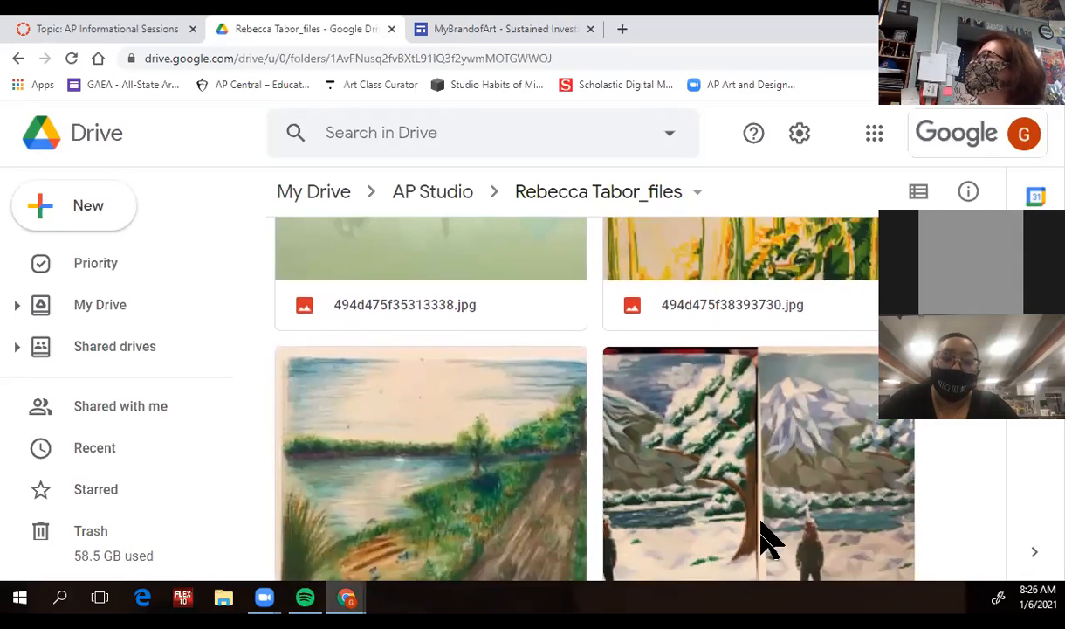
scroll("down", 3)
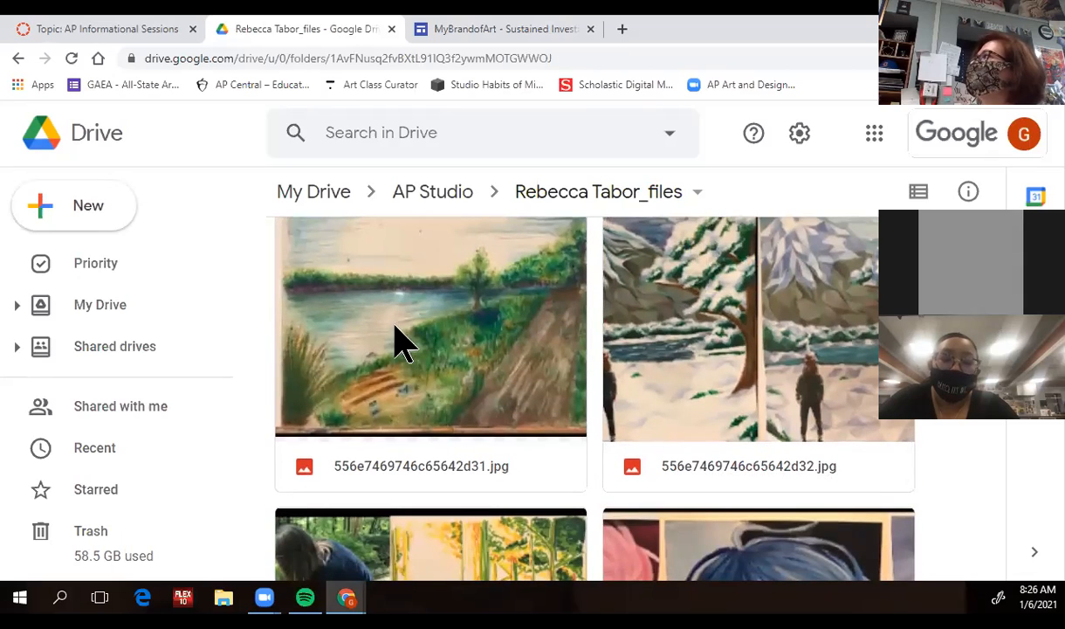
mouse_move(423, 392)
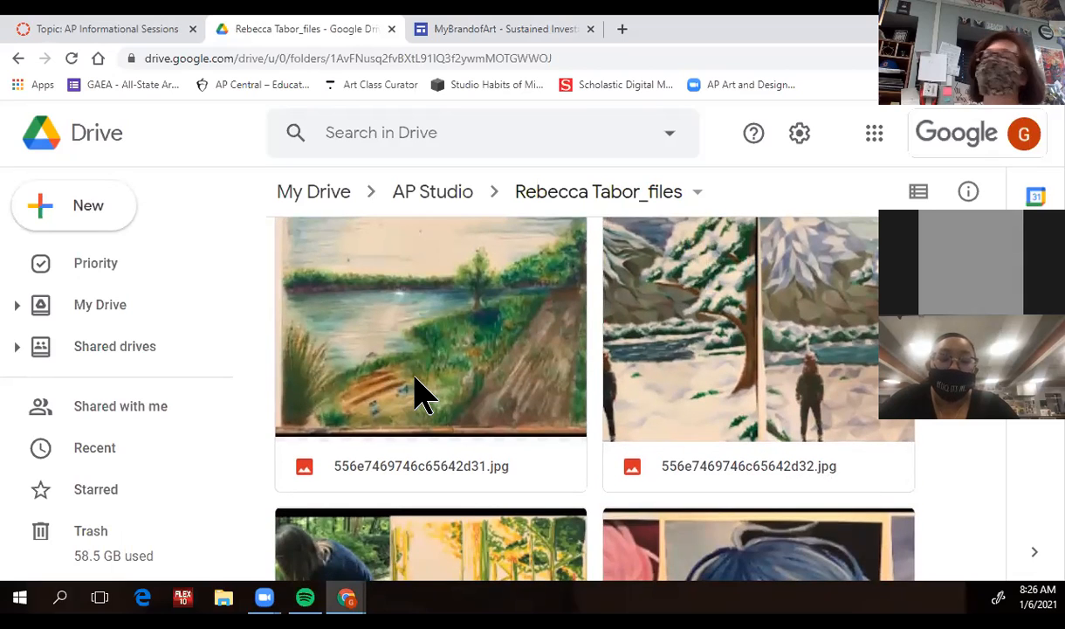
scroll("down", 3)
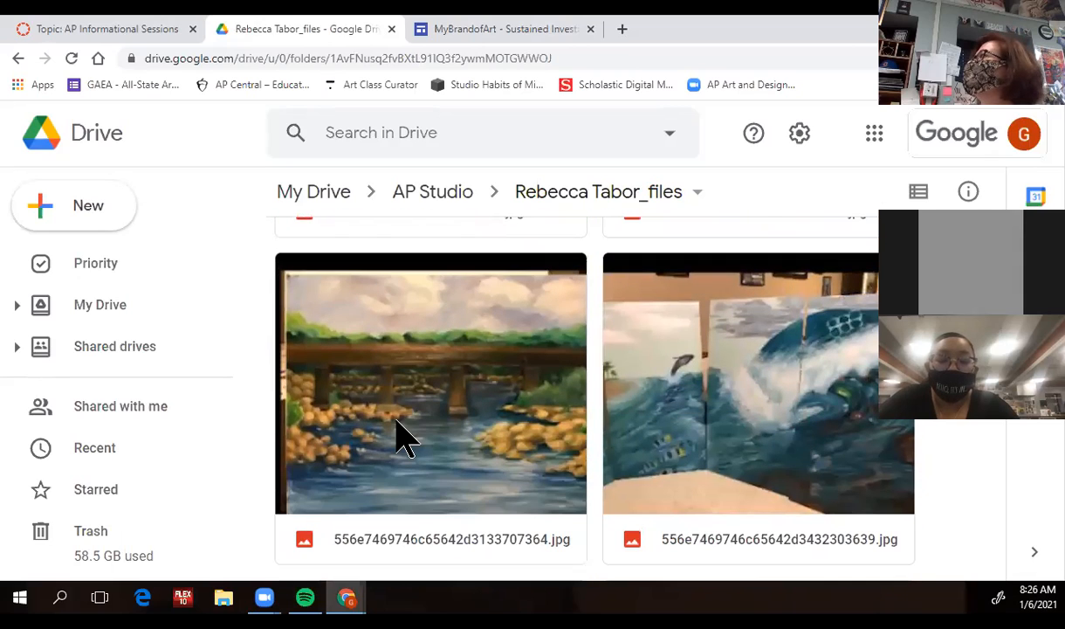
mouse_move(854, 489)
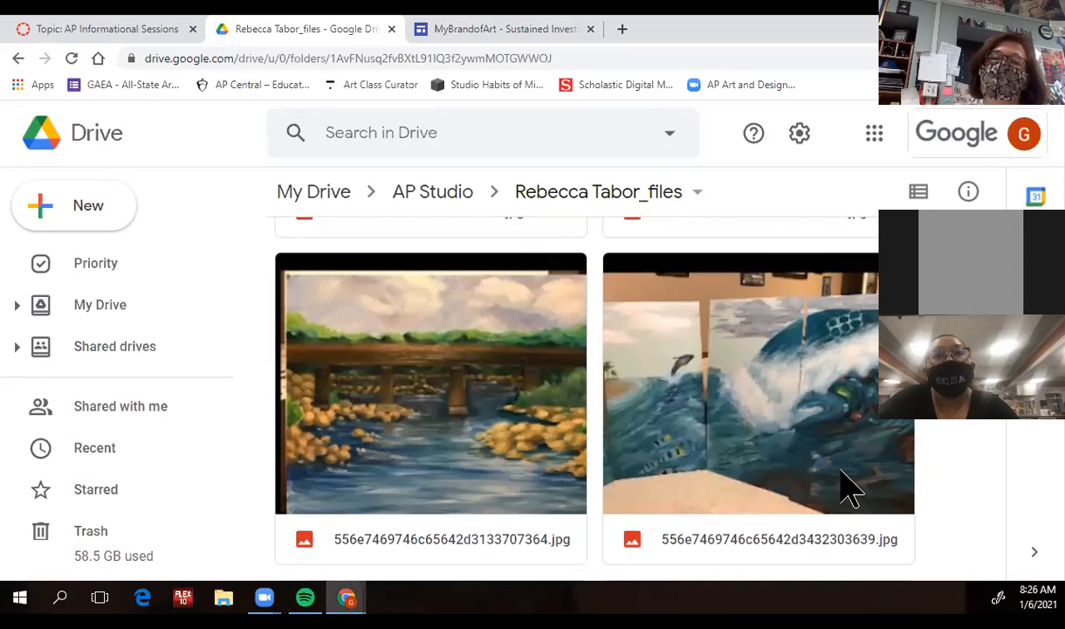
scroll("down", 3)
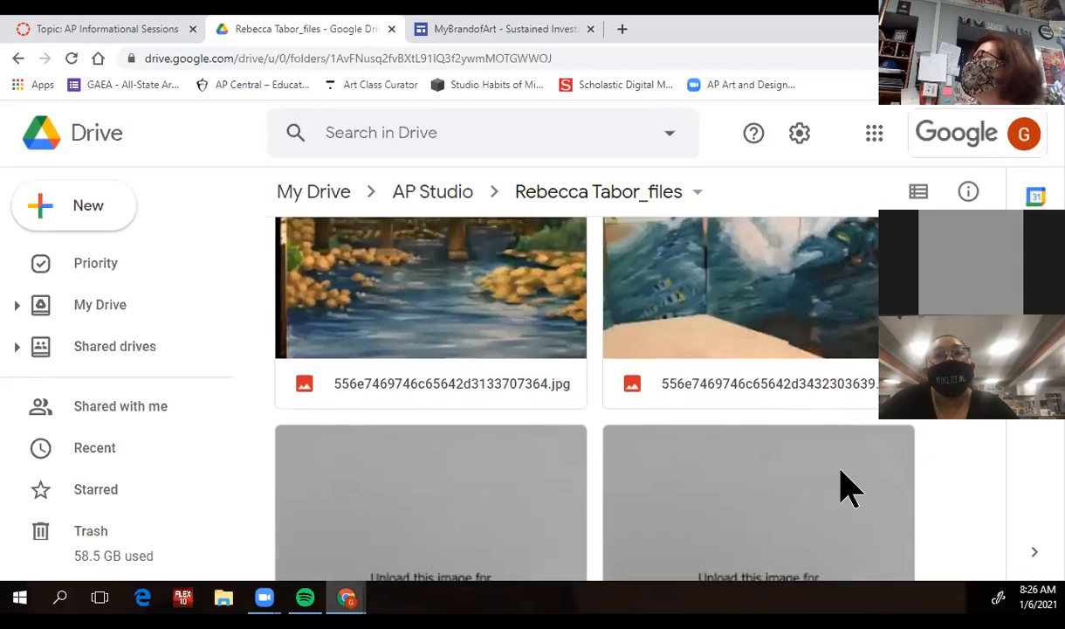
scroll("down", 3)
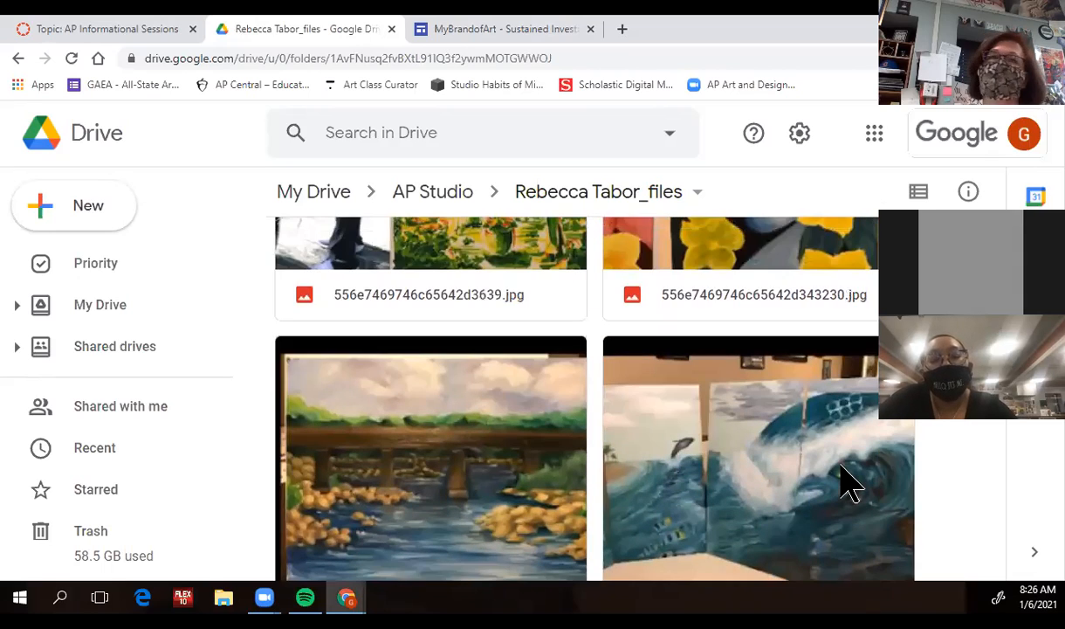
mouse_move(830, 480)
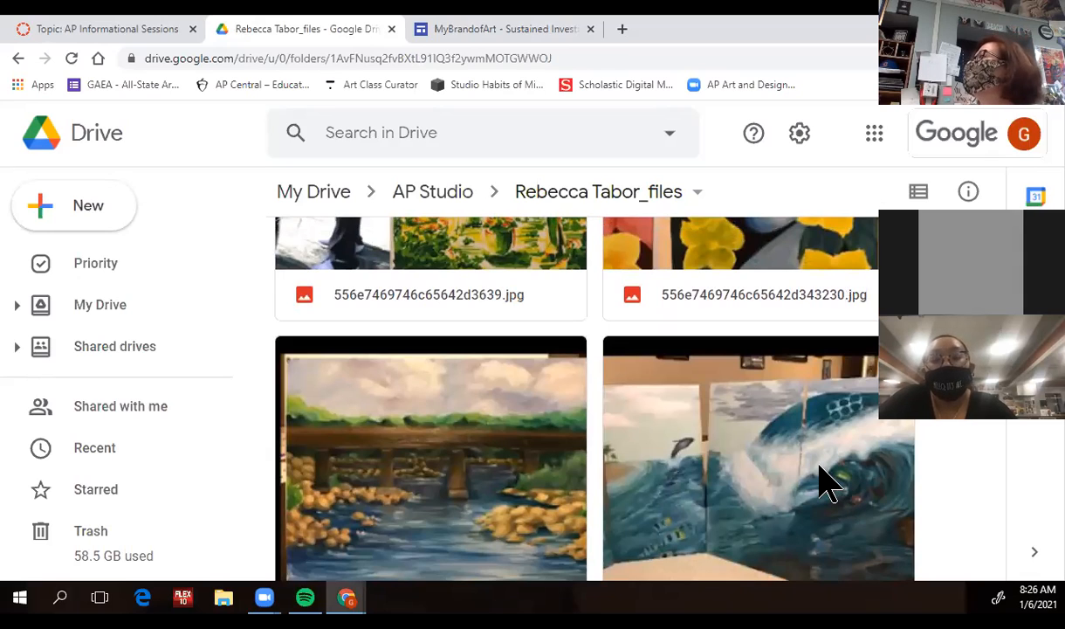
mouse_move(572, 559)
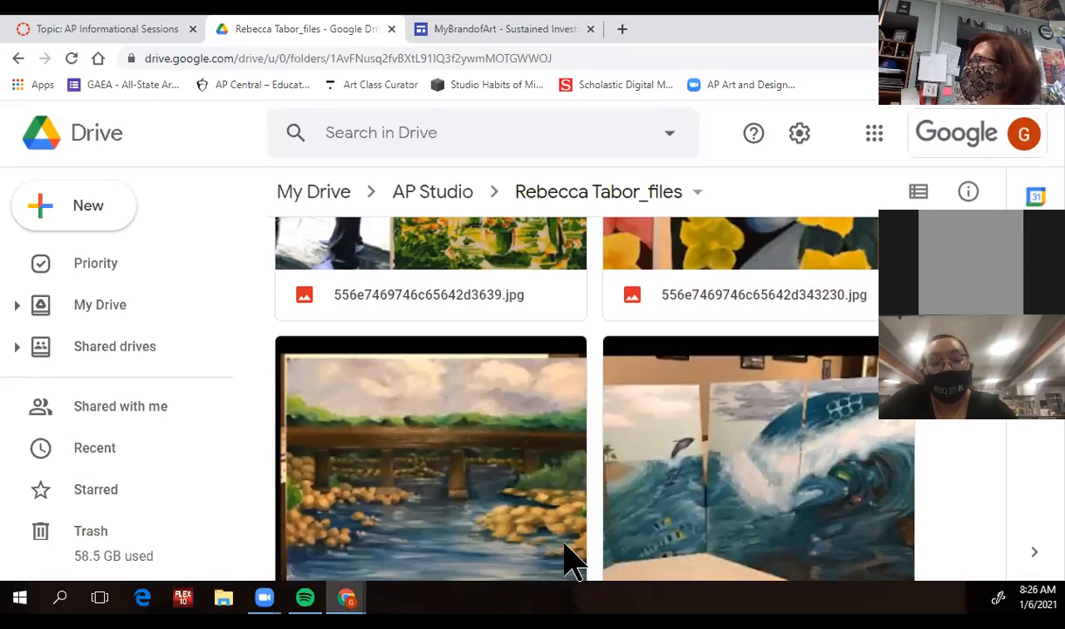
mouse_move(786, 563)
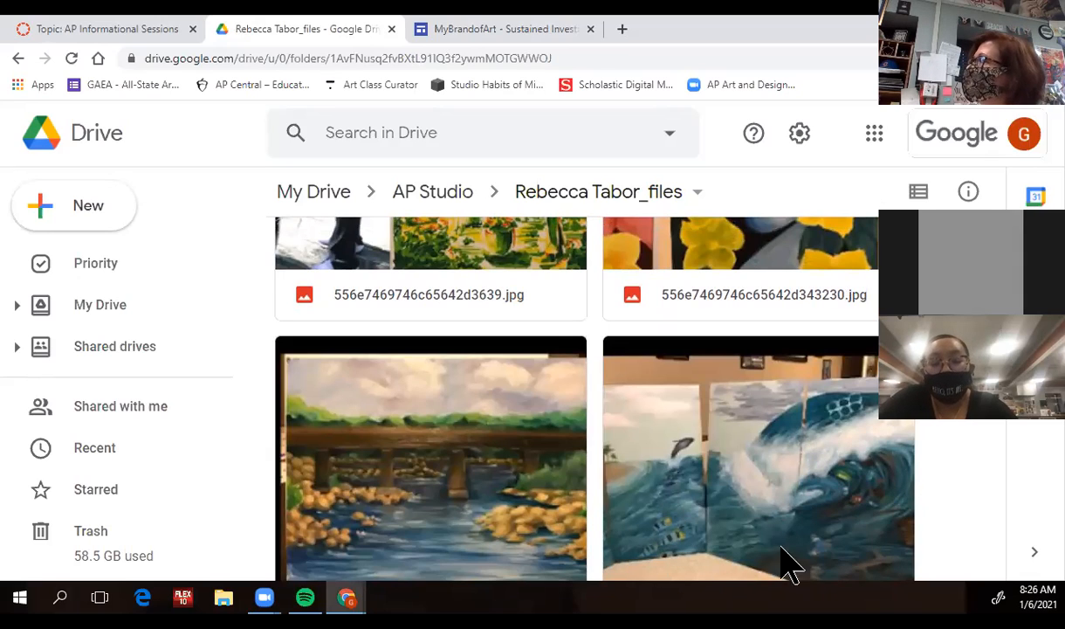
mouse_move(812, 537)
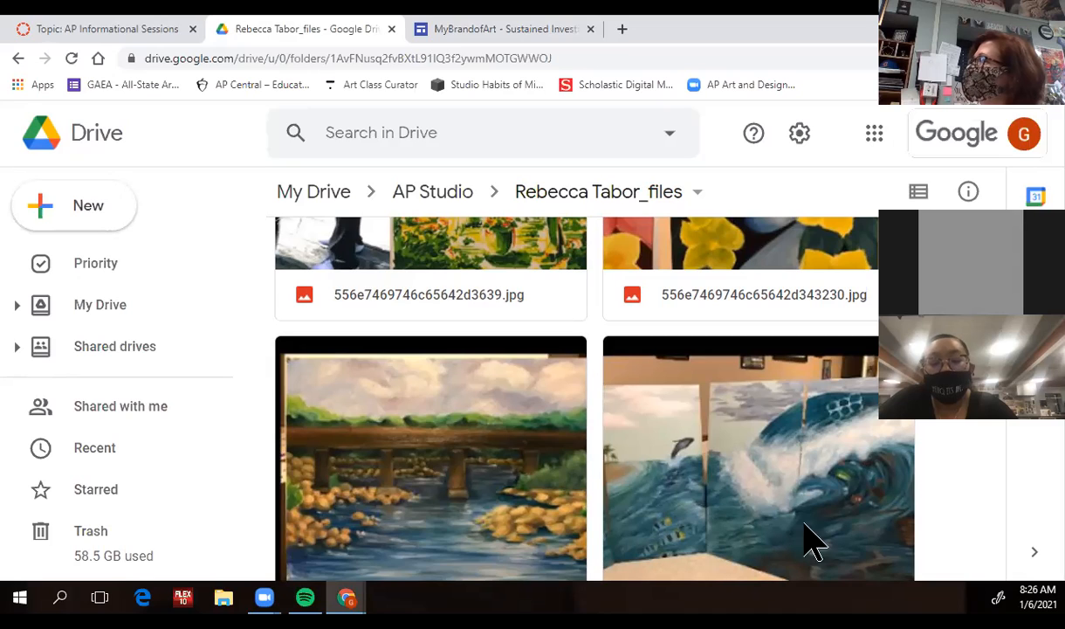
mouse_move(738, 528)
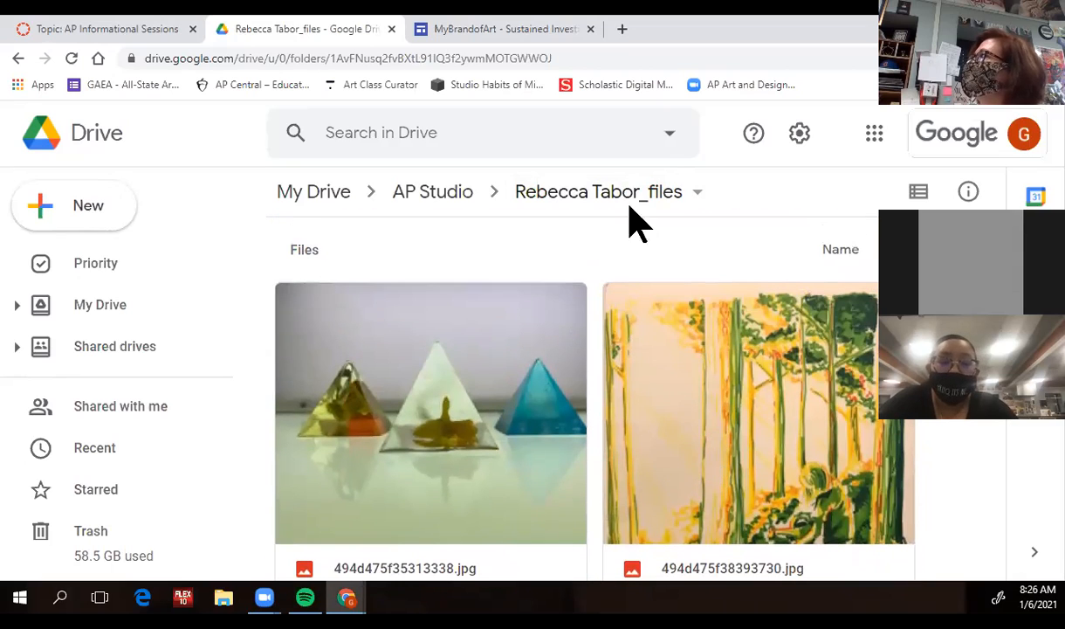
mouse_move(432, 191)
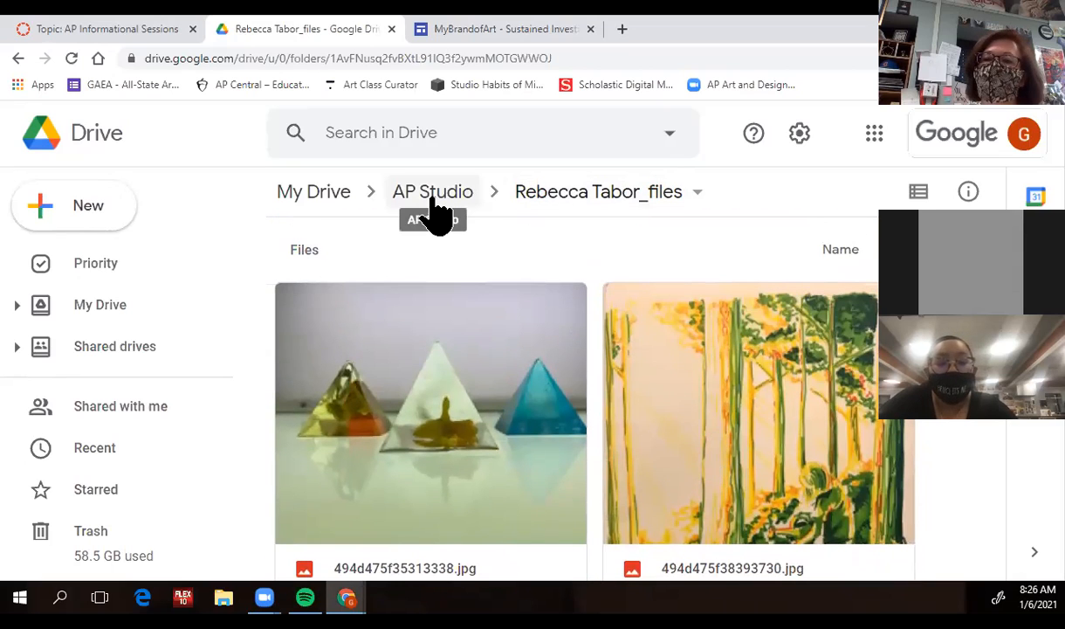
Step: Go back to AP Studio via the breadcrumb and open the first student's _files folder
left_click(432, 191)
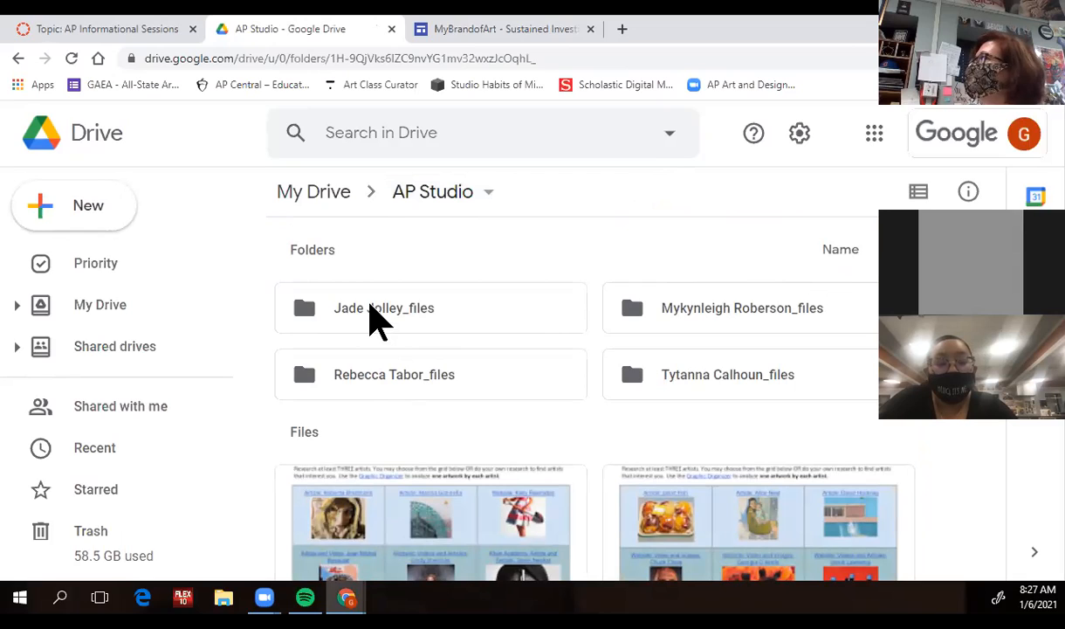
left_click(384, 308)
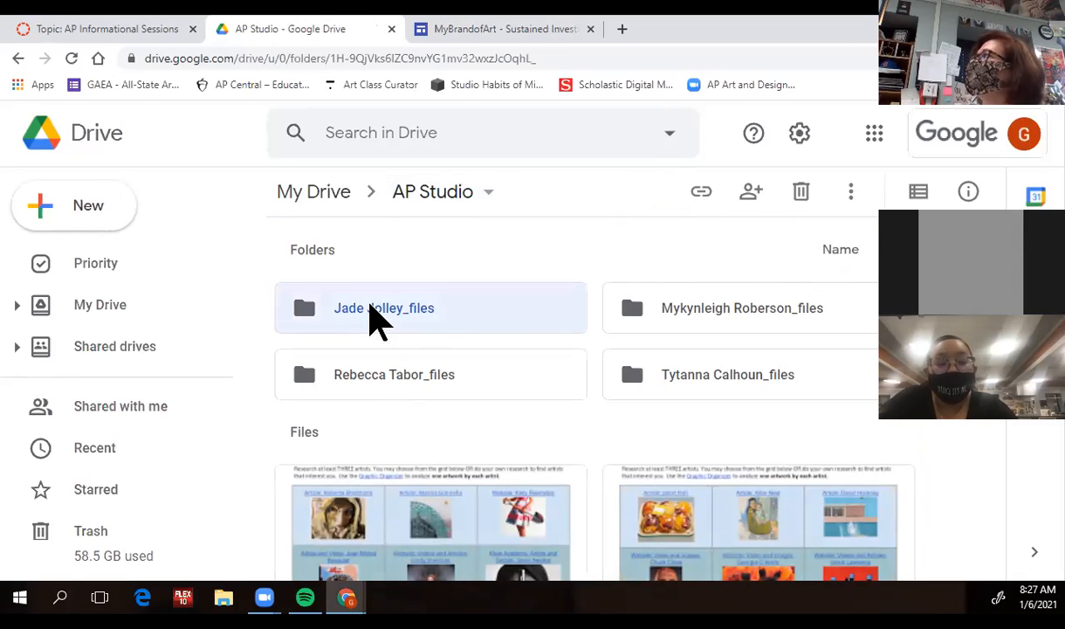
mouse_move(389, 326)
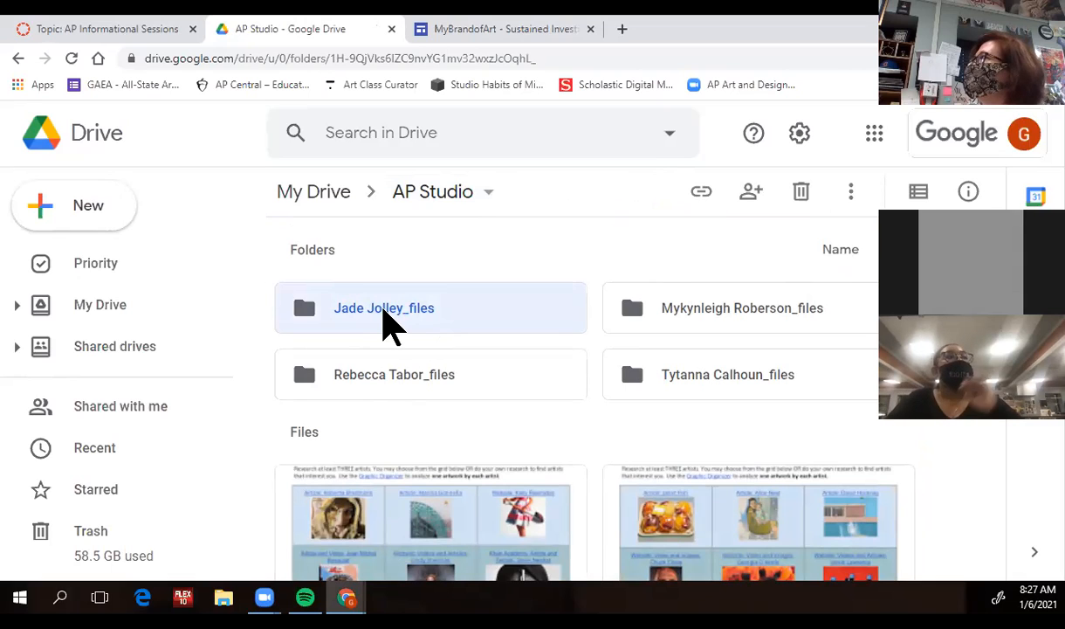
double_click(383, 307)
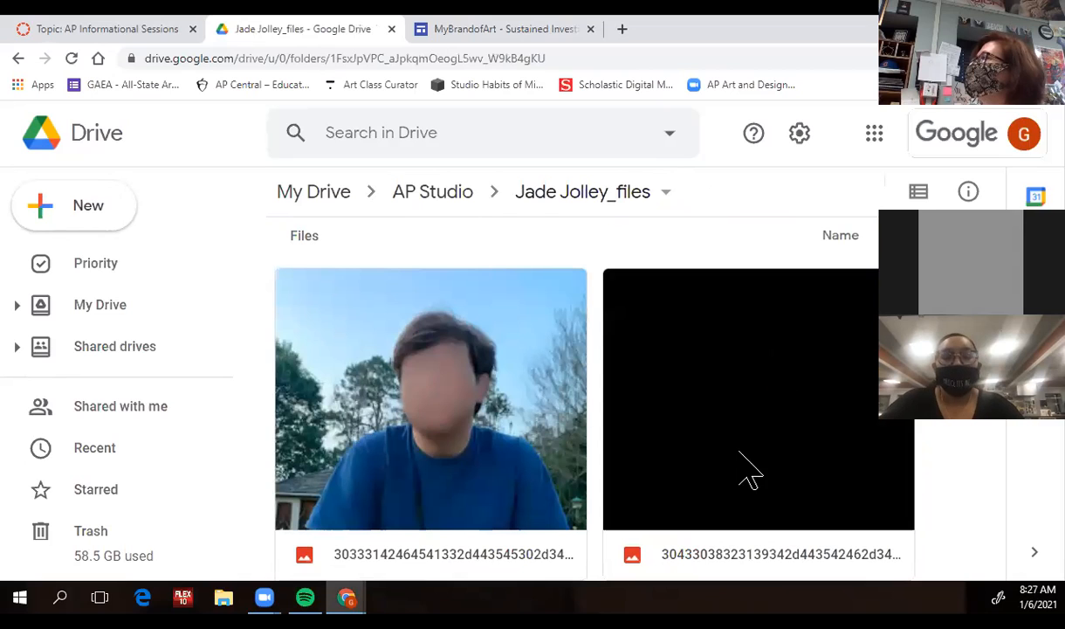
Step: Scroll through this student's portfolio thumbnails, then return to the AP Studio folder
scroll("down", 3)
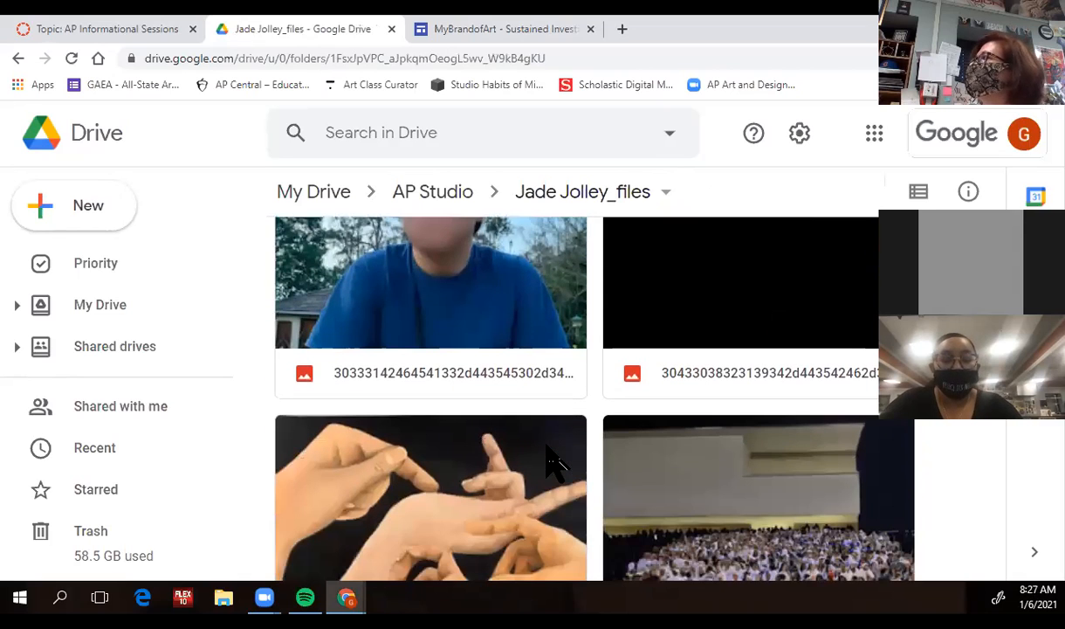
scroll("down", 3)
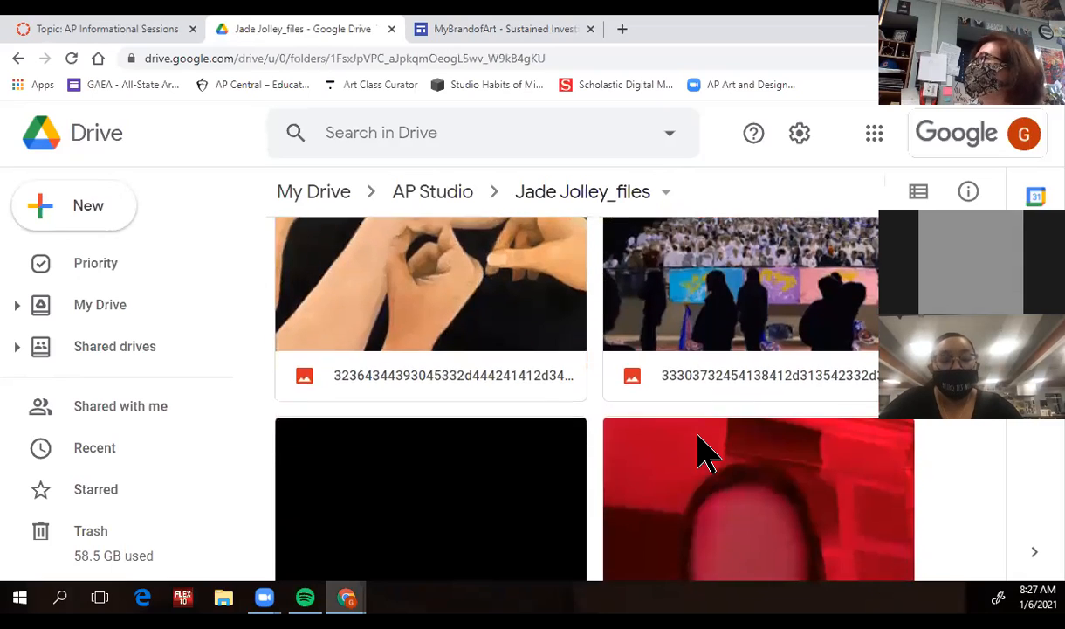
scroll("down", 3)
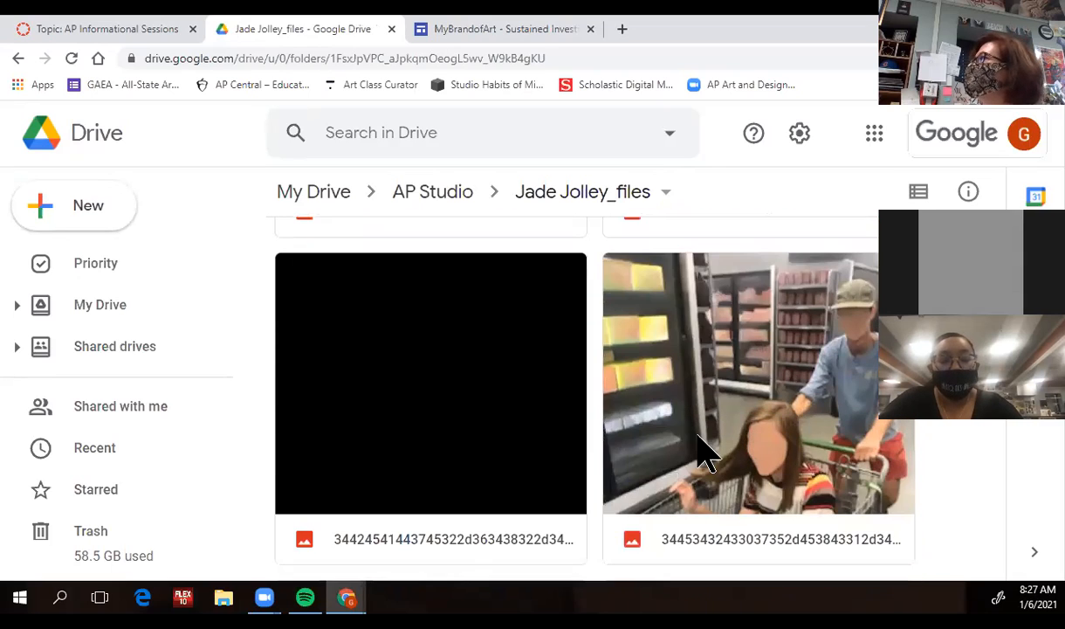
scroll("down", 3)
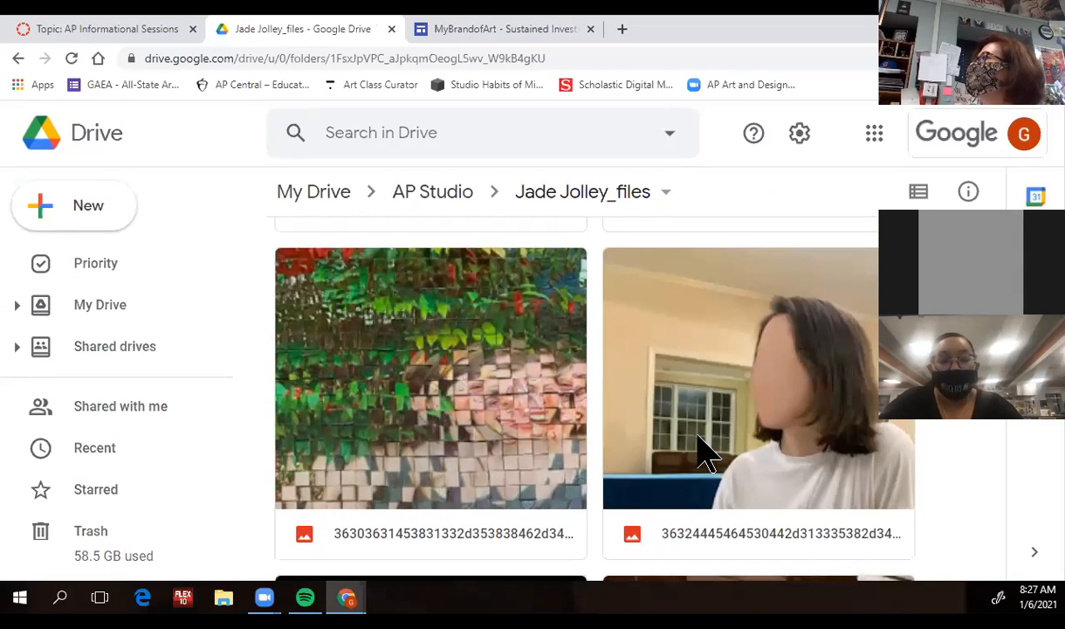
mouse_move(842, 454)
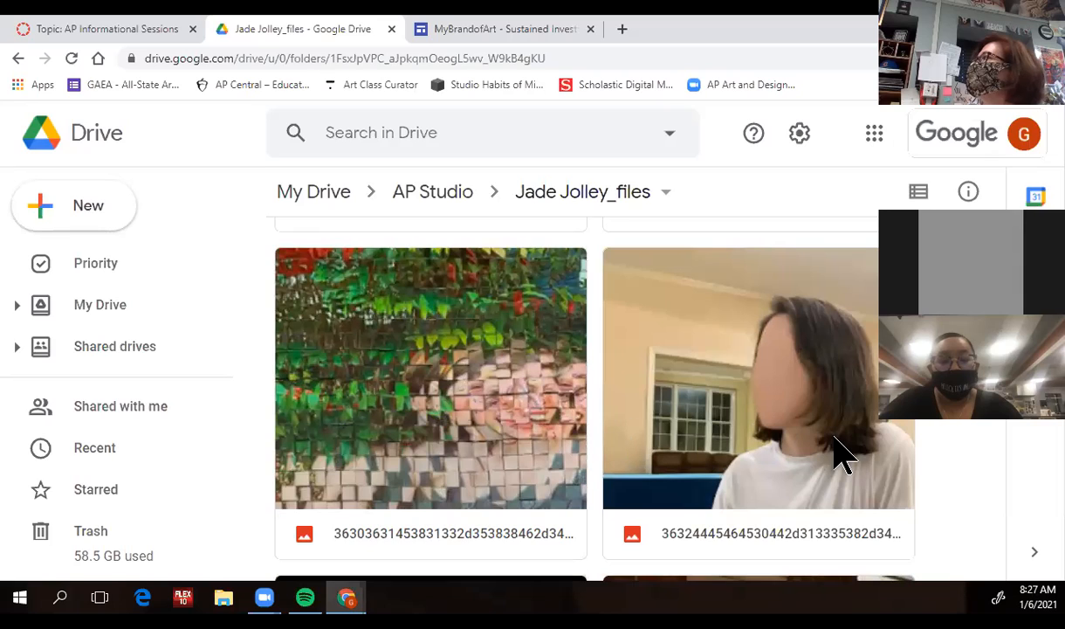
mouse_move(771, 301)
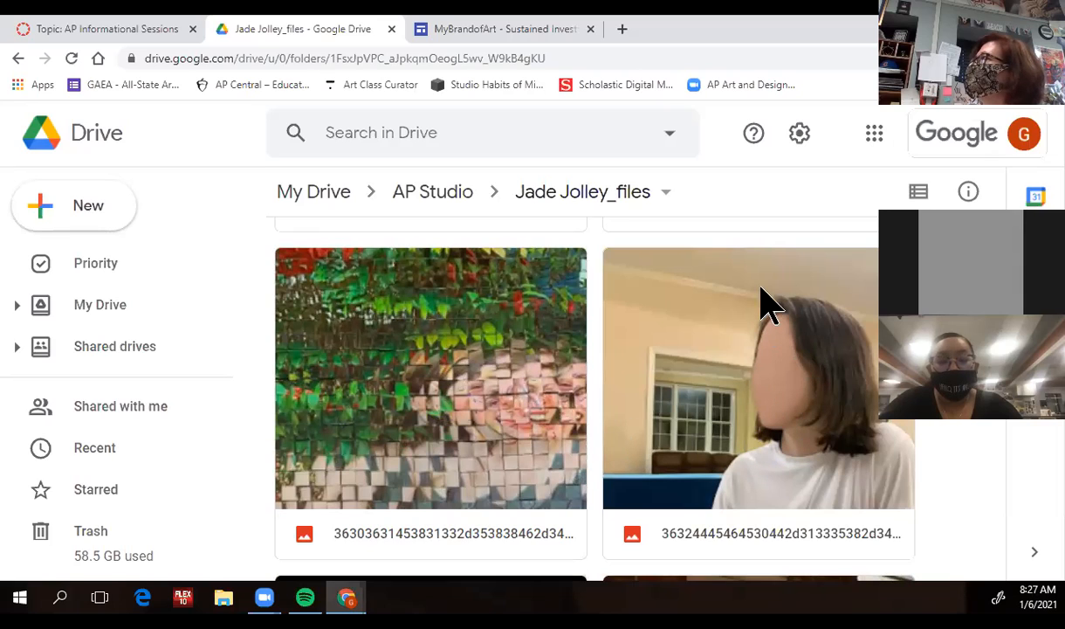
mouse_move(642, 441)
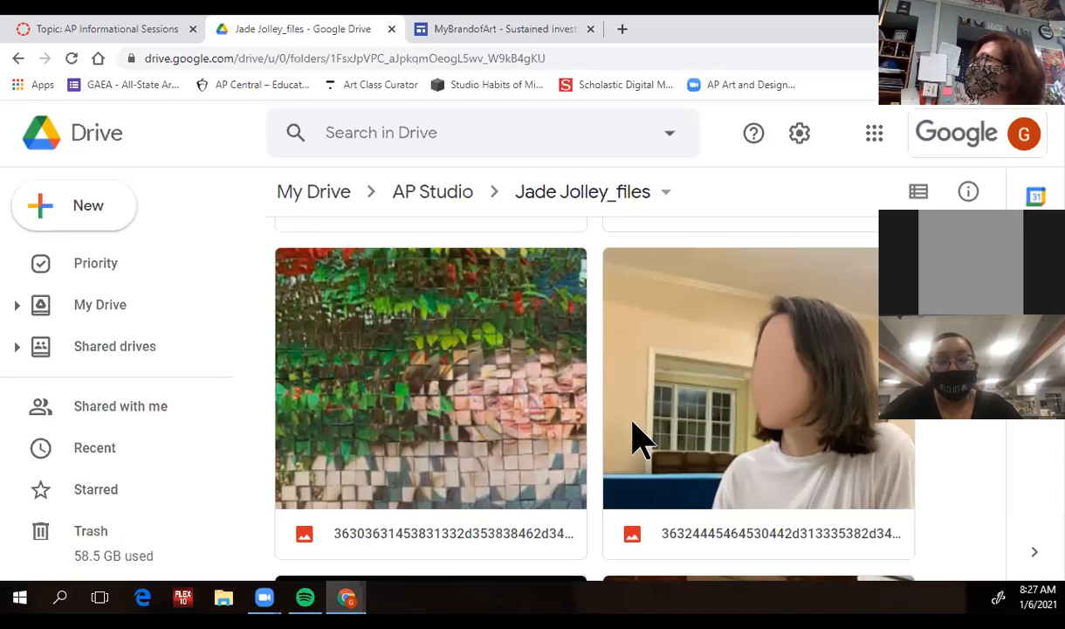
mouse_move(816, 363)
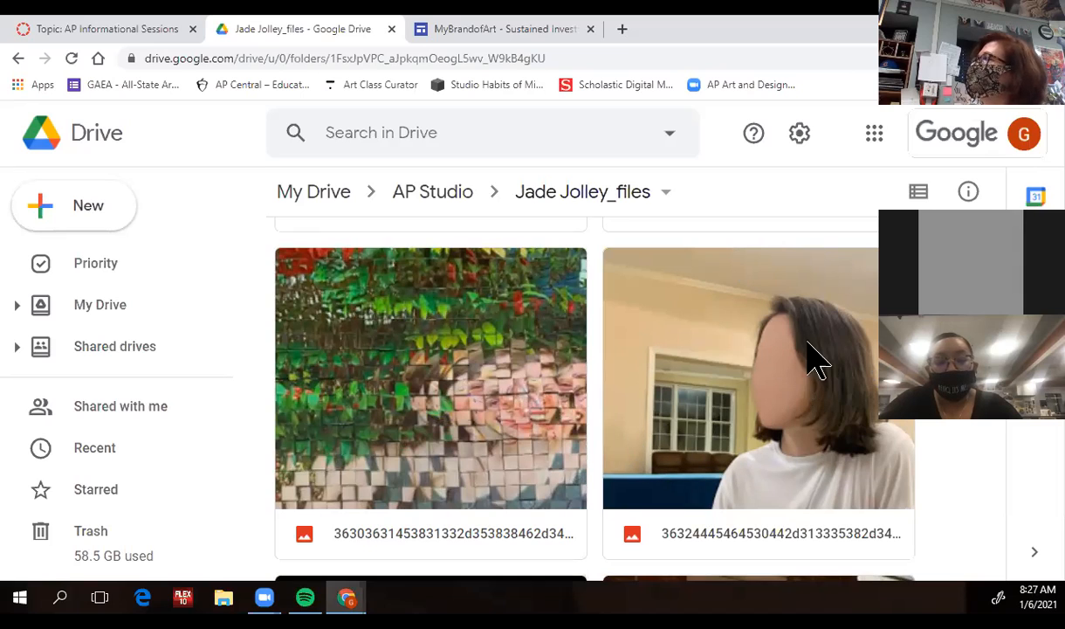
scroll("down", 3)
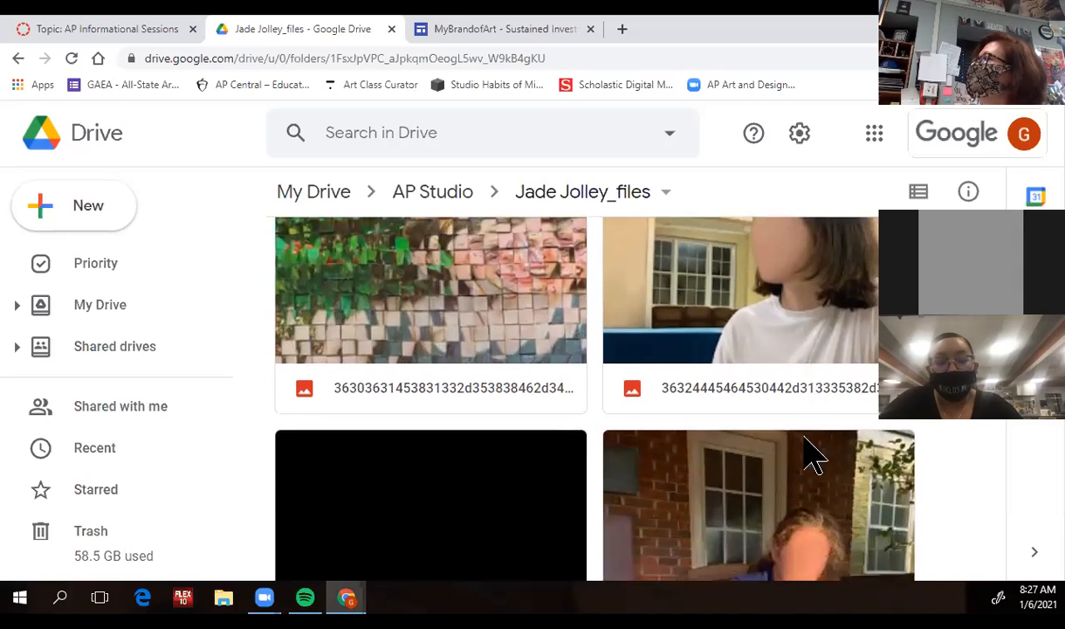
scroll("down", 3)
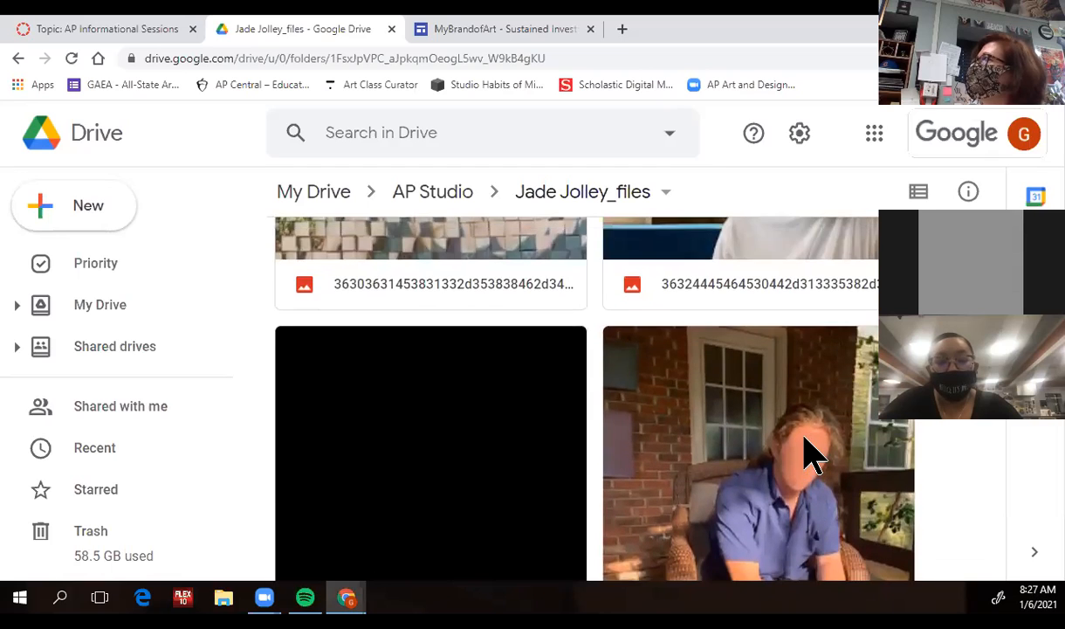
scroll("down", 3)
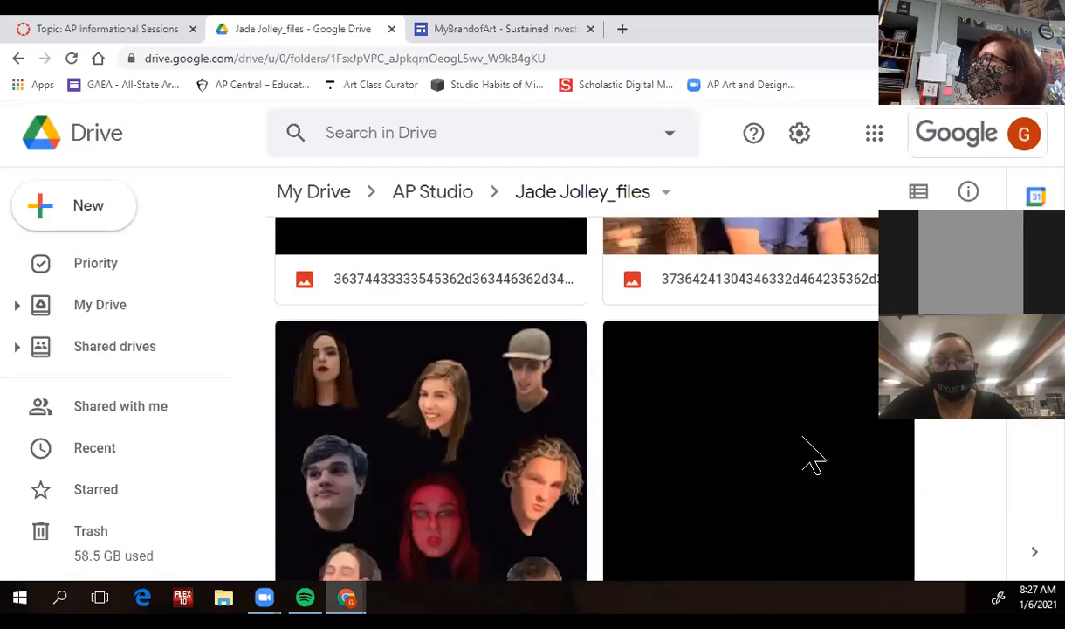
mouse_move(514, 330)
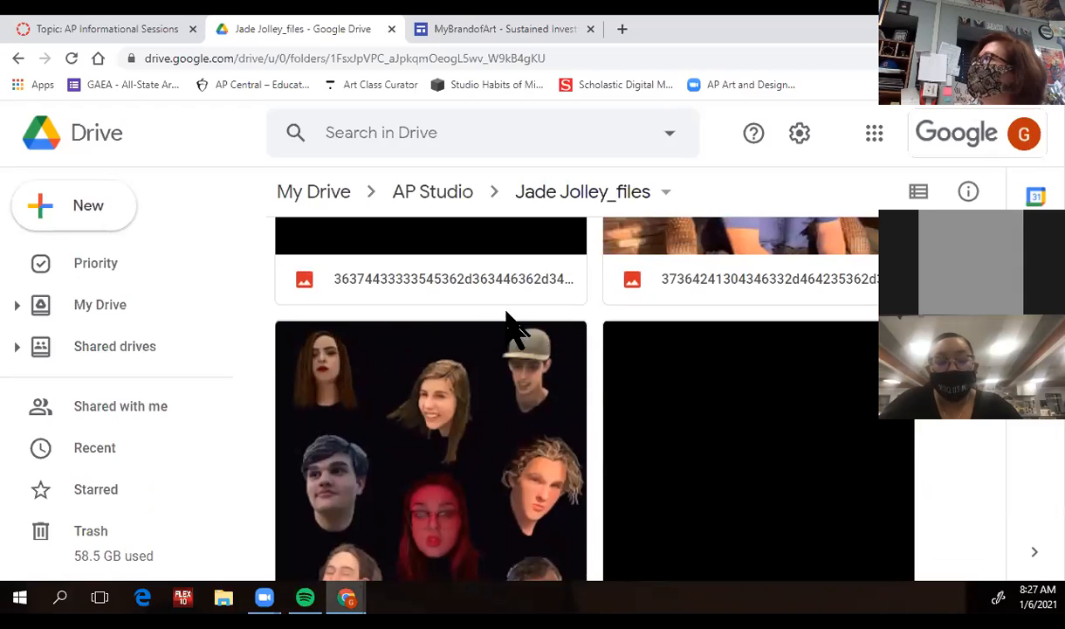
mouse_move(716, 393)
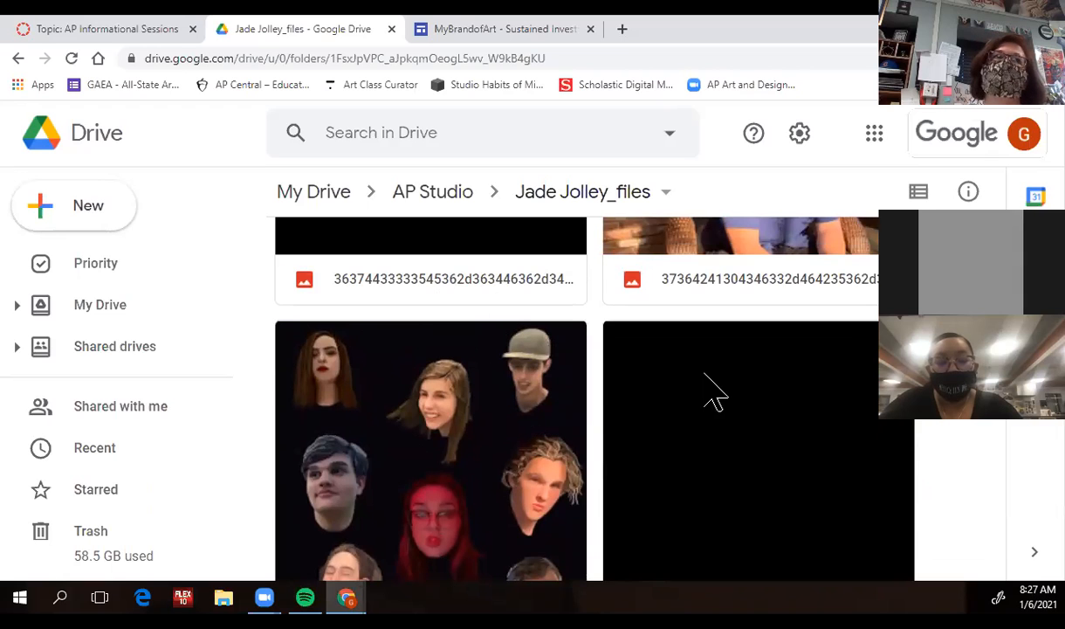
scroll("down", 3)
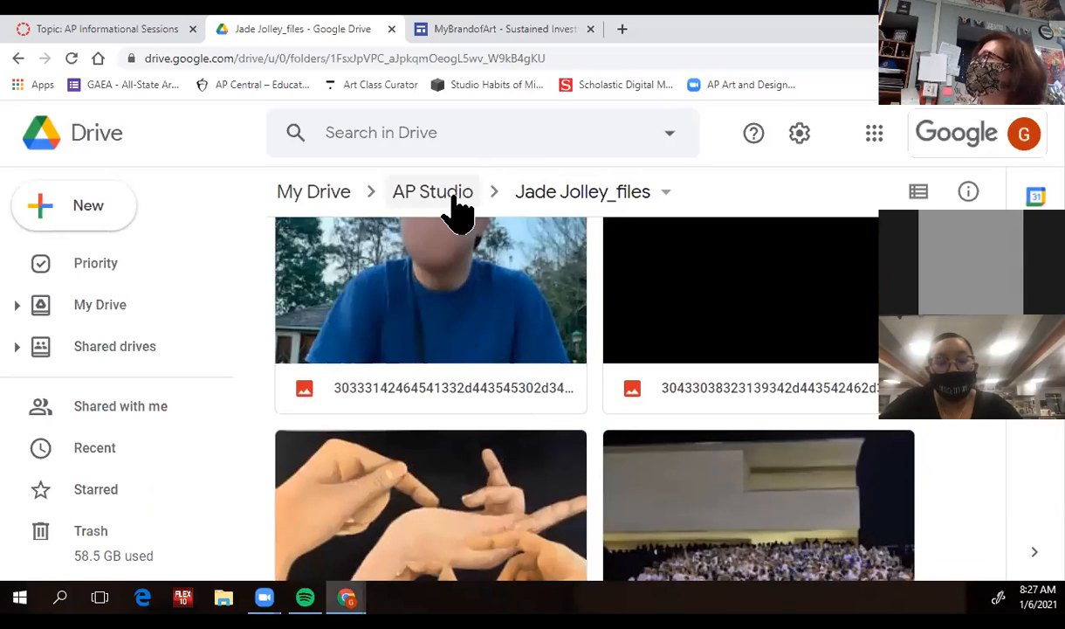
left_click(432, 191)
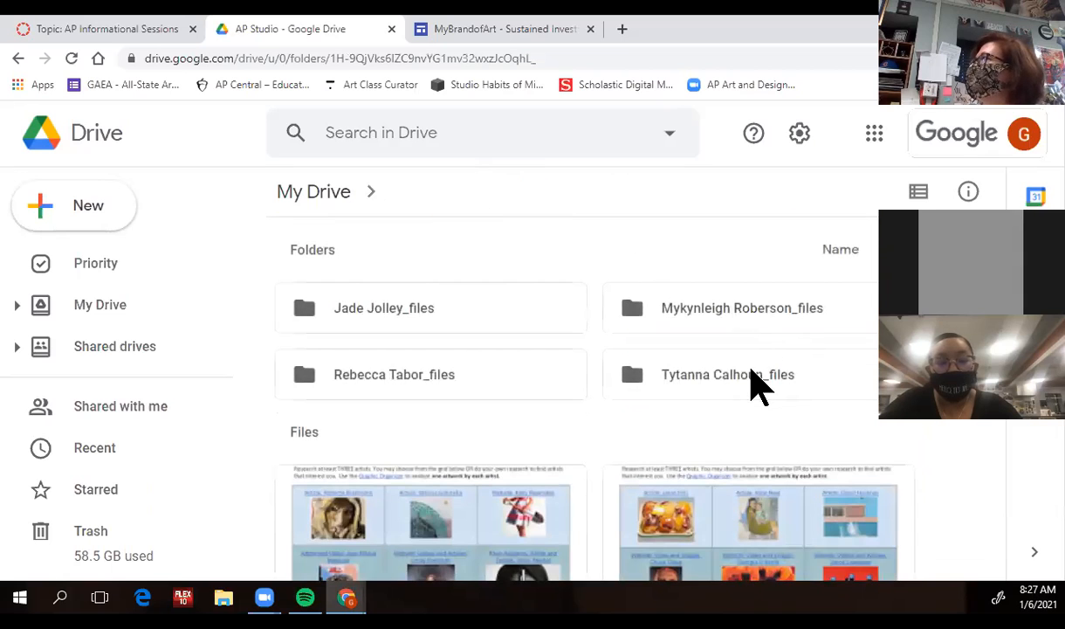
left_click(727, 374)
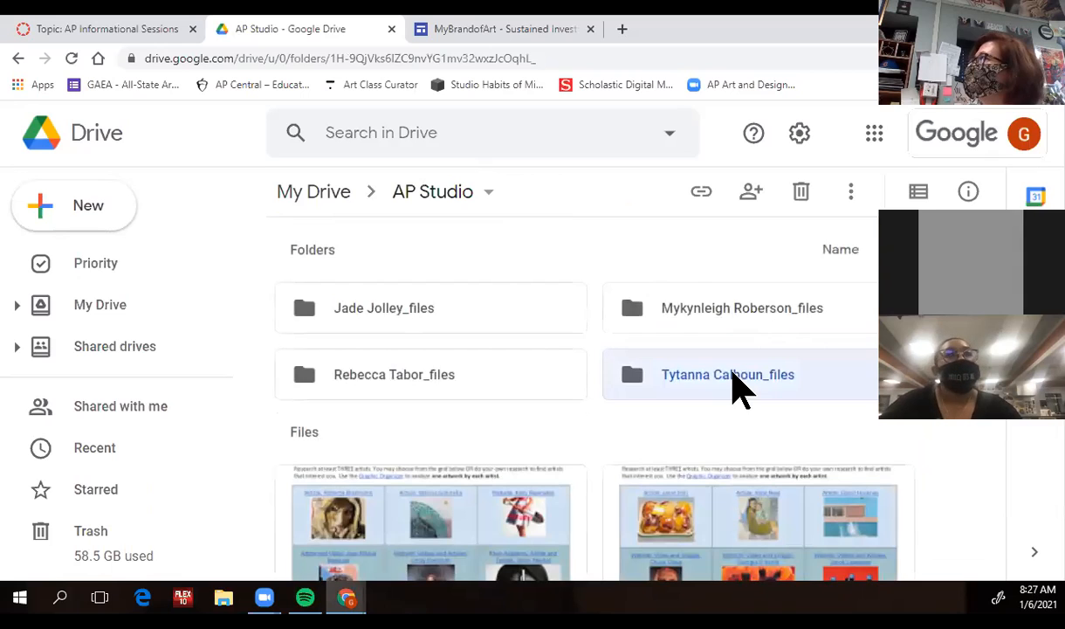
double_click(727, 374)
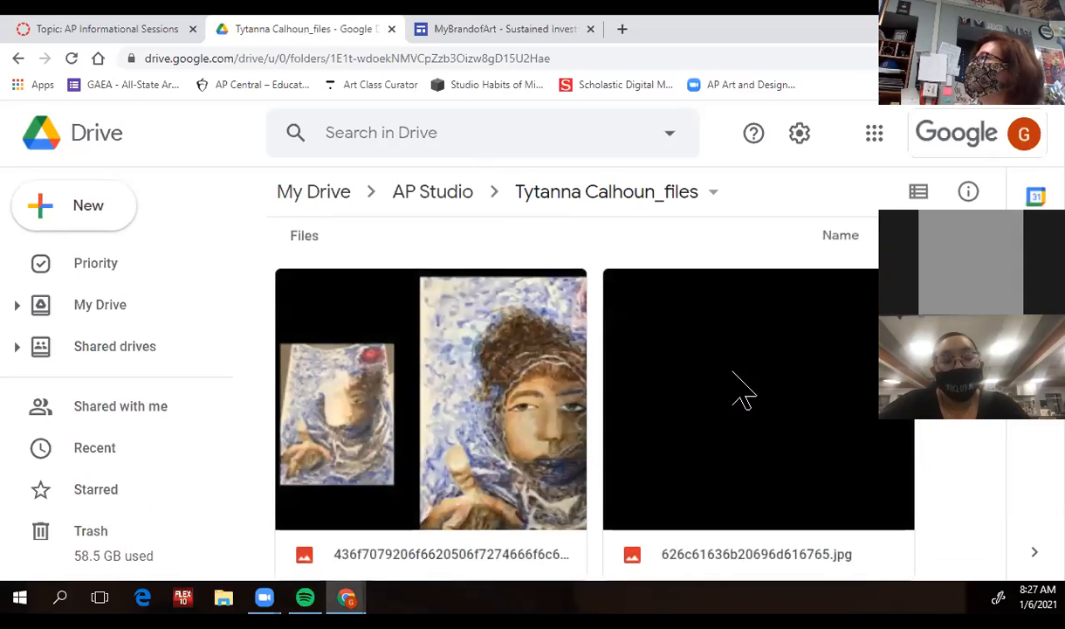
mouse_move(655, 448)
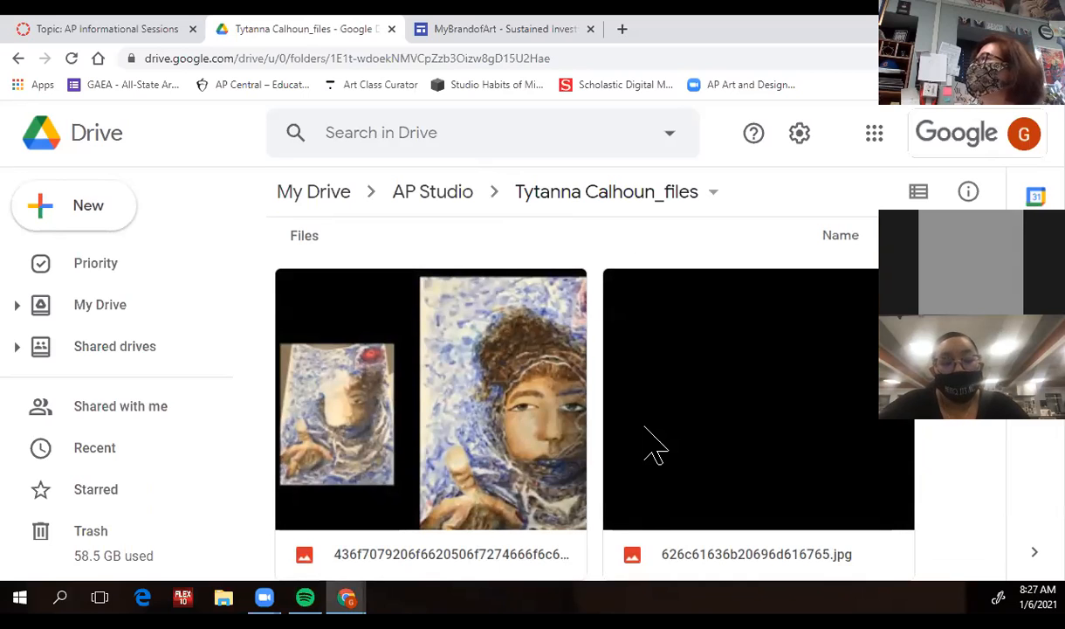
scroll("down", 3)
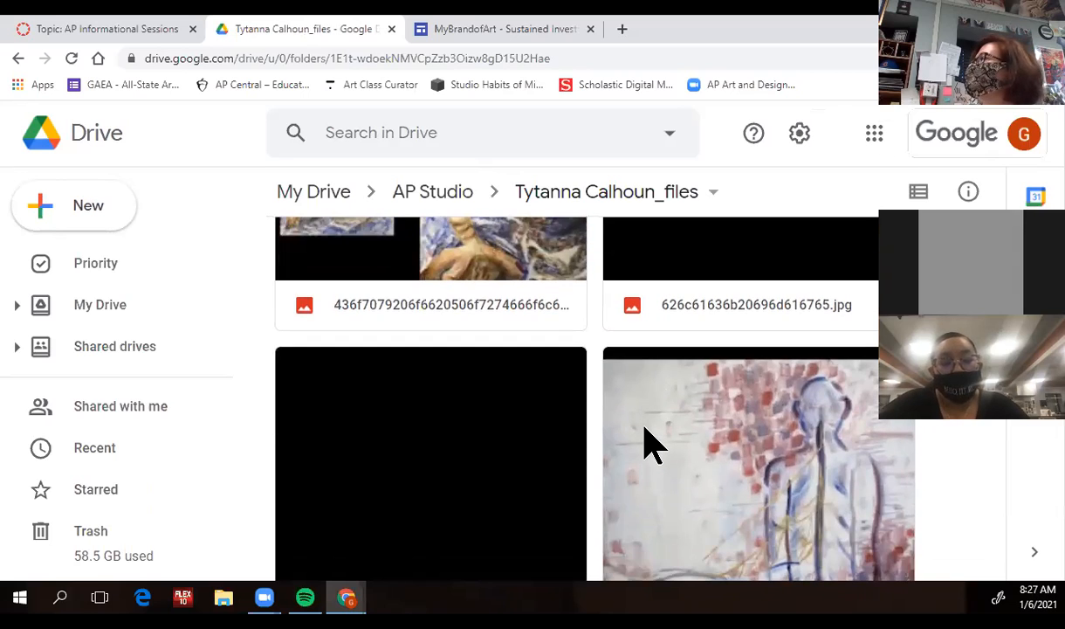
scroll("down", 3)
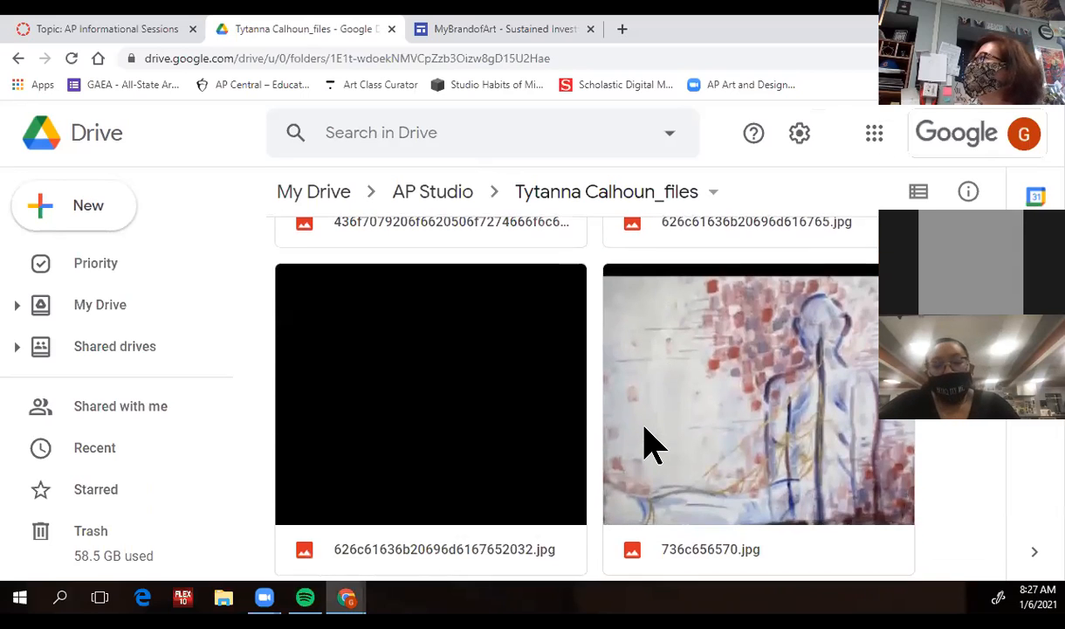
scroll("down", 3)
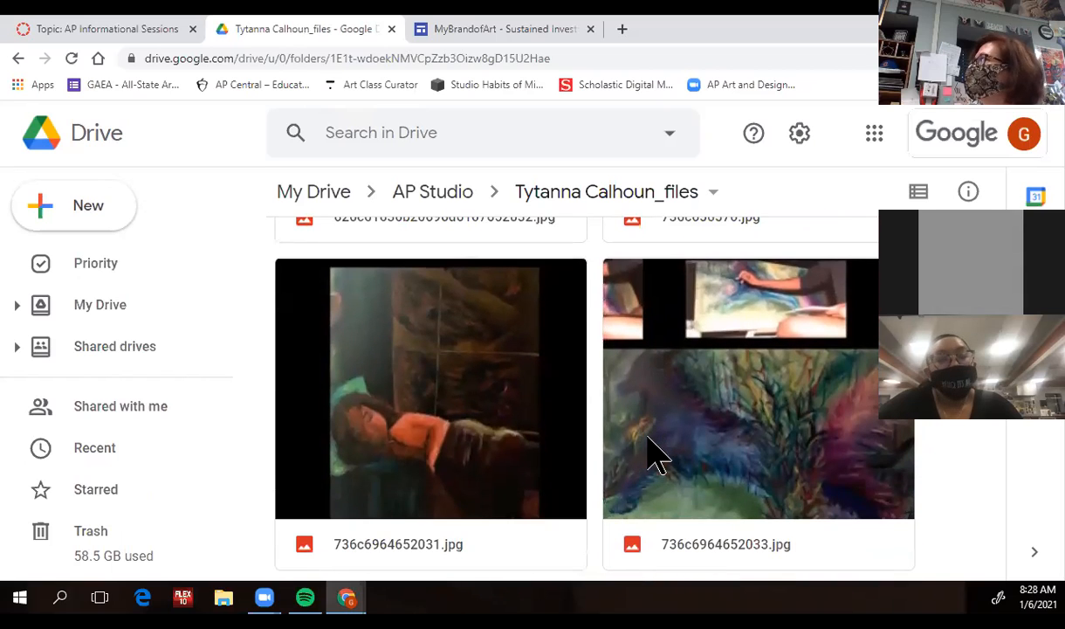
scroll("down", 3)
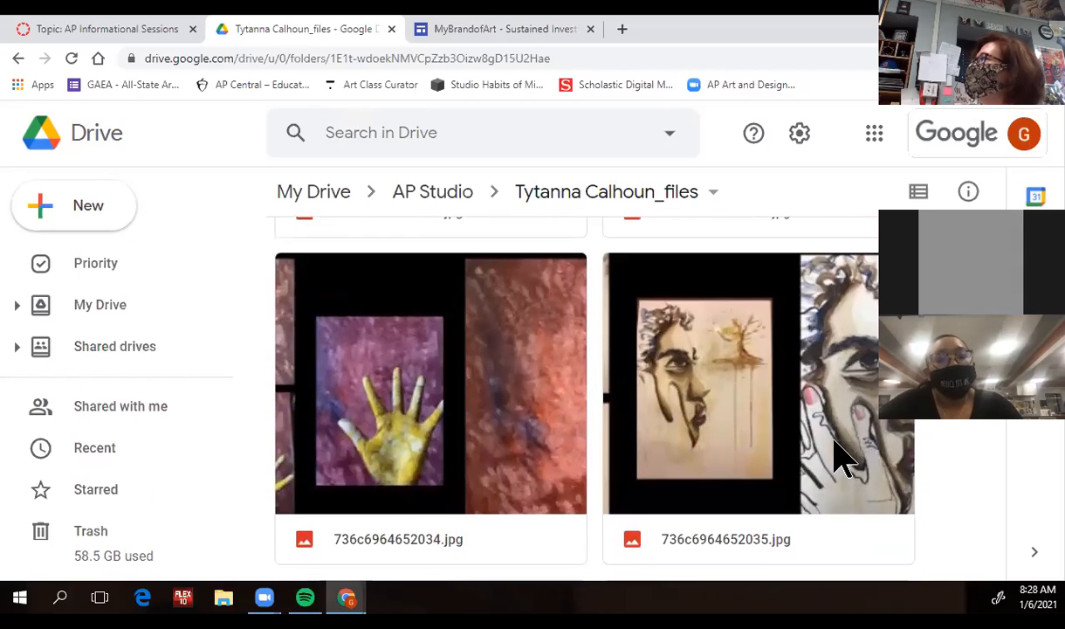
mouse_move(830, 432)
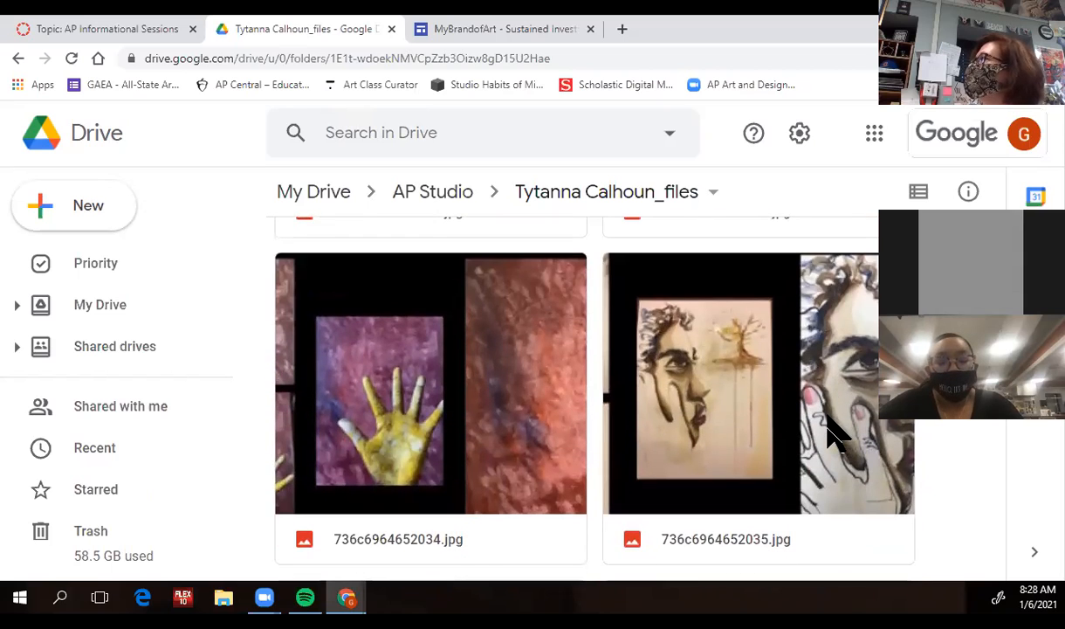
scroll("down", 3)
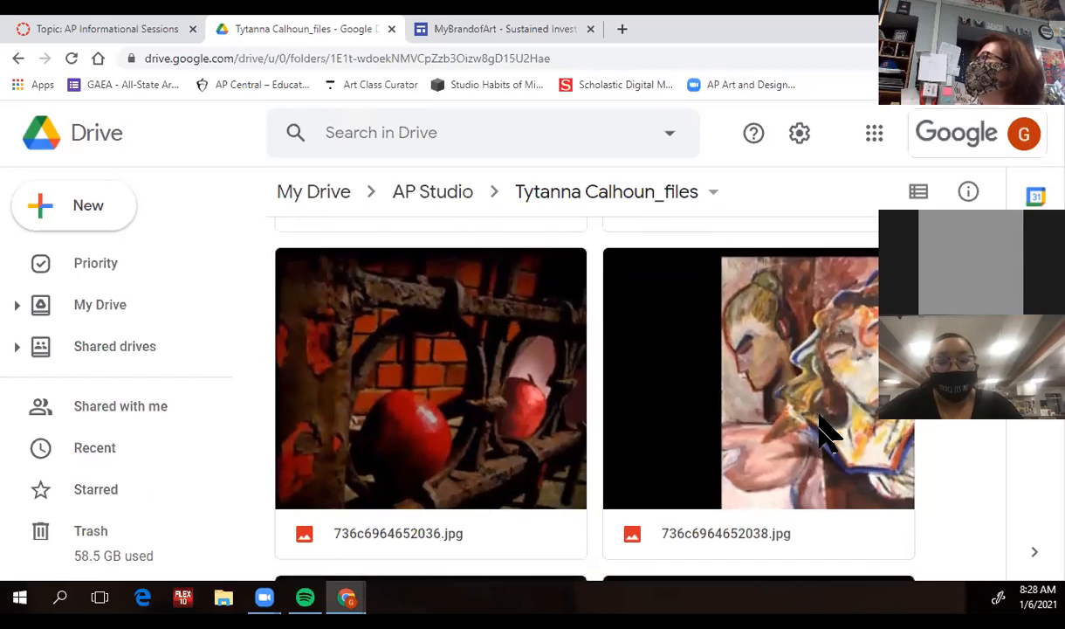
scroll("down", 3)
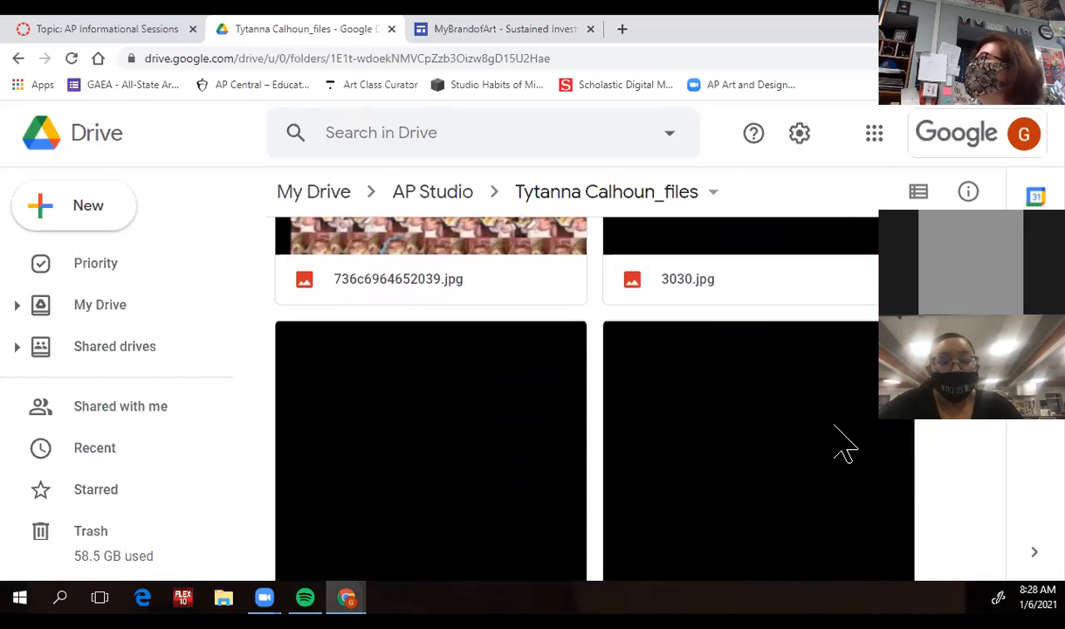
scroll("down", 3)
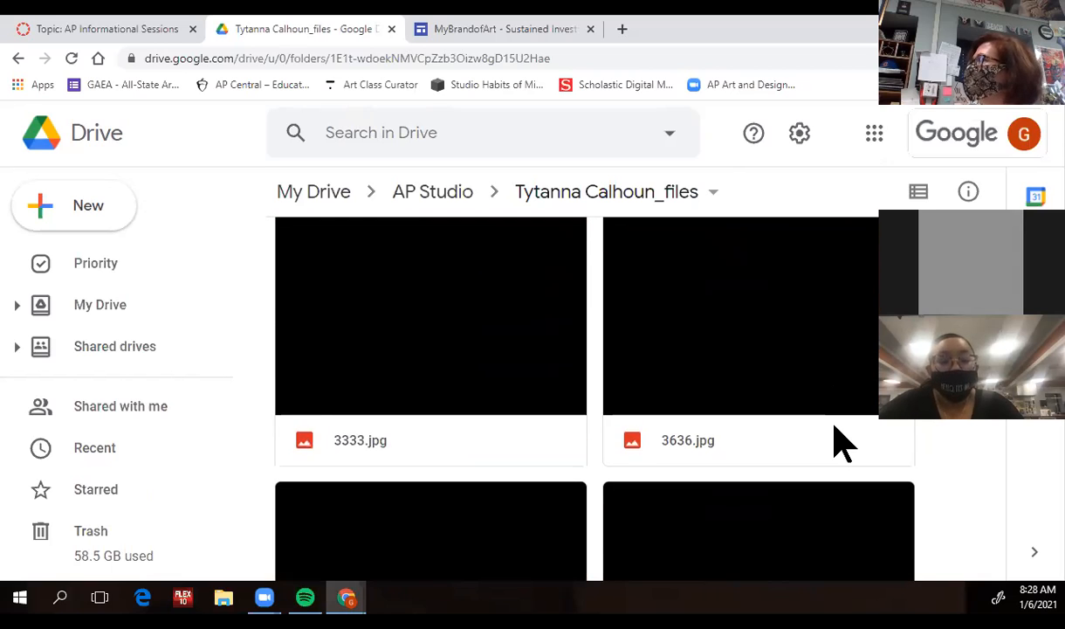
scroll("down", 3)
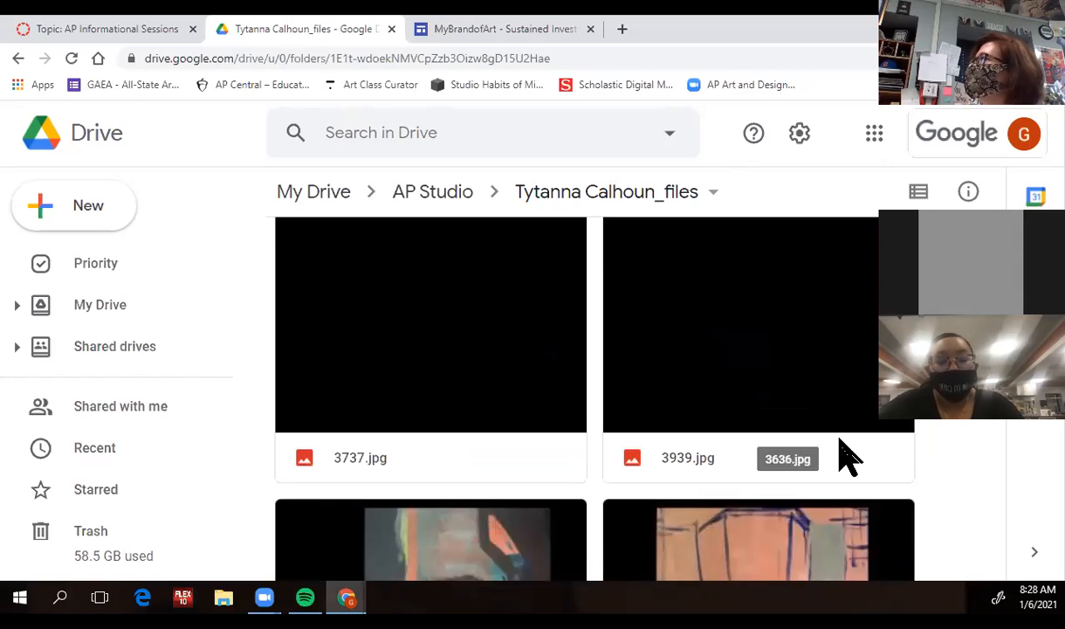
scroll("down", 3)
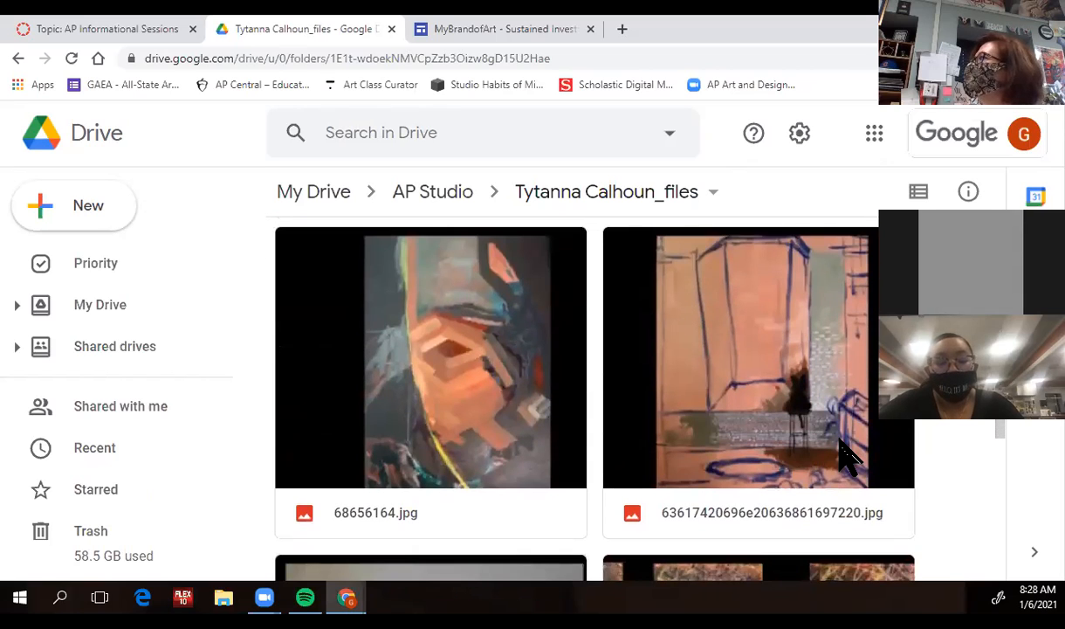
scroll("down", 3)
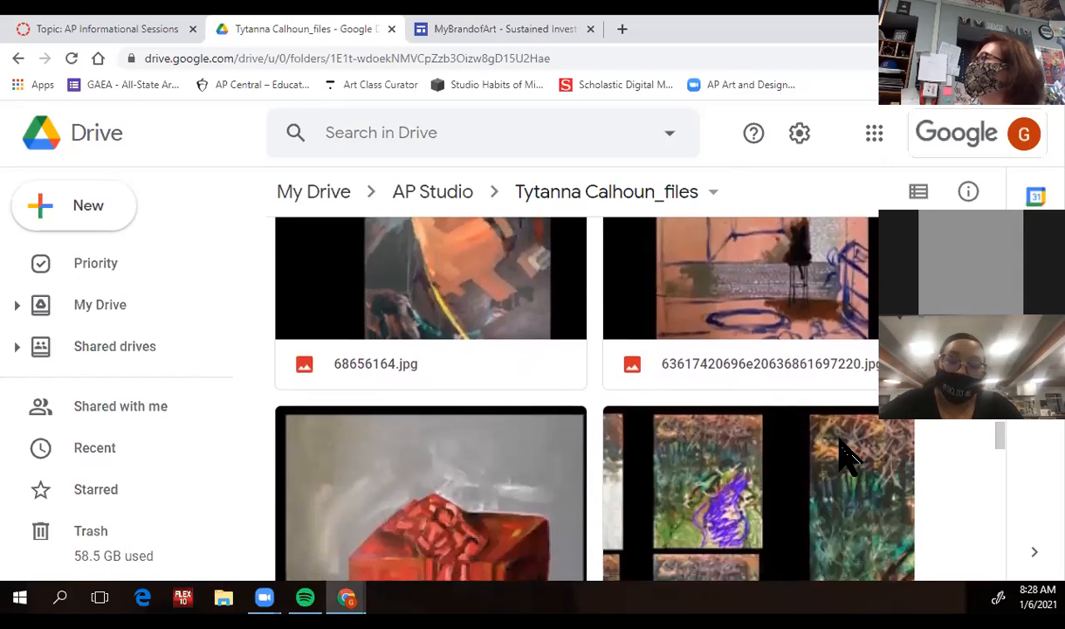
scroll("down", 3)
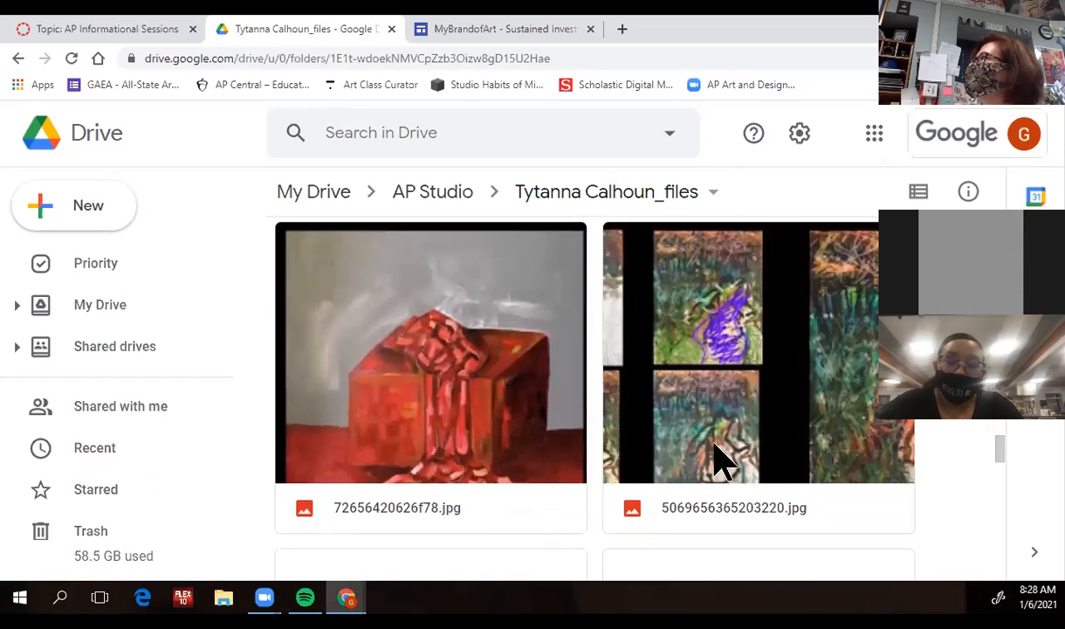
mouse_move(860, 437)
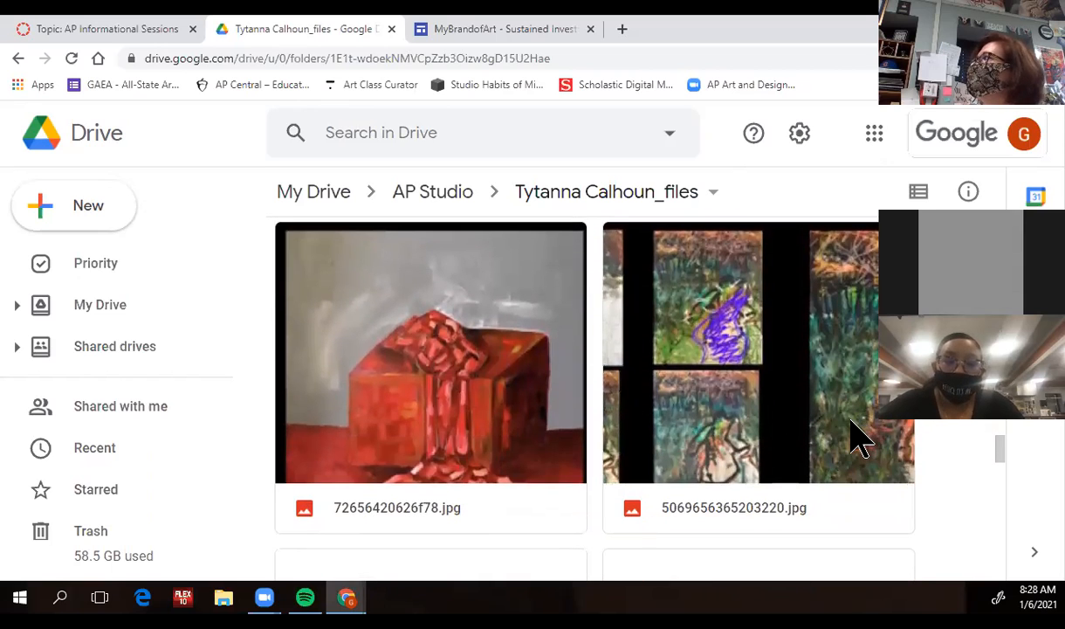
scroll("down", 3)
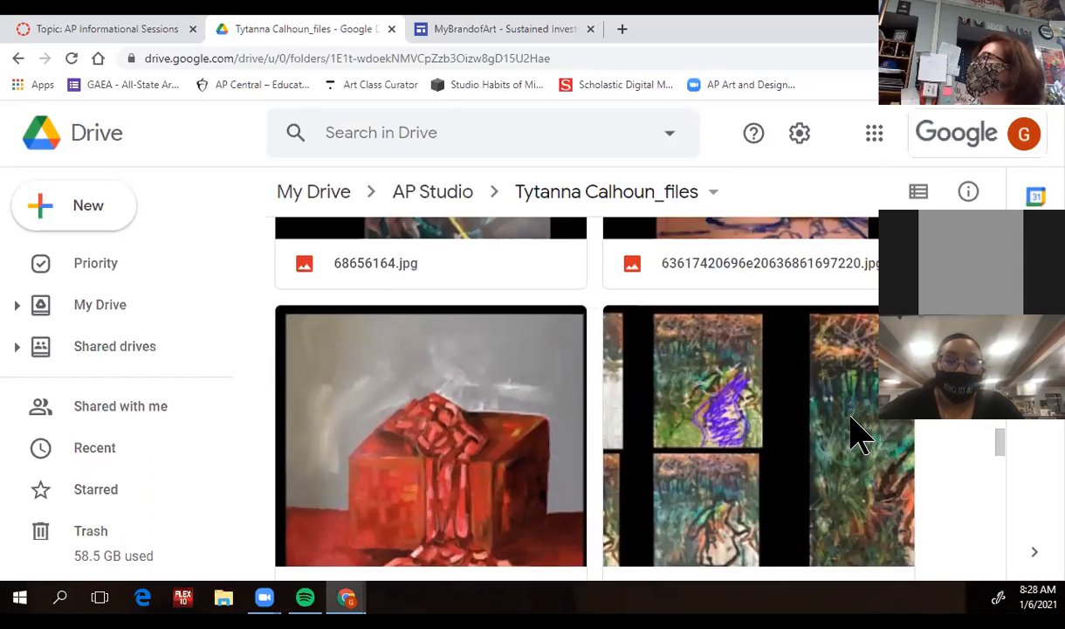
scroll("down", 3)
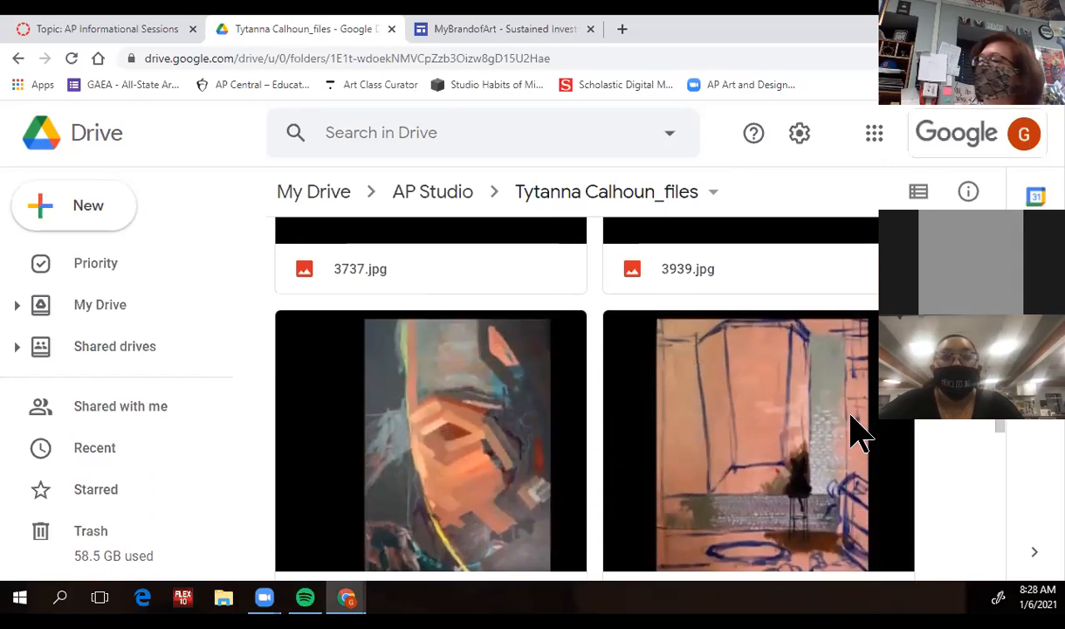
mouse_move(297, 376)
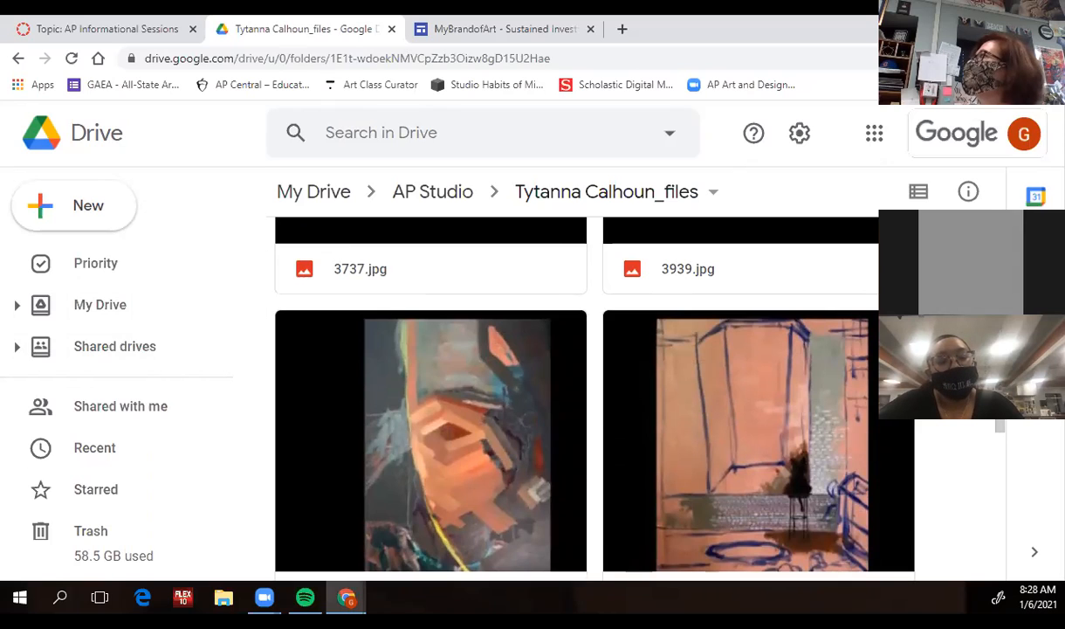
mouse_move(351, 39)
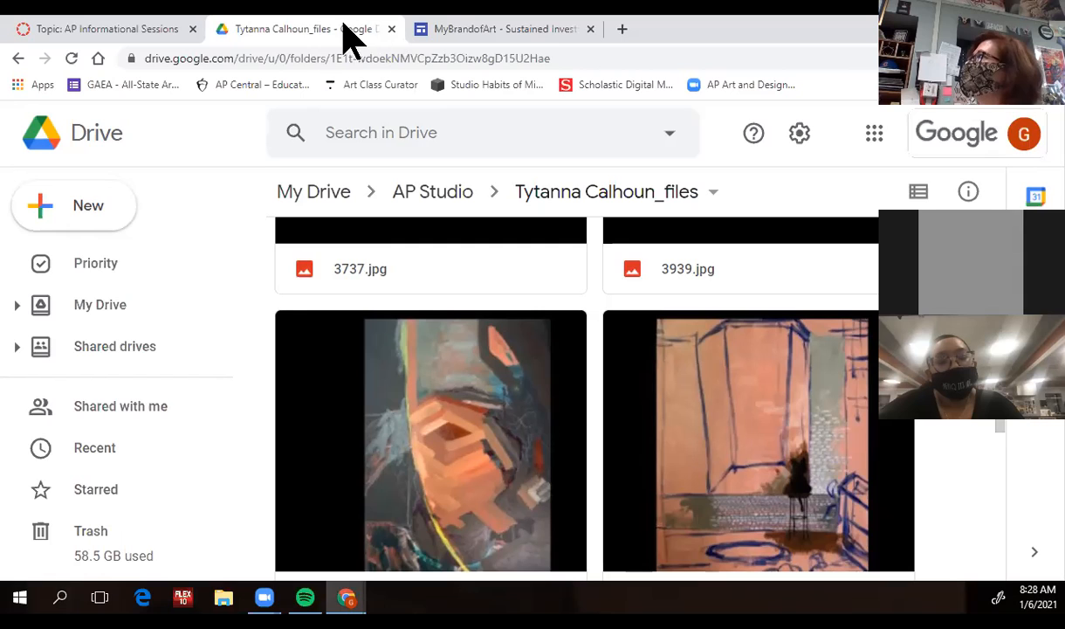
Step: From the Canvas dashboard, open the AP Art and Design 2020-2021 course card
left_click(104, 29)
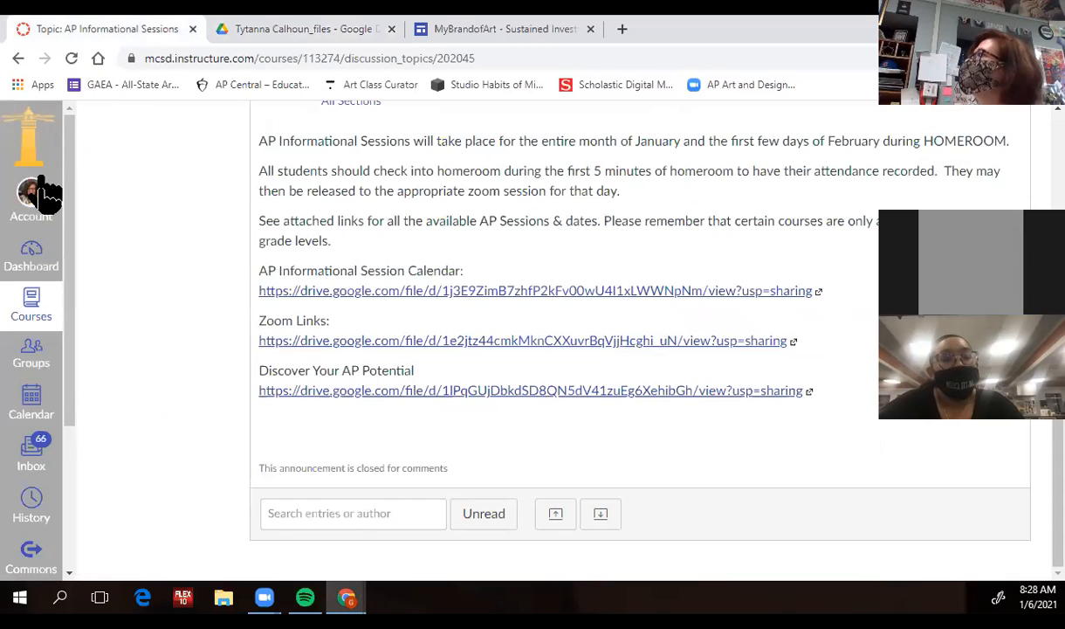
left_click(30, 253)
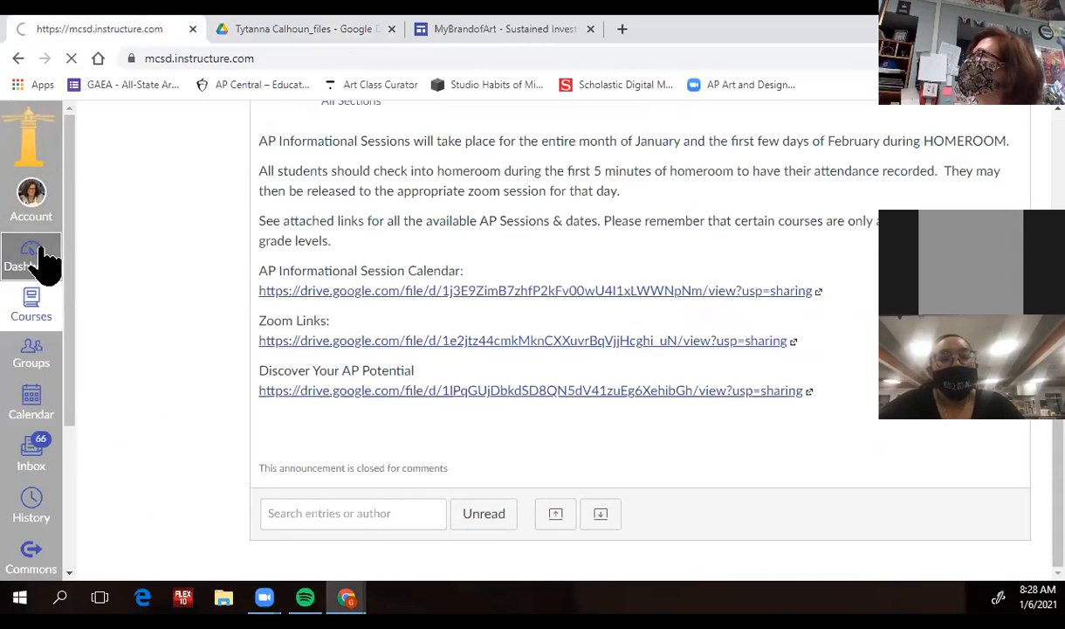
left_click(30, 258)
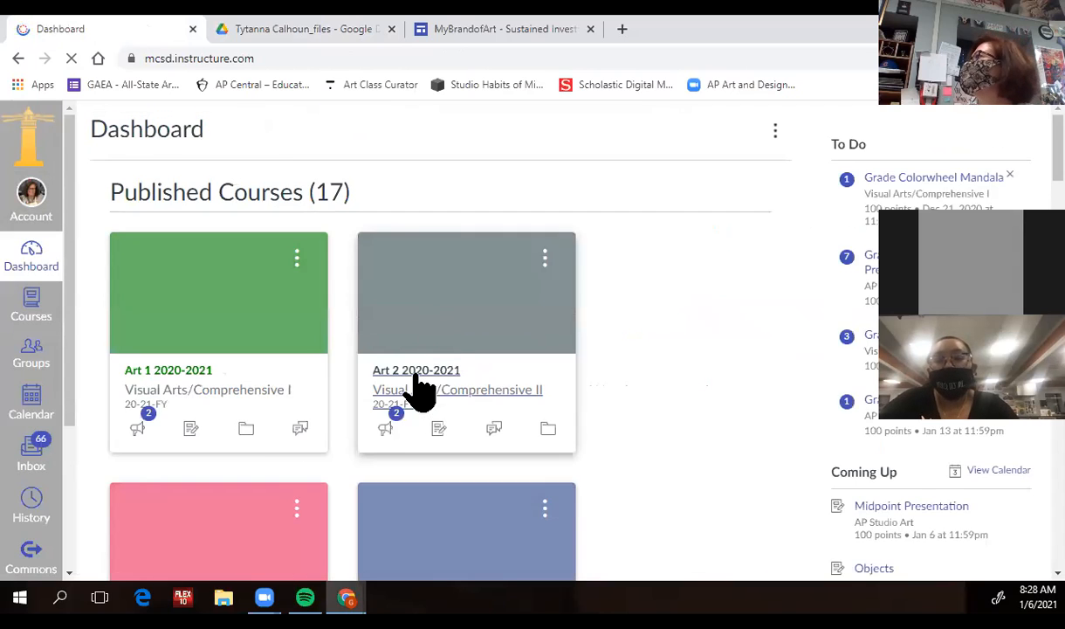
scroll("down", 3)
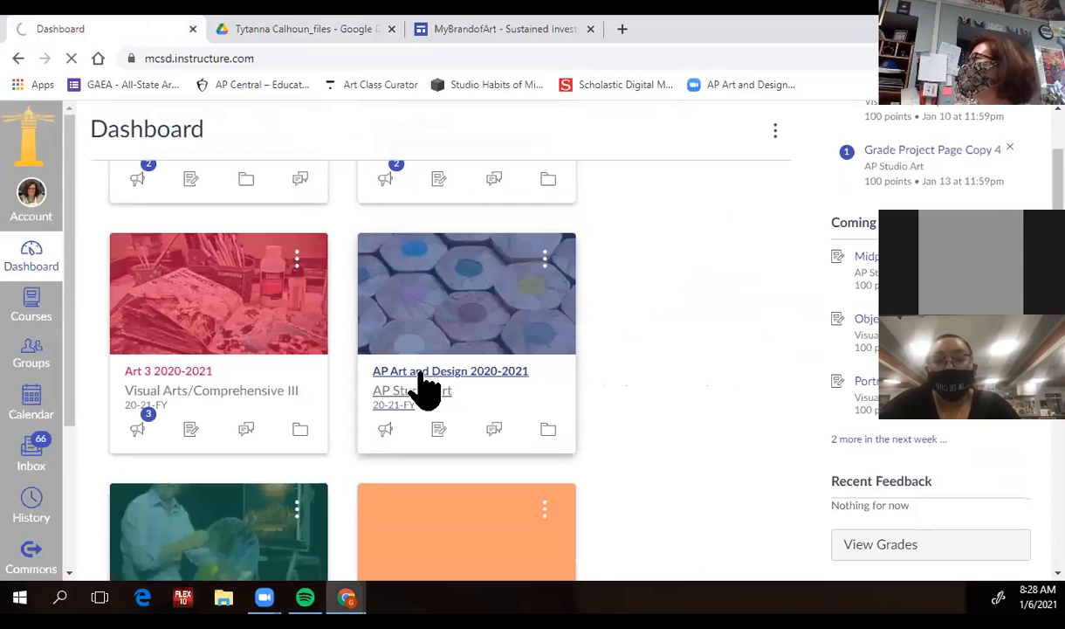
left_click(451, 370)
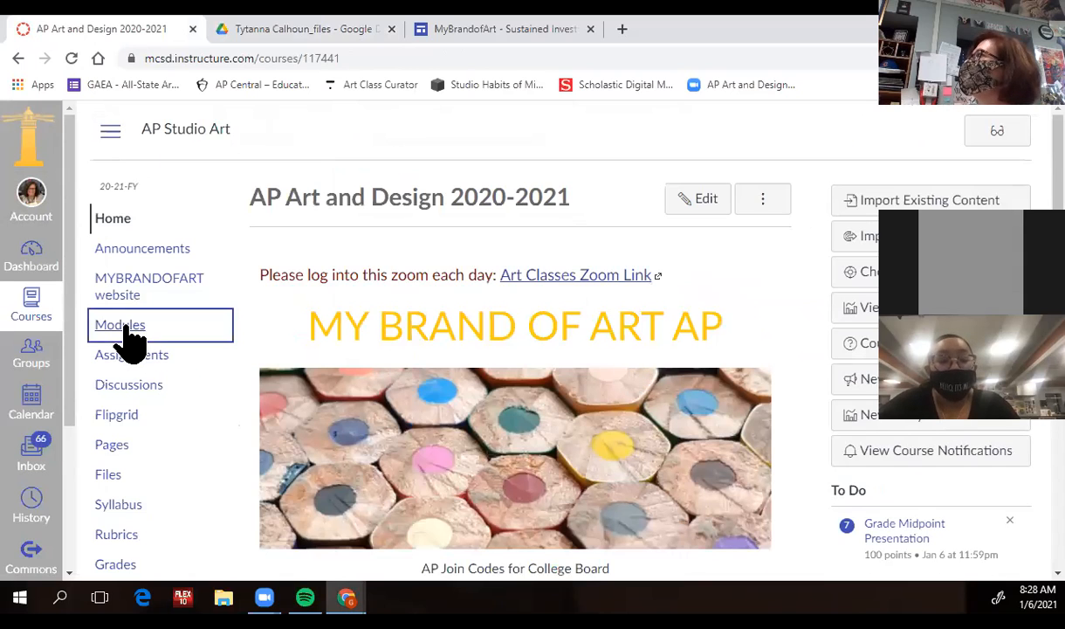
Step: Open Modules and scroll through the Introduction and Summer Assignments modules
left_click(119, 324)
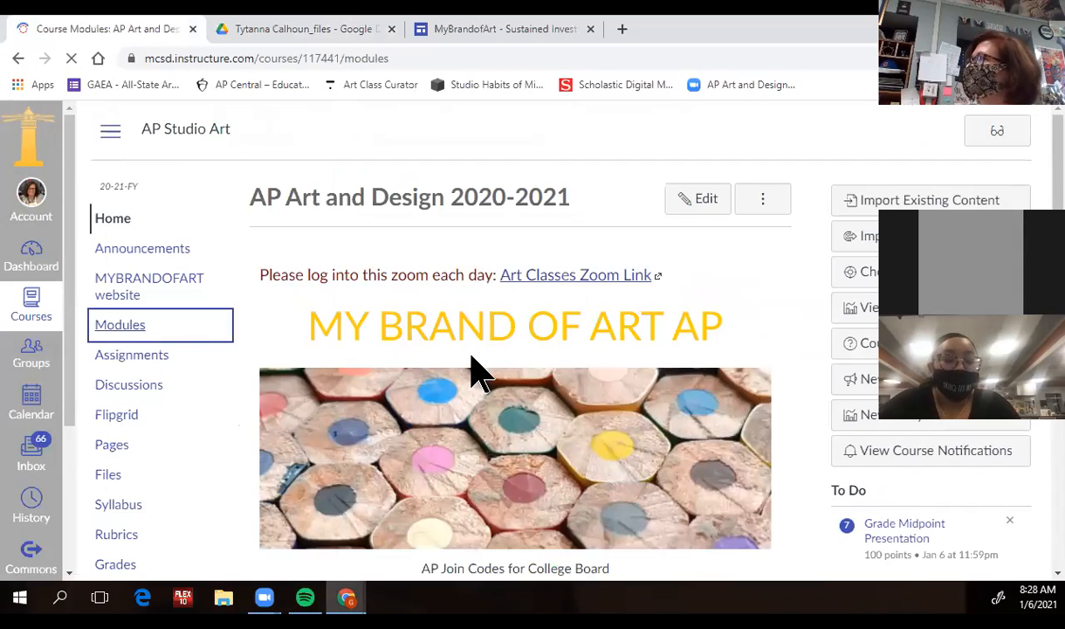
left_click(119, 324)
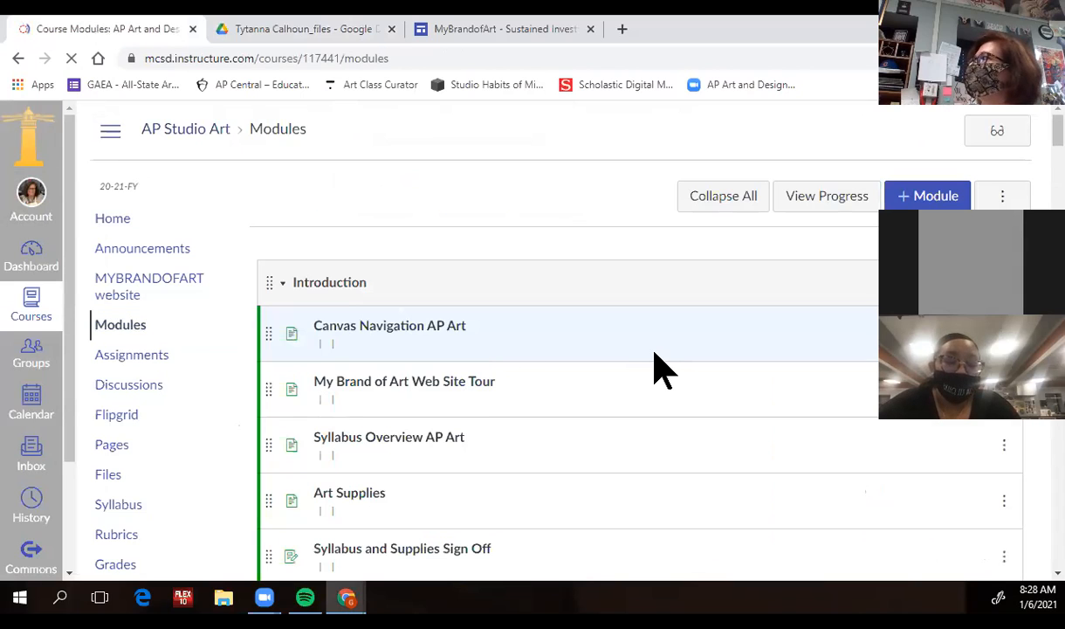
scroll("down", 3)
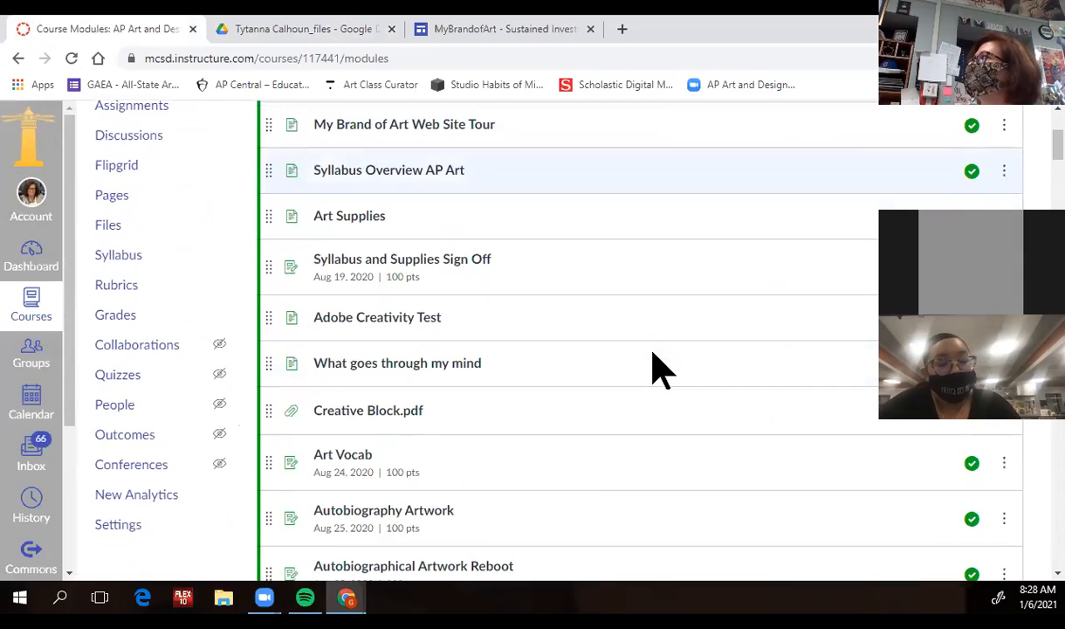
scroll("down", 3)
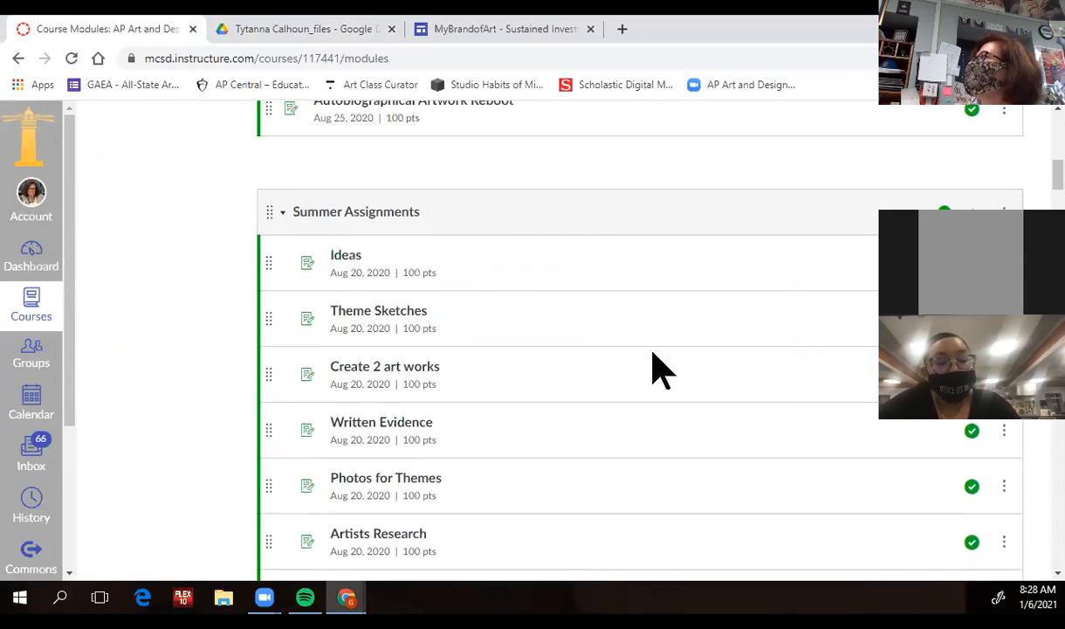
scroll("down", 3)
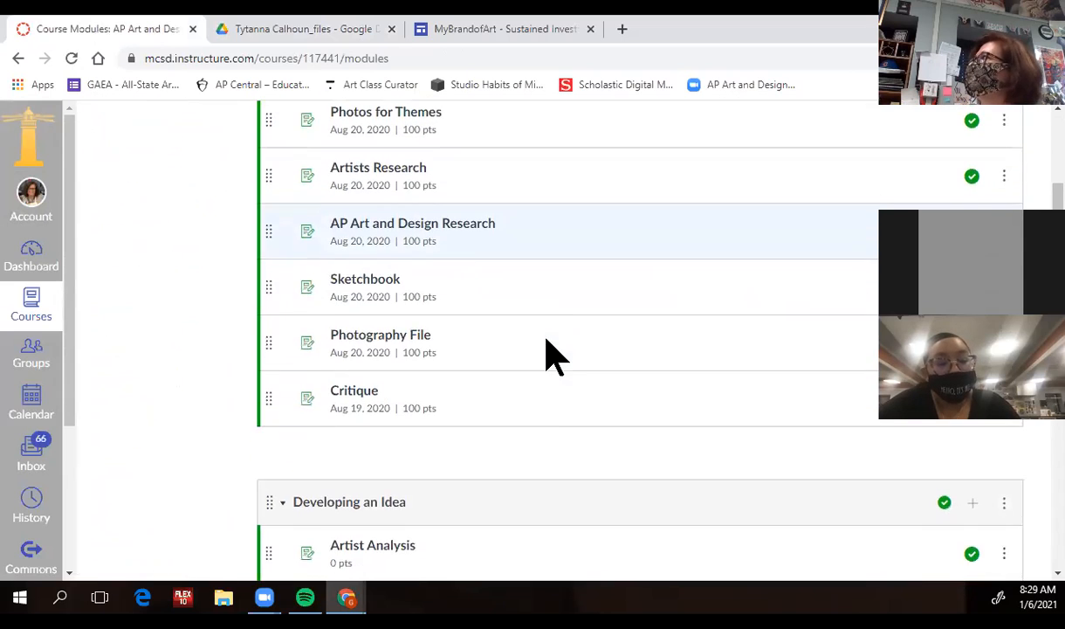
scroll("down", 3)
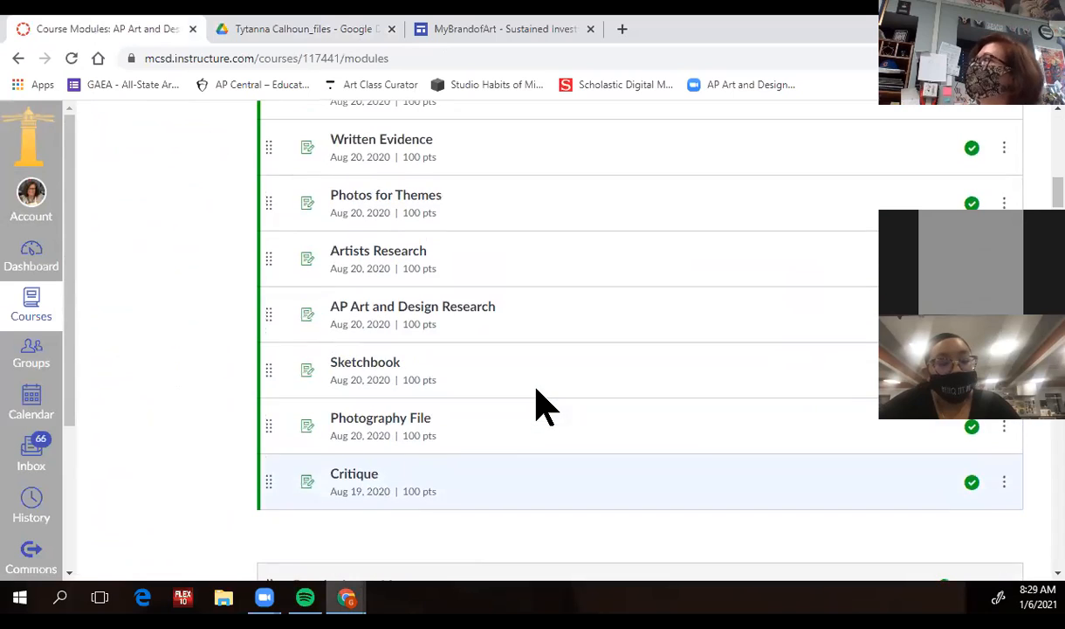
mouse_move(541, 398)
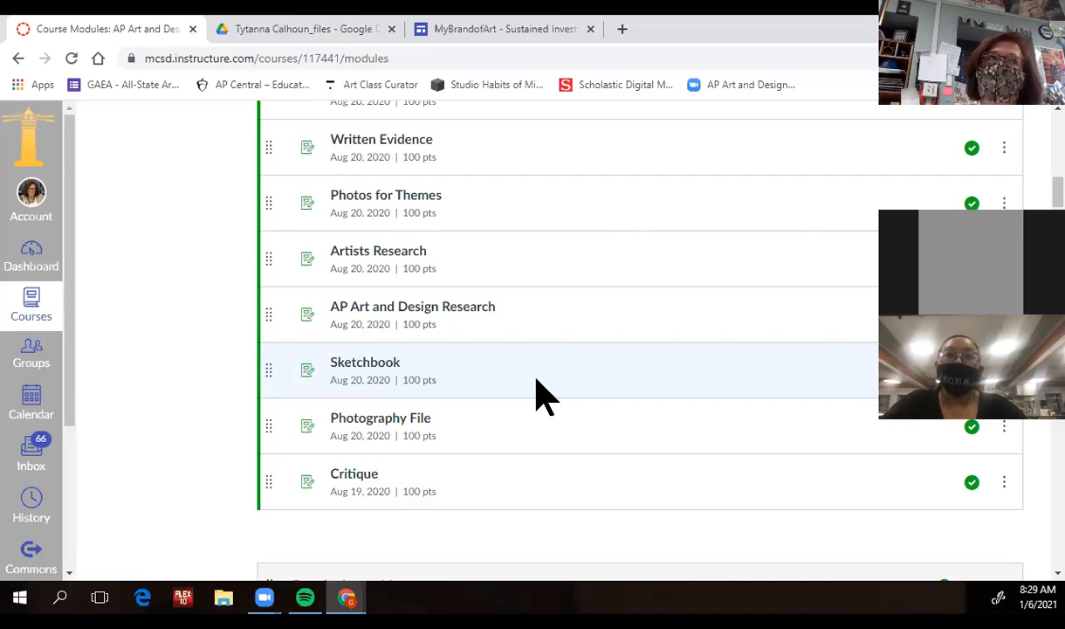
scroll("down", 3)
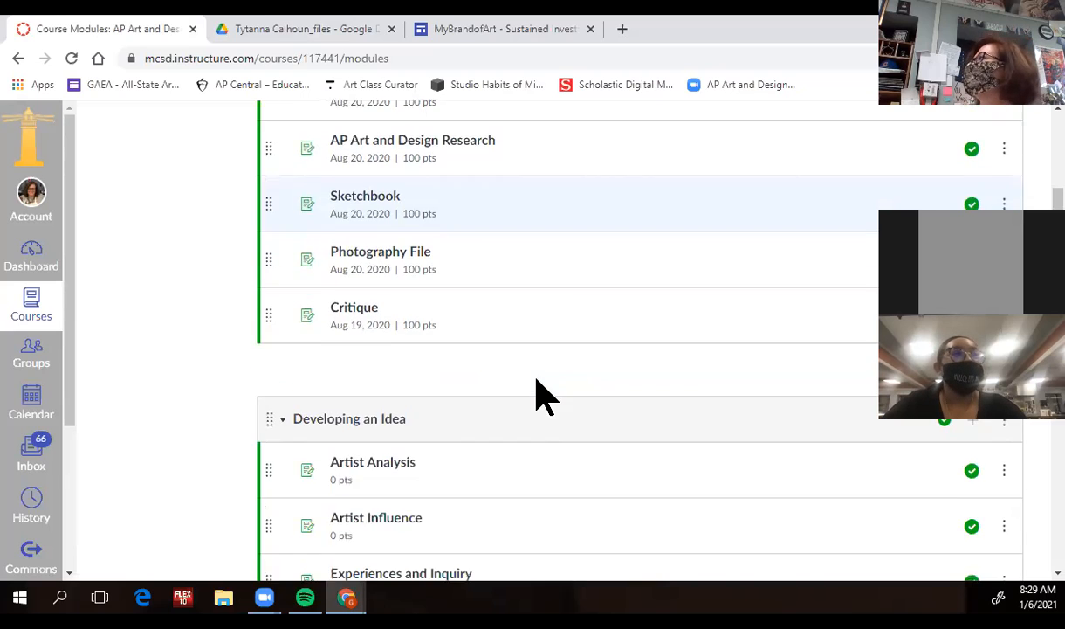
scroll("down", 3)
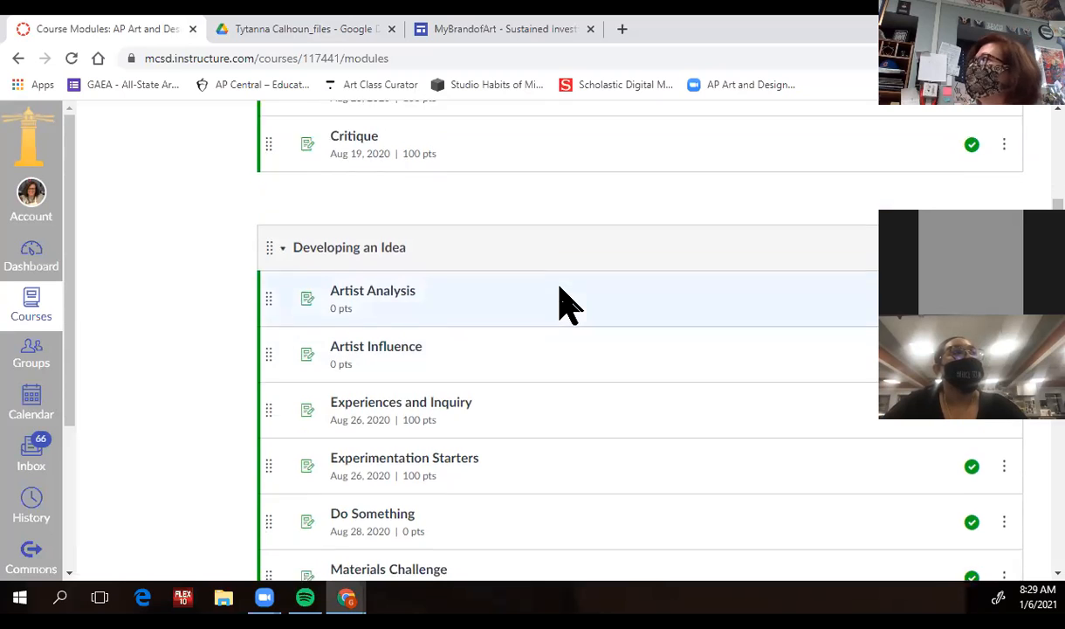
scroll("down", 3)
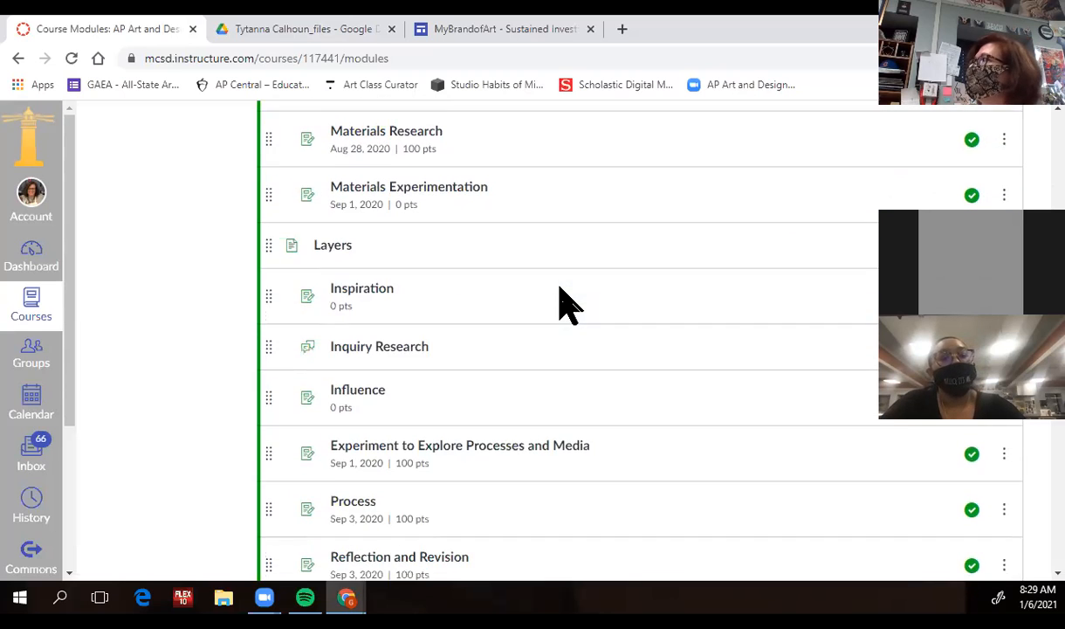
scroll("down", 3)
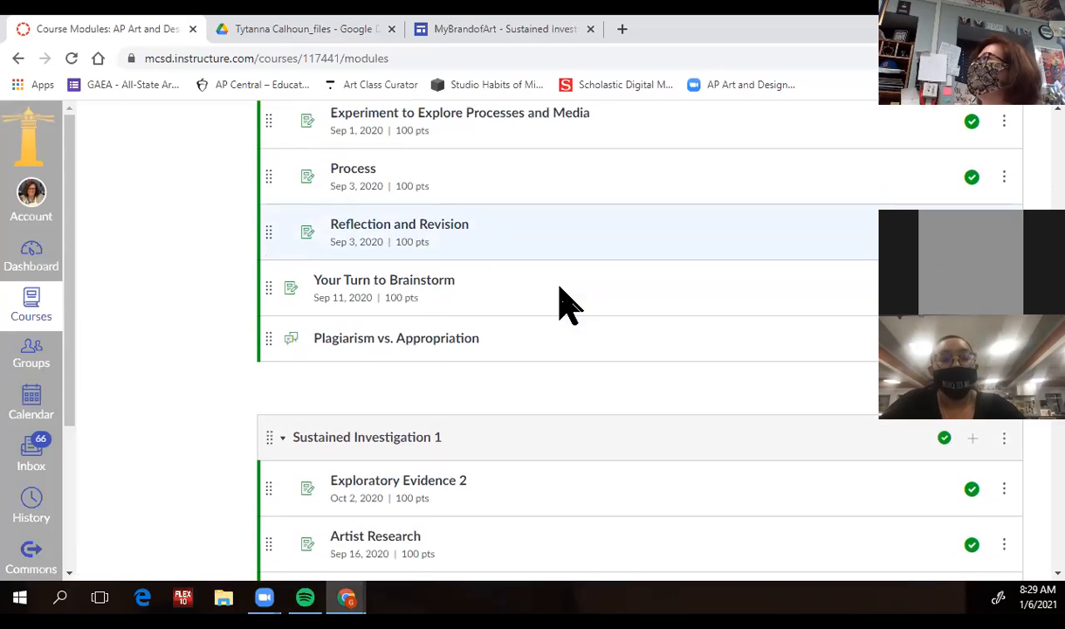
scroll("down", 3)
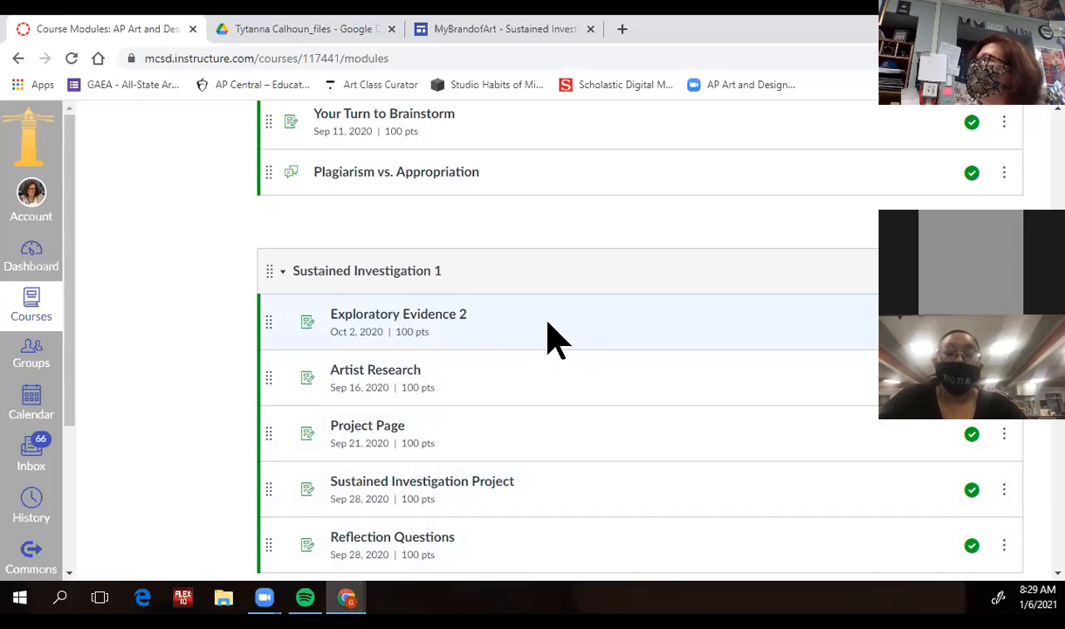
mouse_move(546, 397)
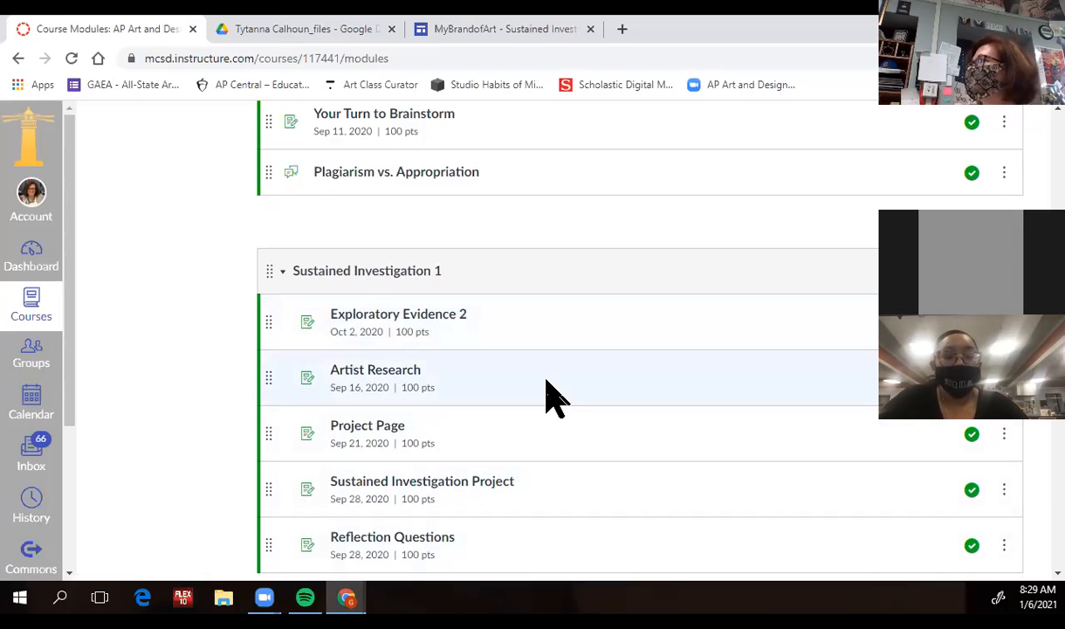
scroll("down", 3)
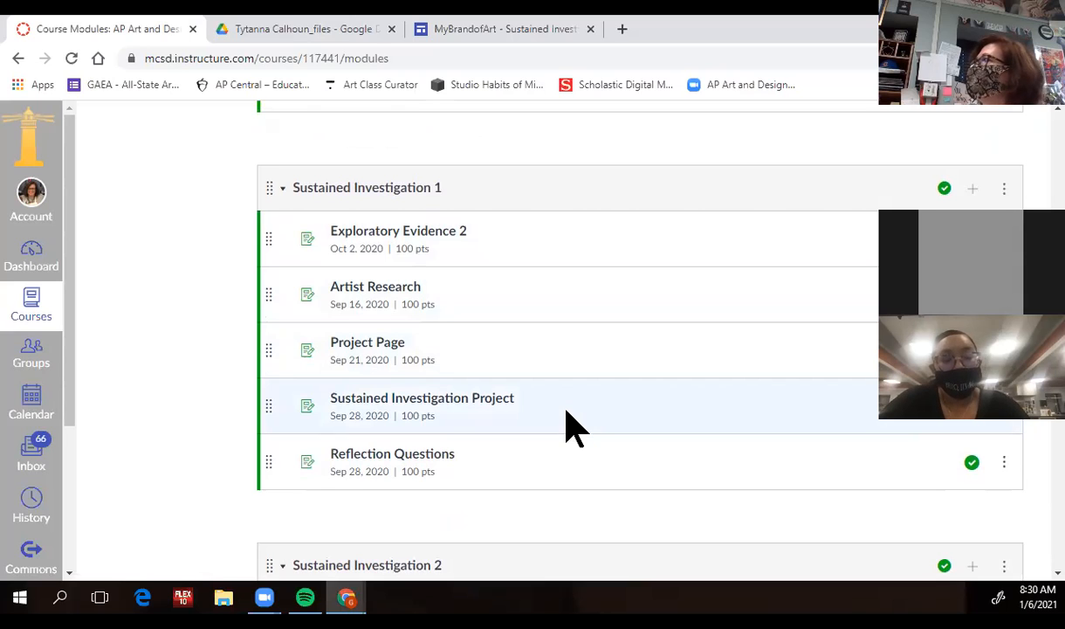
mouse_move(489, 489)
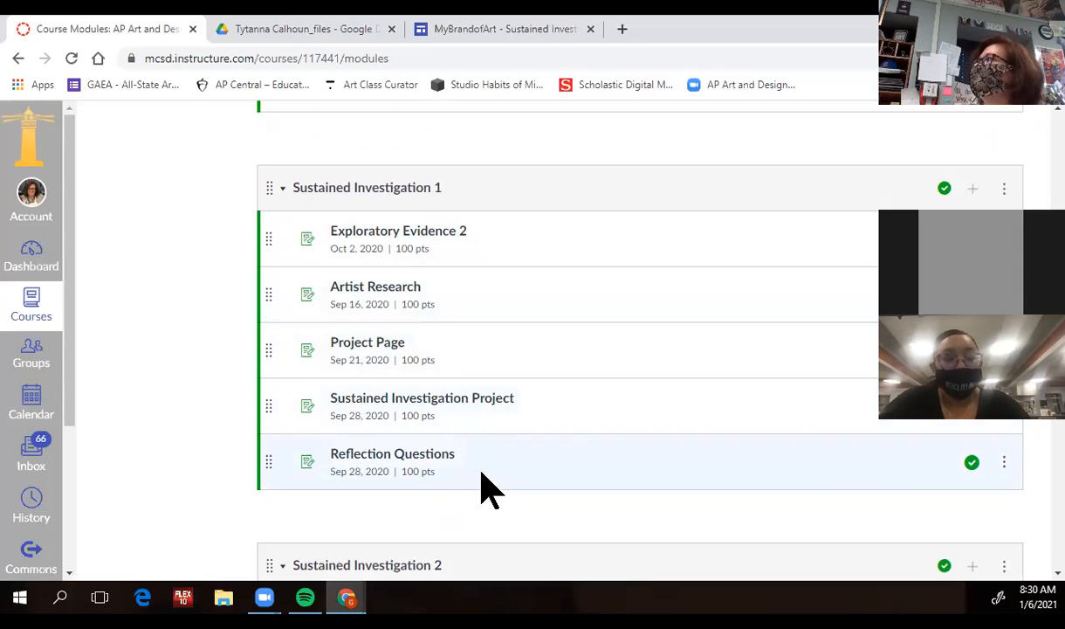